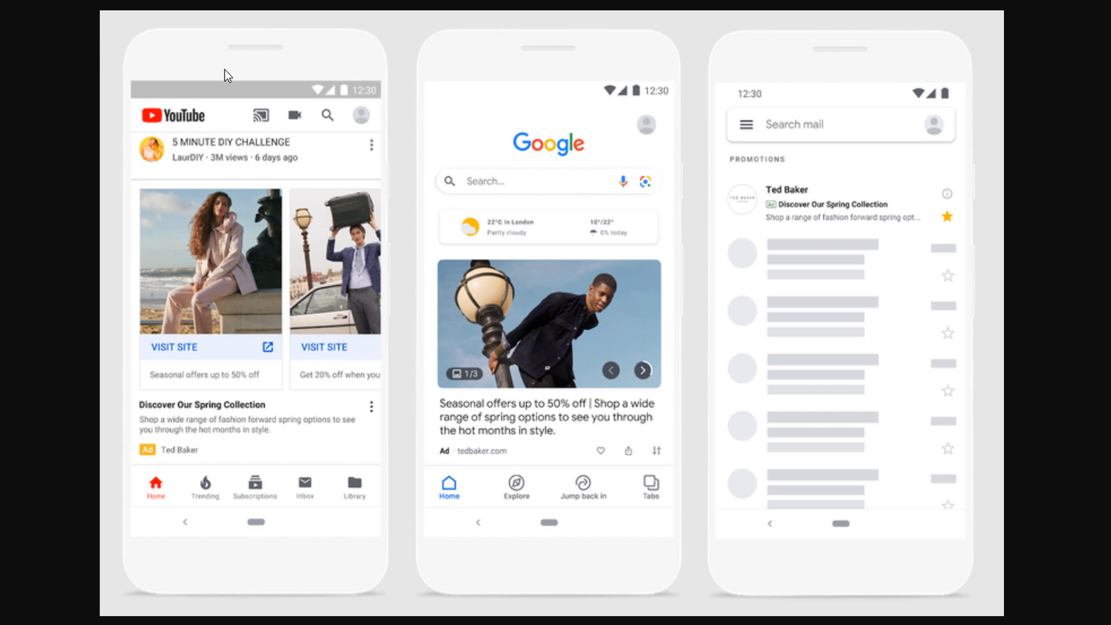
mouse_move(118, 90)
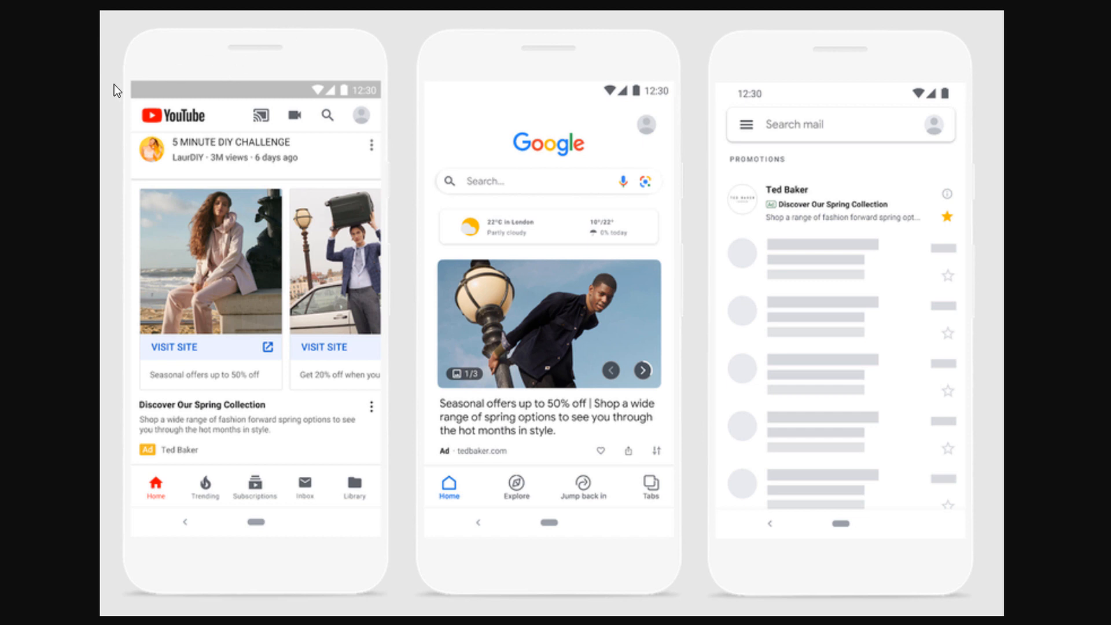
mouse_move(149, 127)
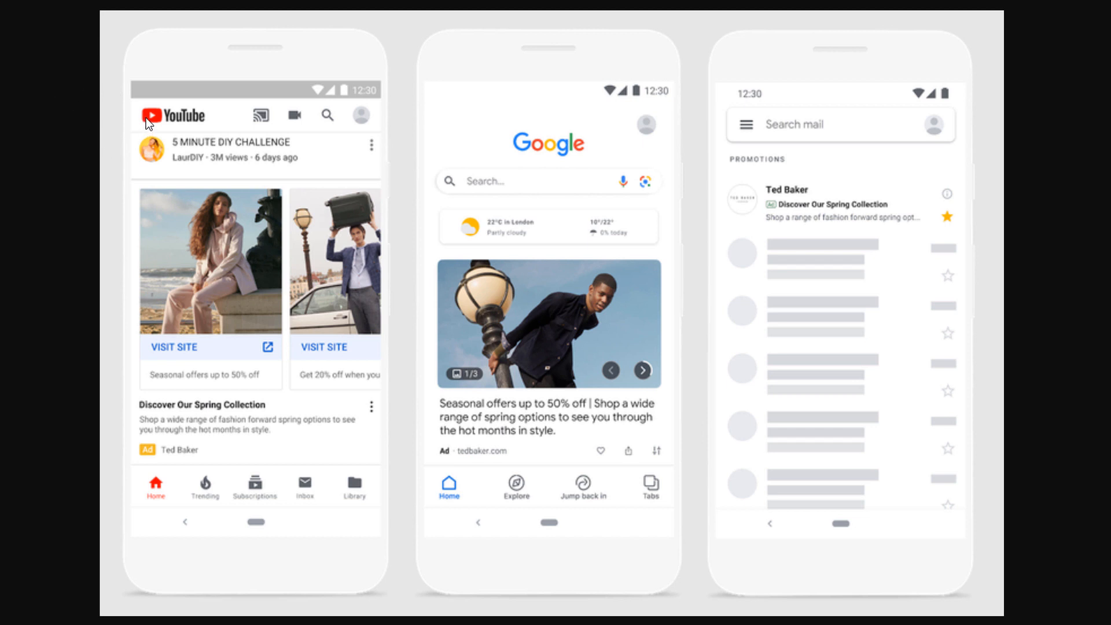
mouse_move(137, 120)
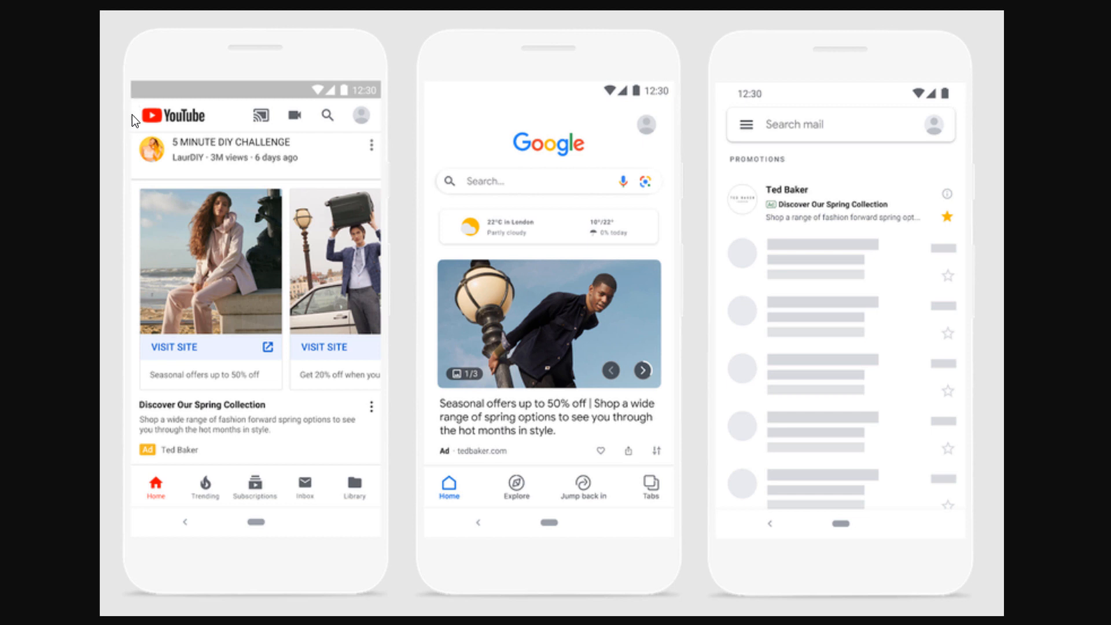
mouse_move(392, 520)
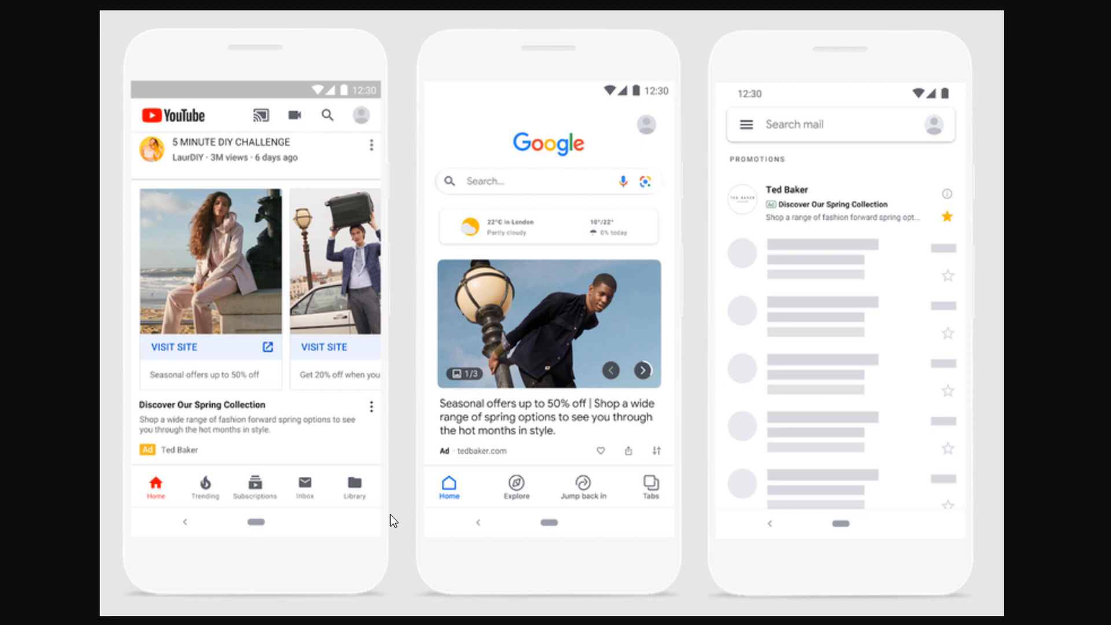
mouse_move(324, 73)
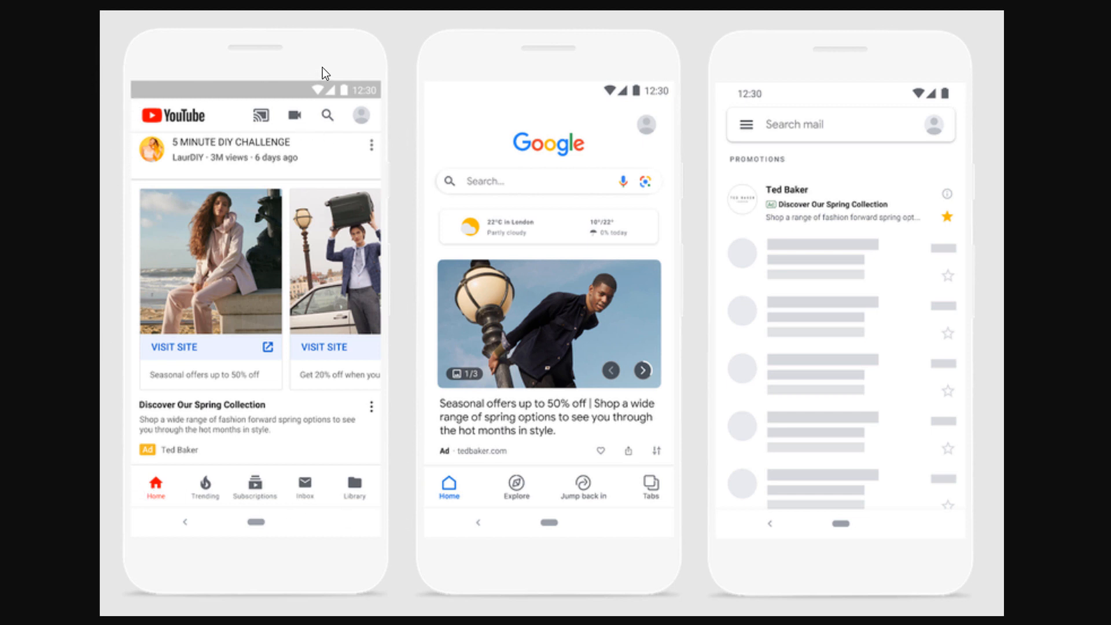
mouse_move(372, 236)
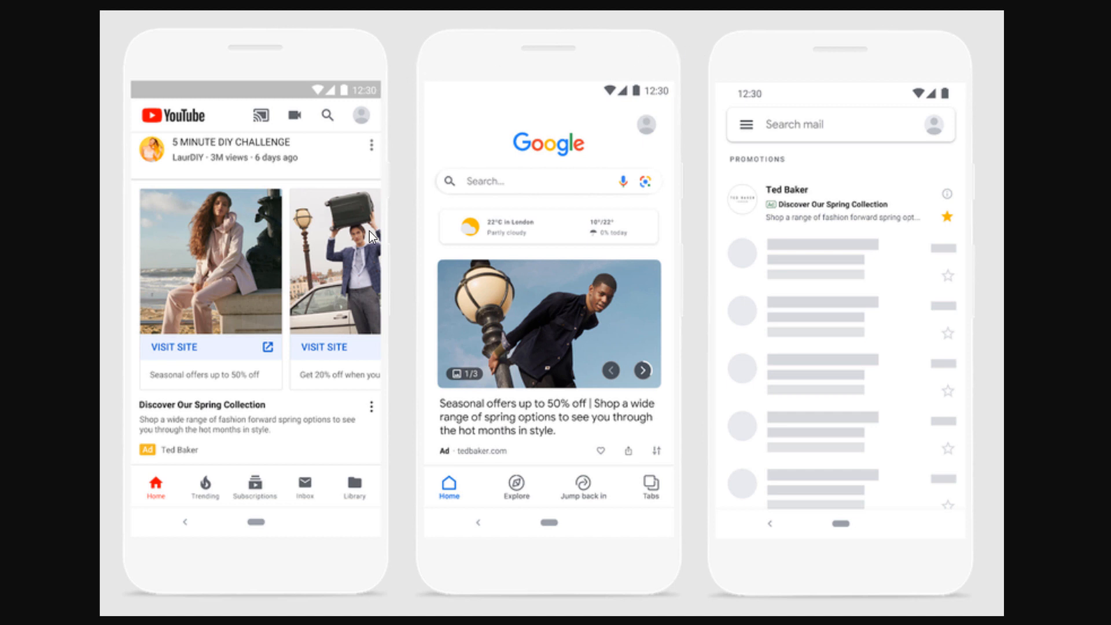
mouse_move(679, 321)
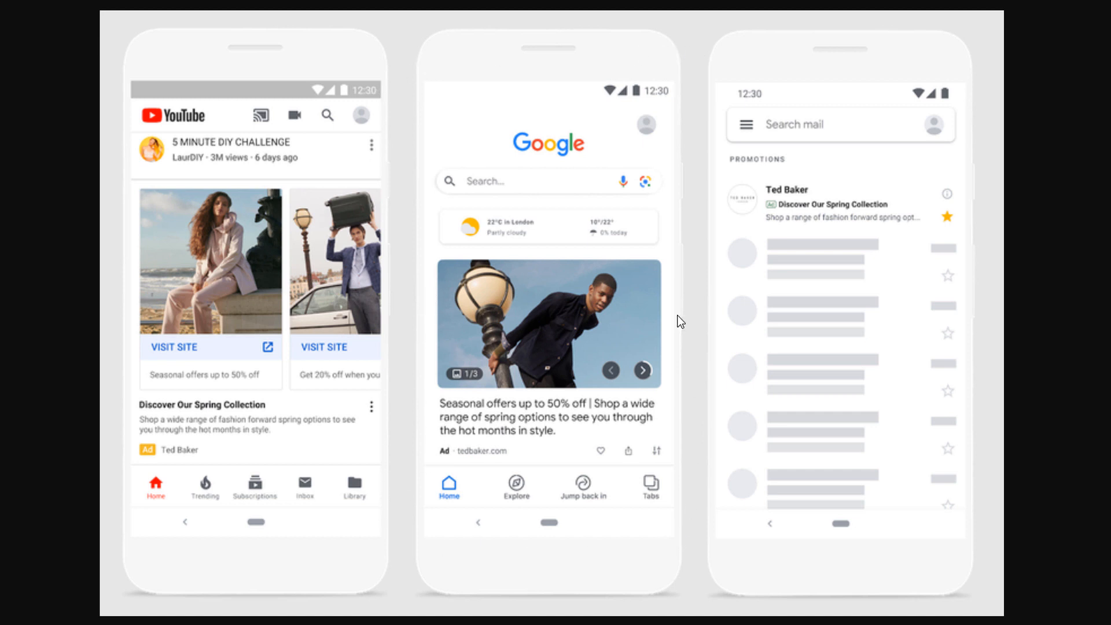
mouse_move(739, 372)
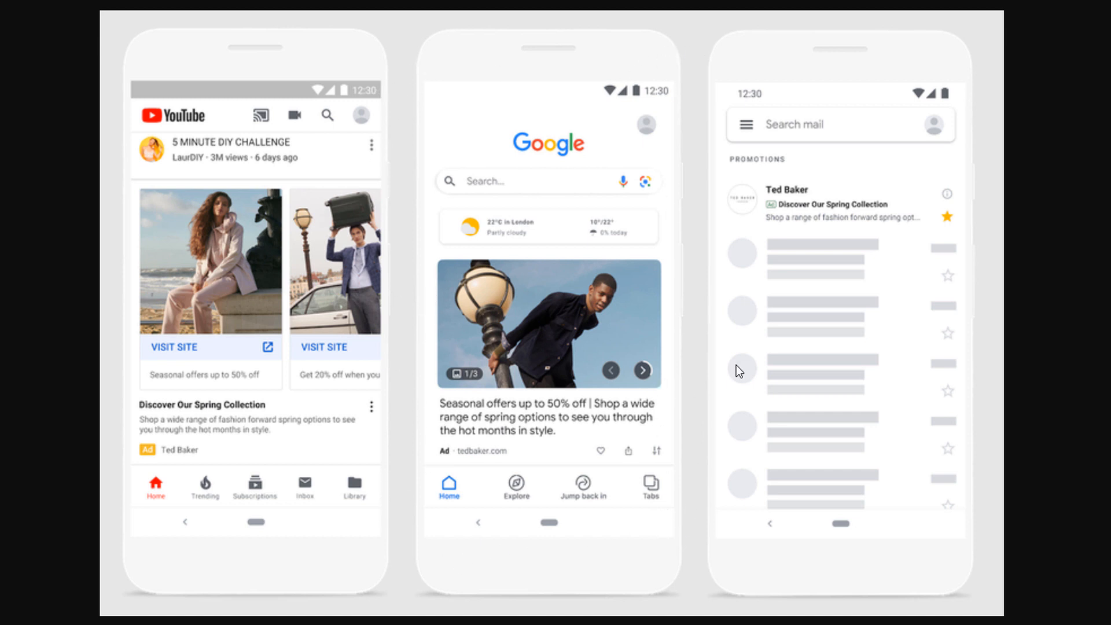
mouse_move(705, 49)
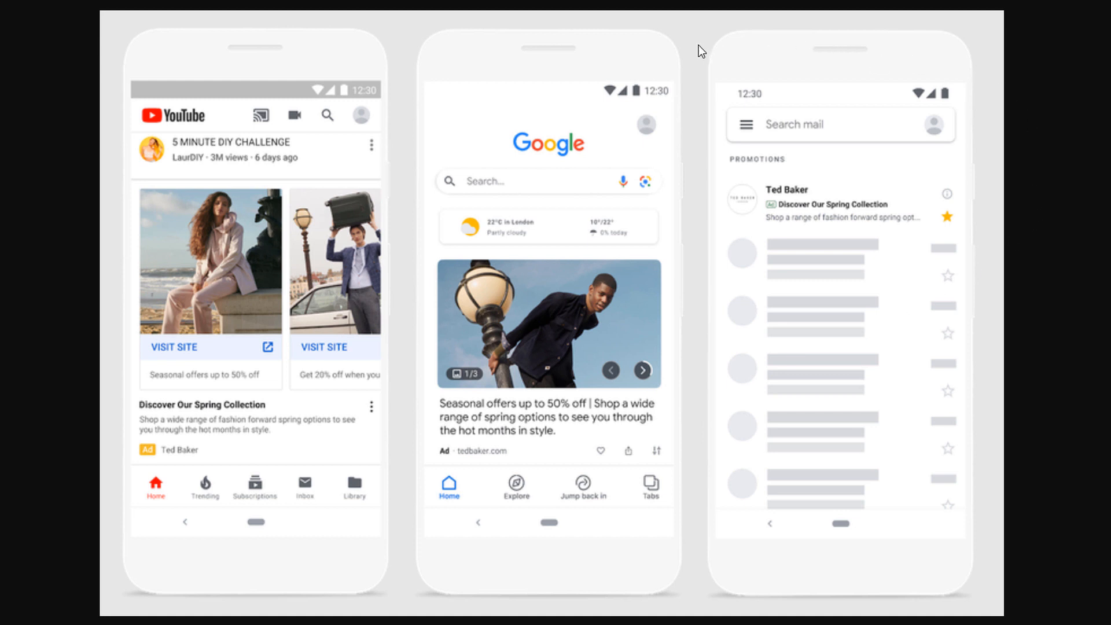
mouse_move(768, 199)
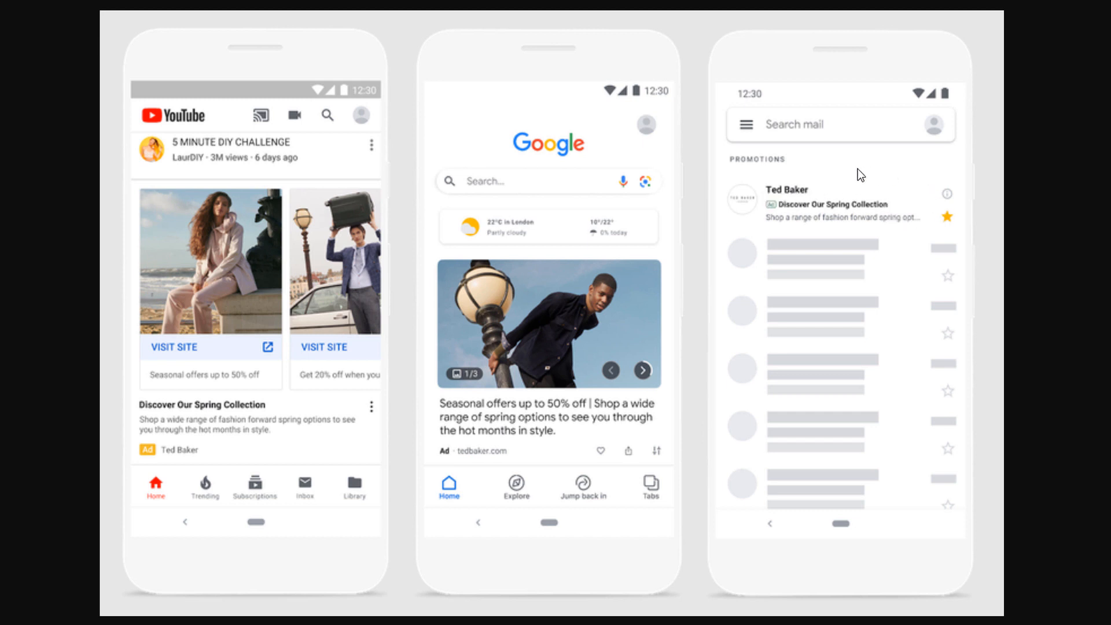
mouse_move(874, 200)
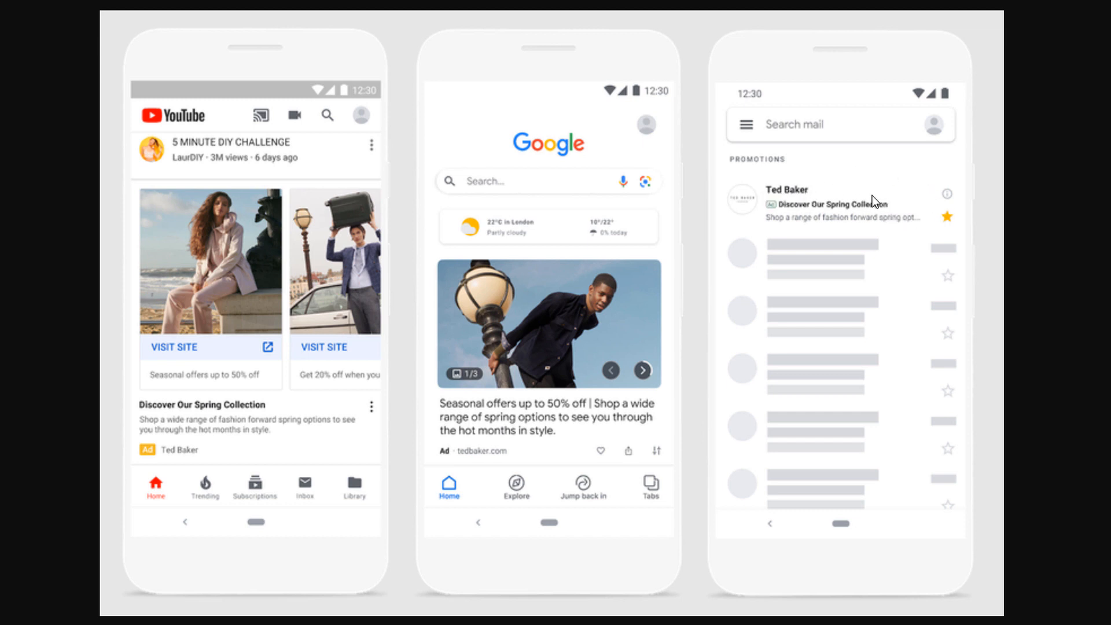
mouse_move(857, 200)
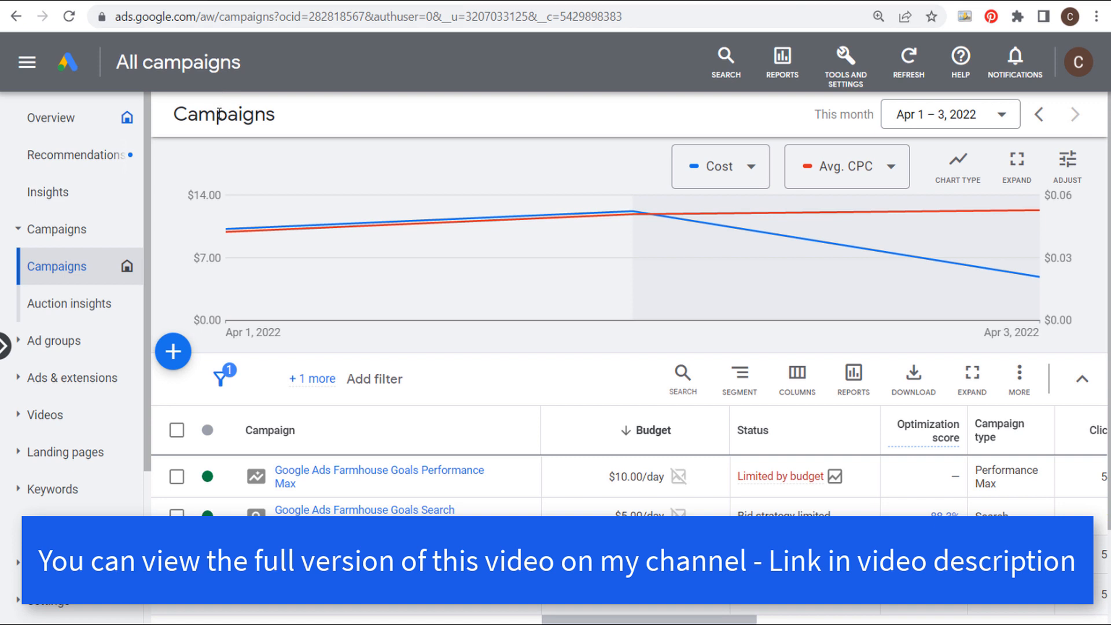
Start a new campaign with the Sales objective
left_click(173, 352)
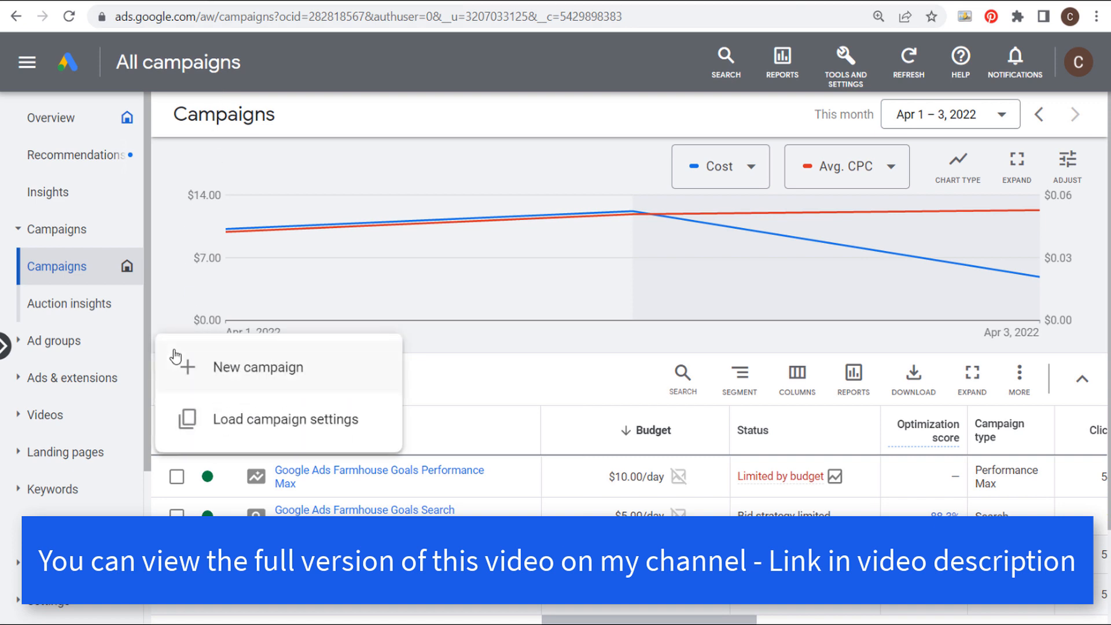
left_click(258, 367)
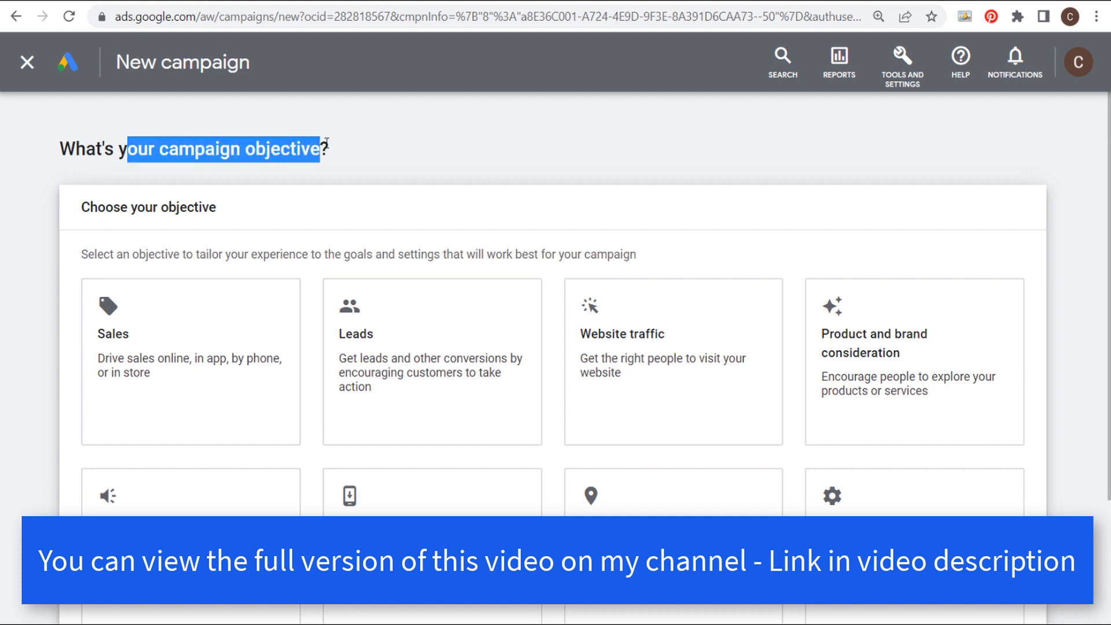
scroll("down", 3)
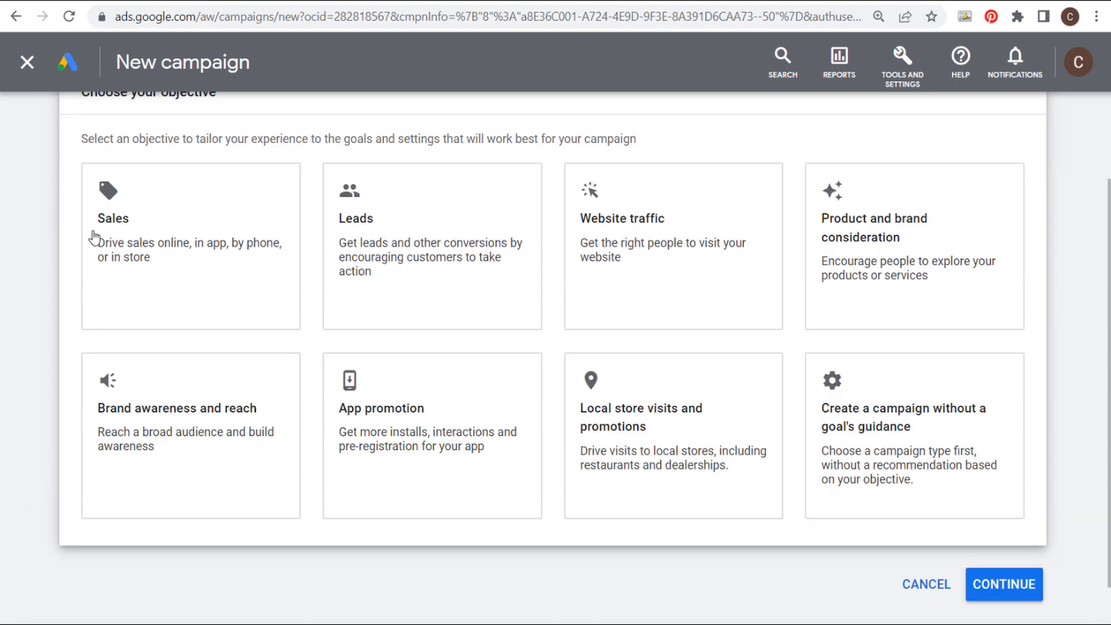
left_click(432, 245)
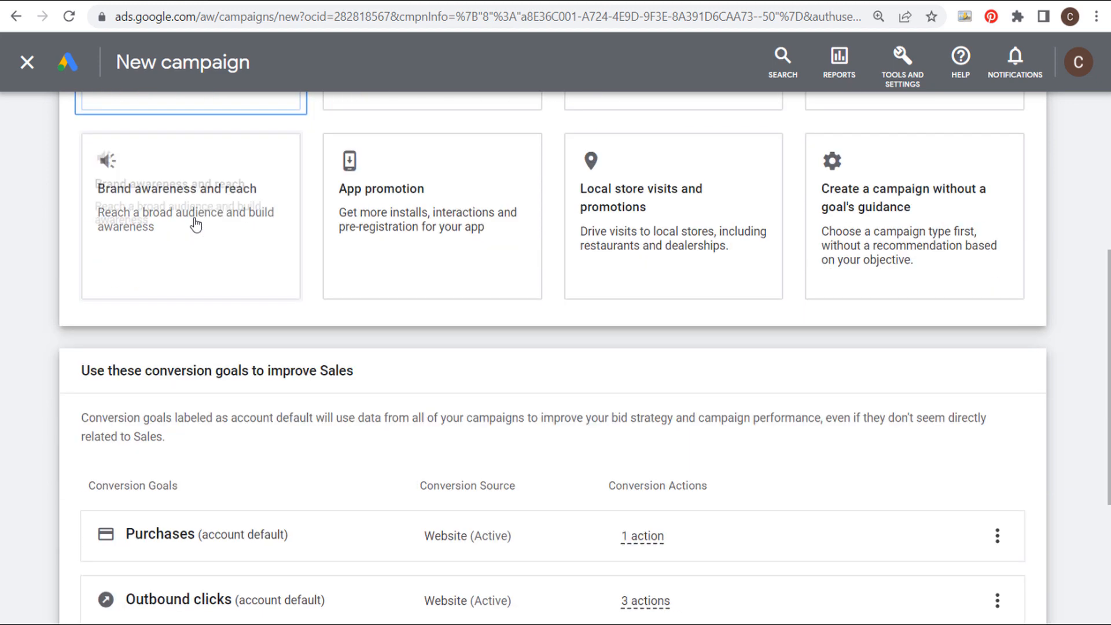
Remove the Outbound clicks conversion goal so only Purchases remains
scroll("down", 3)
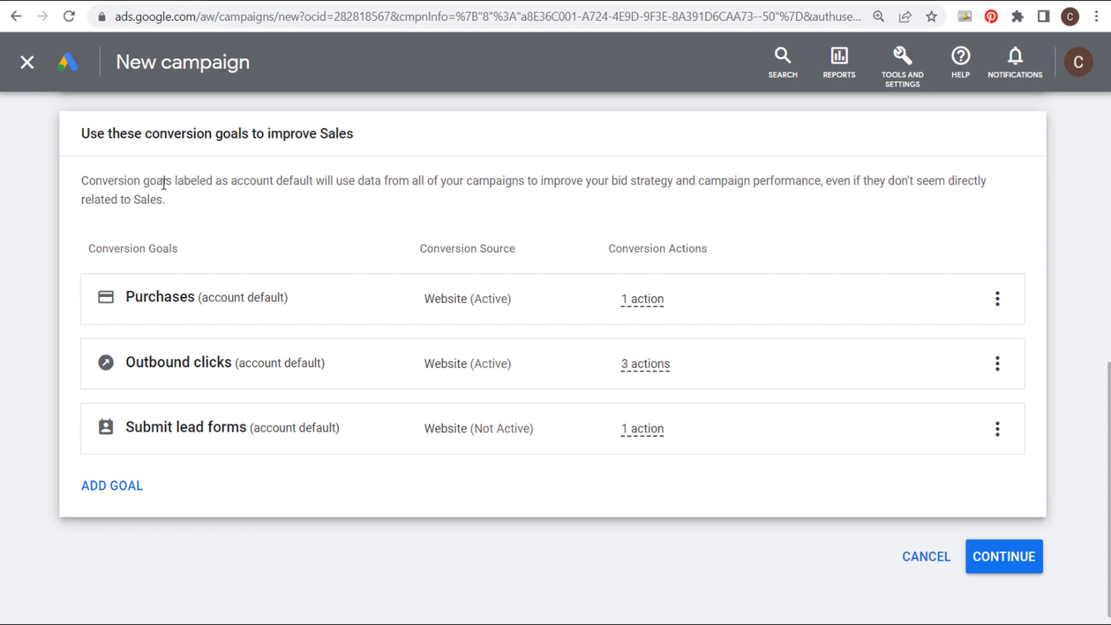
mouse_move(174, 388)
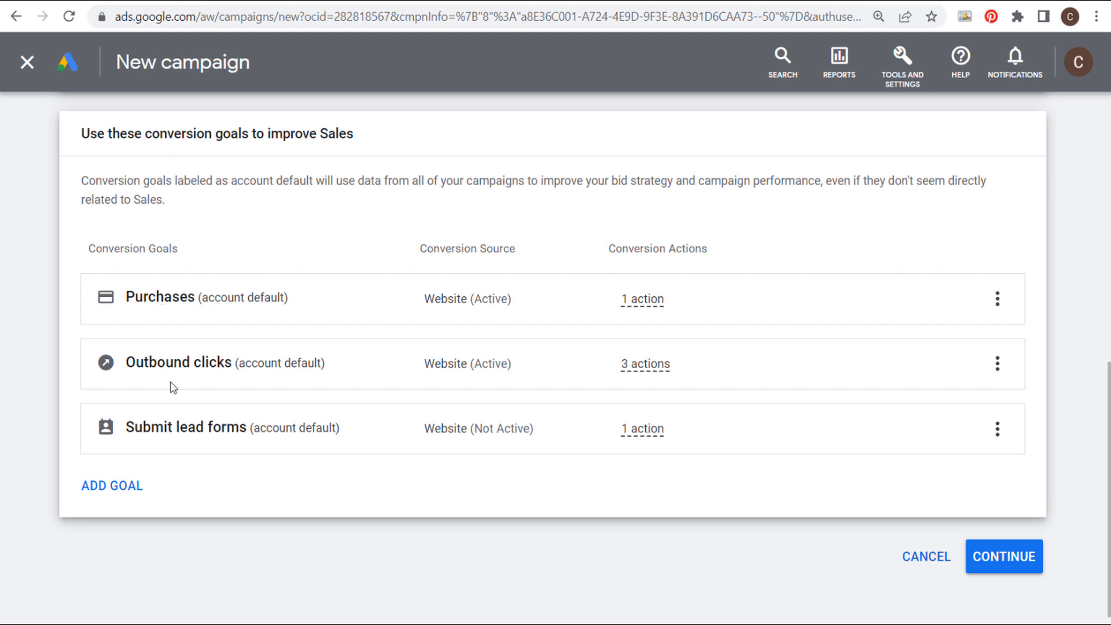
mouse_move(157, 427)
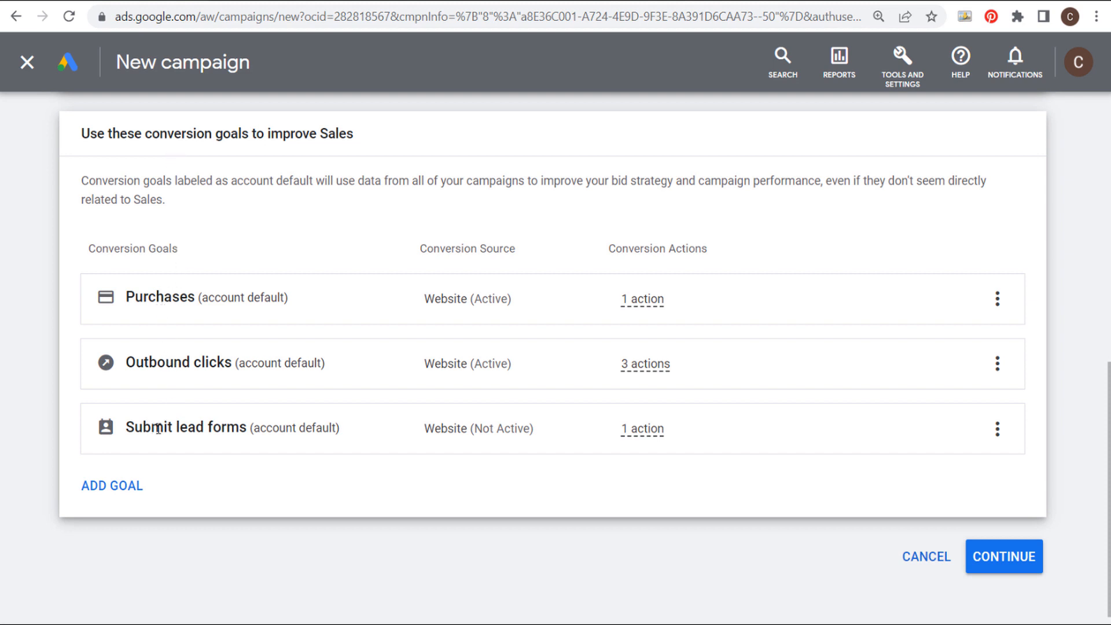
mouse_move(388, 353)
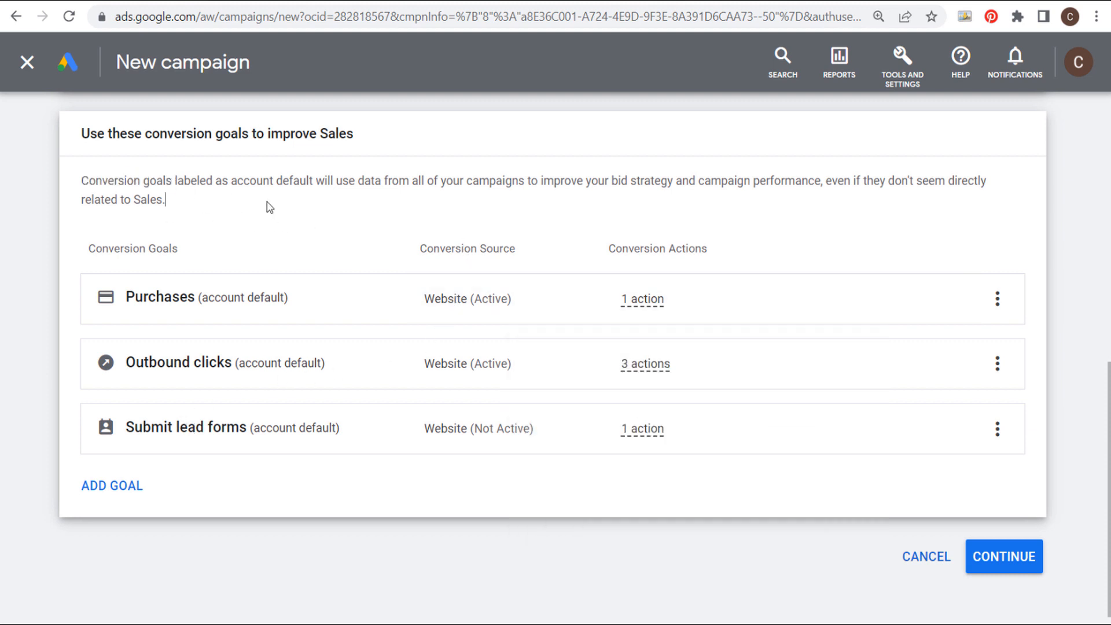
mouse_move(136, 235)
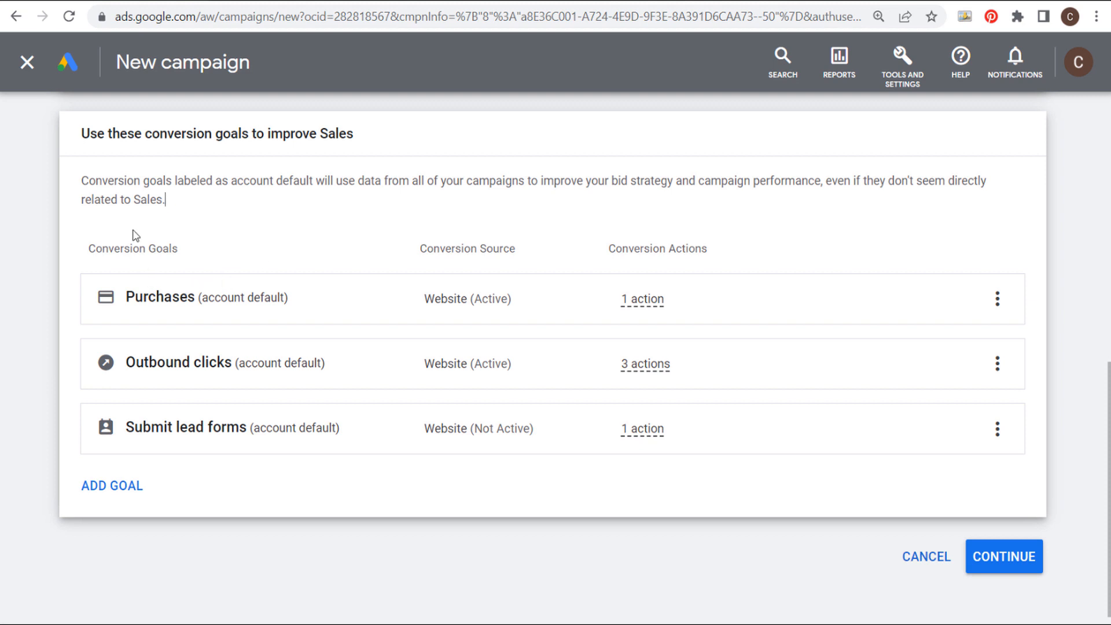
left_click(996, 363)
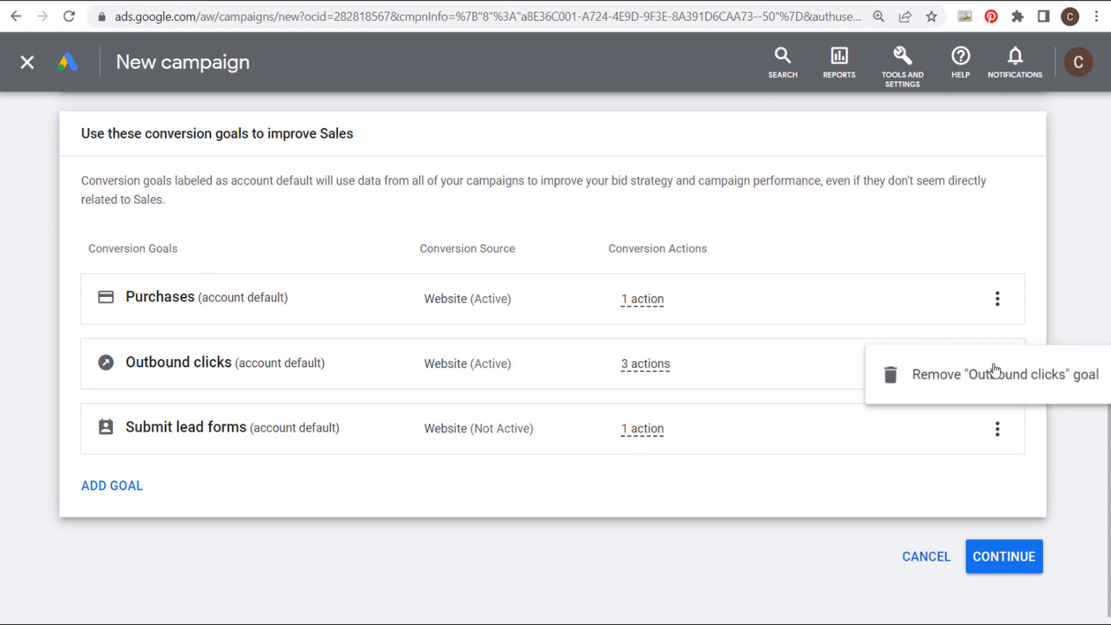
left_click(997, 374)
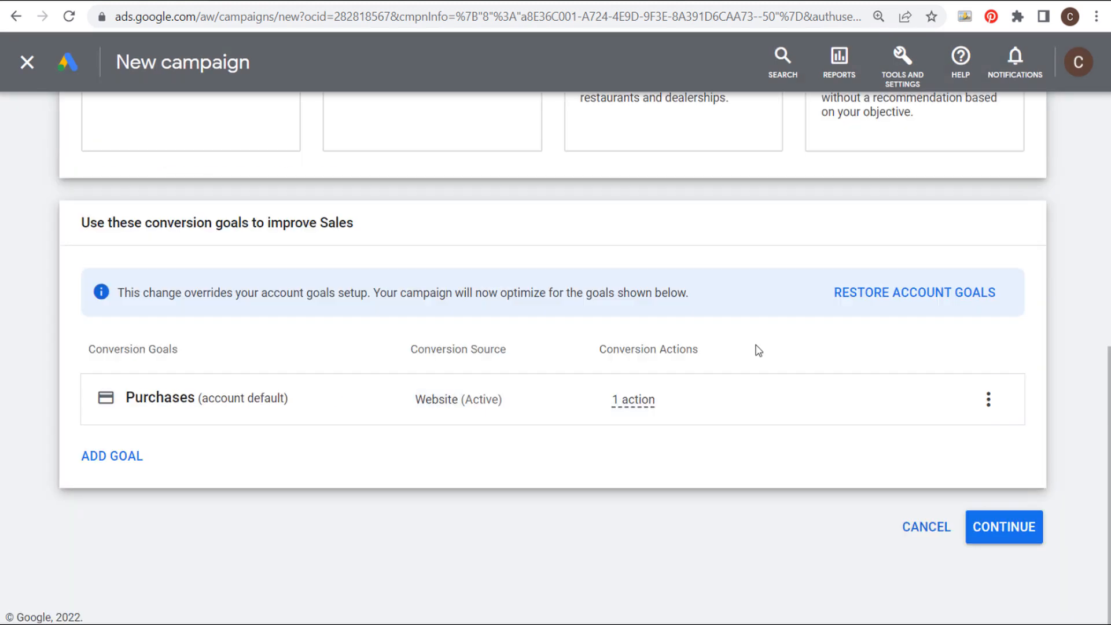
mouse_move(981, 527)
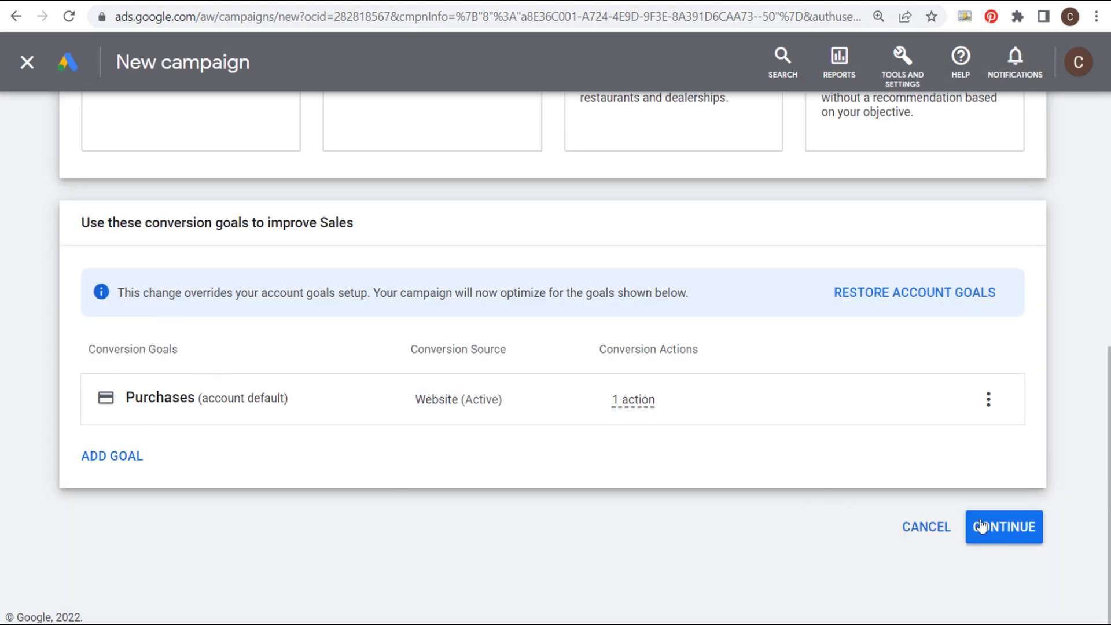
Continue to campaign type and choose Discovery as the campaign type
left_click(1004, 527)
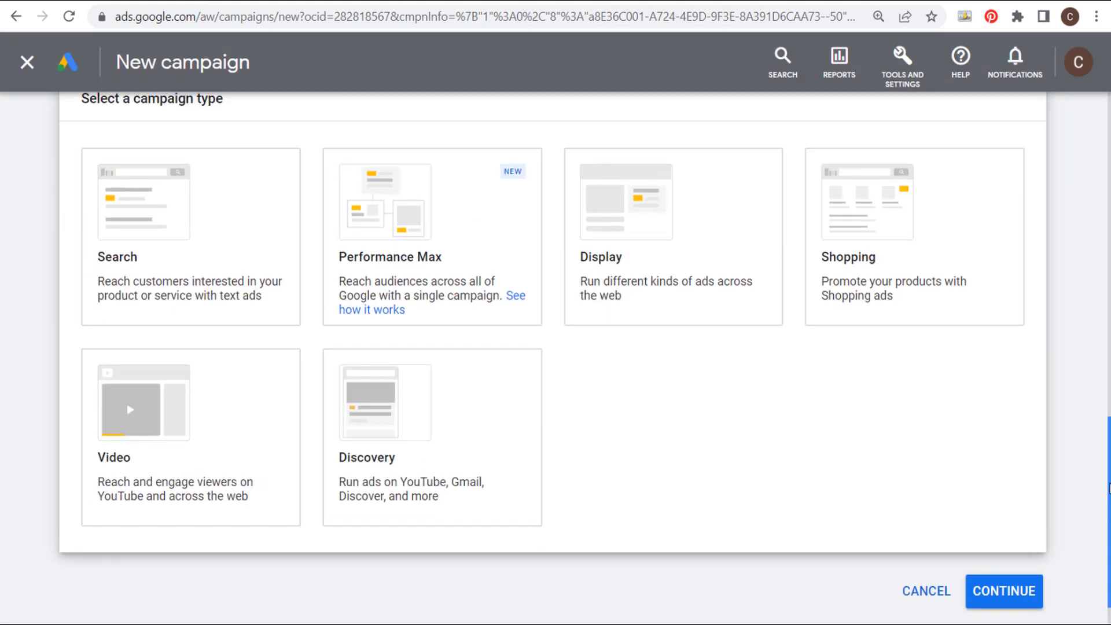
scroll("up", 3)
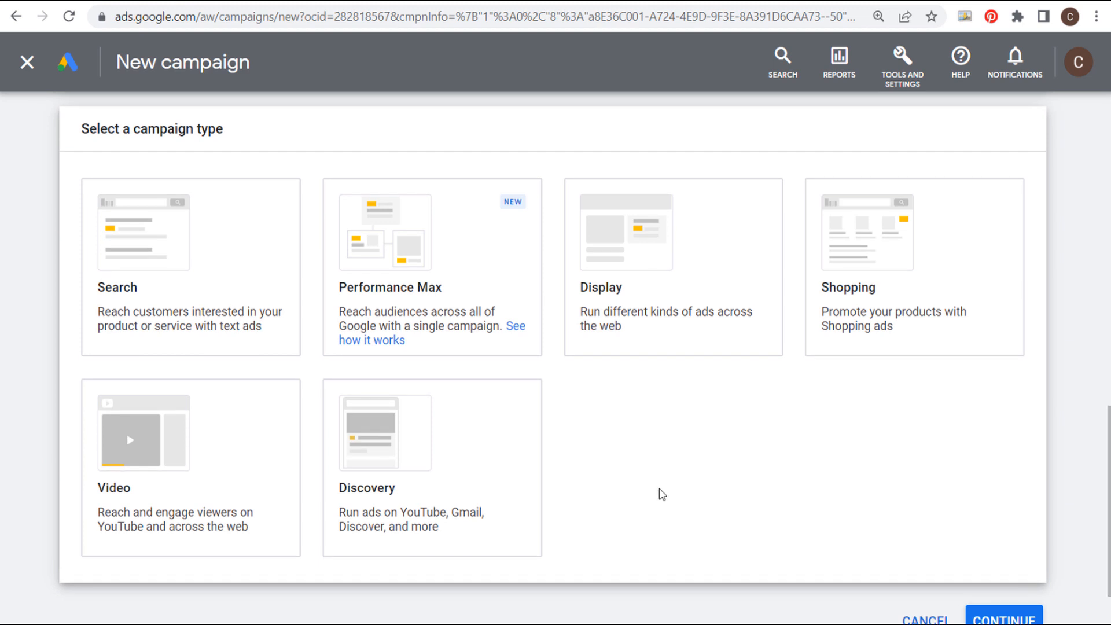
left_click(432, 440)
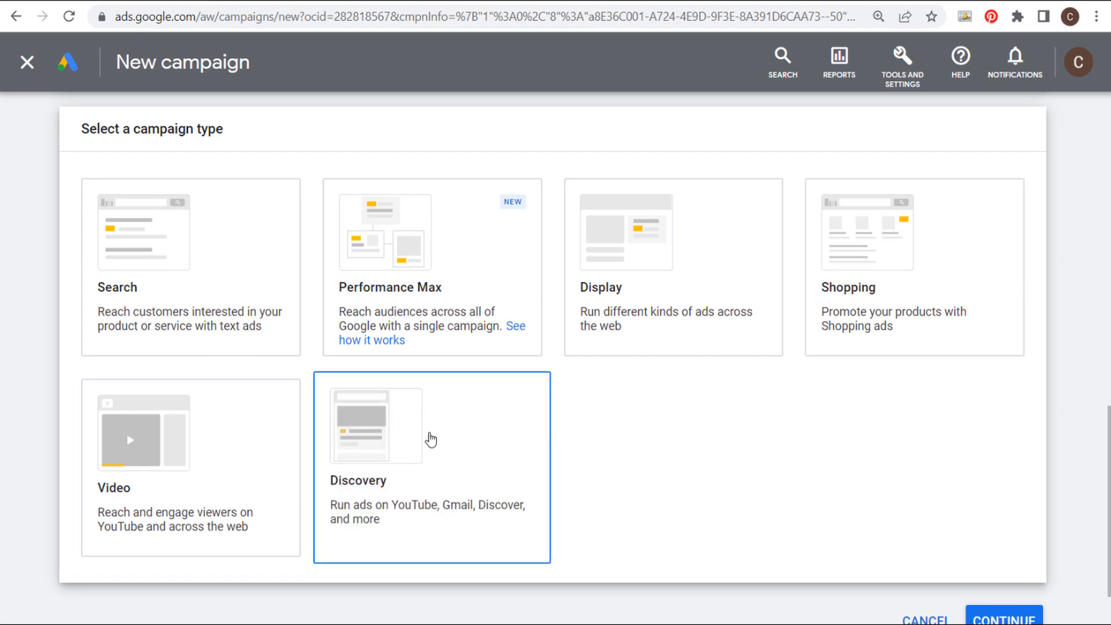
mouse_move(448, 511)
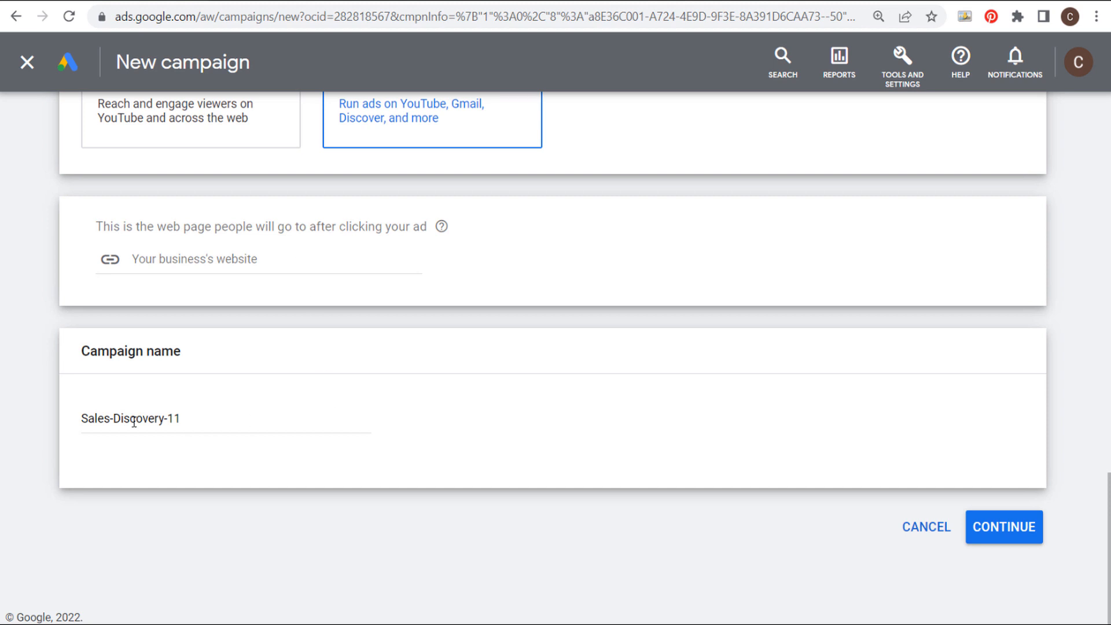
scroll("up", 3)
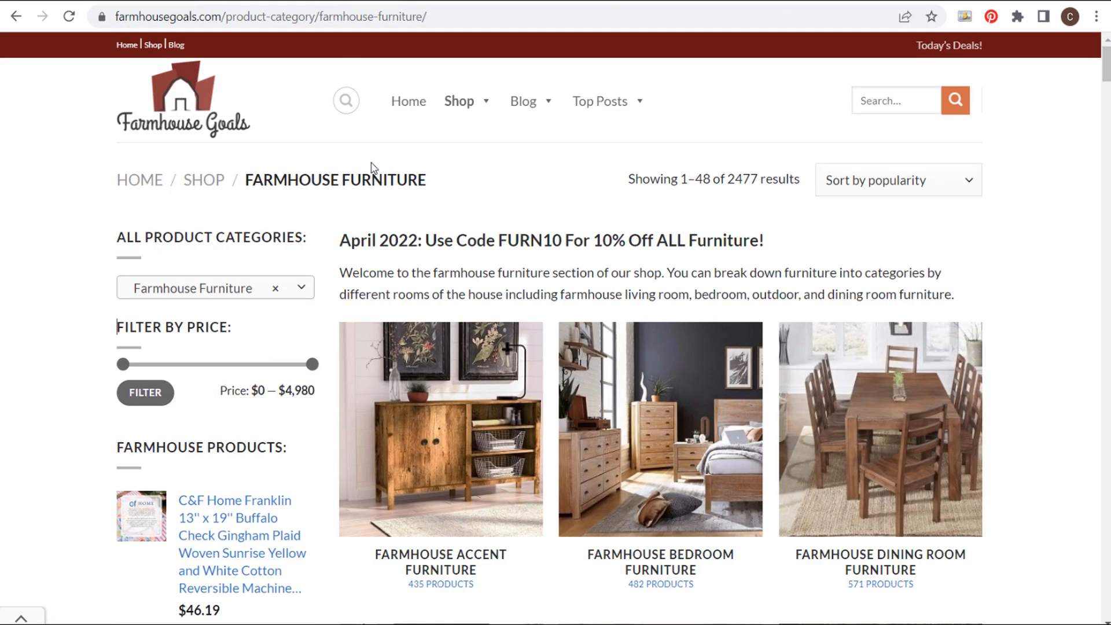
Copy the Farmhouse Goals furniture category page URL from the browser address bar
double_click(377, 240)
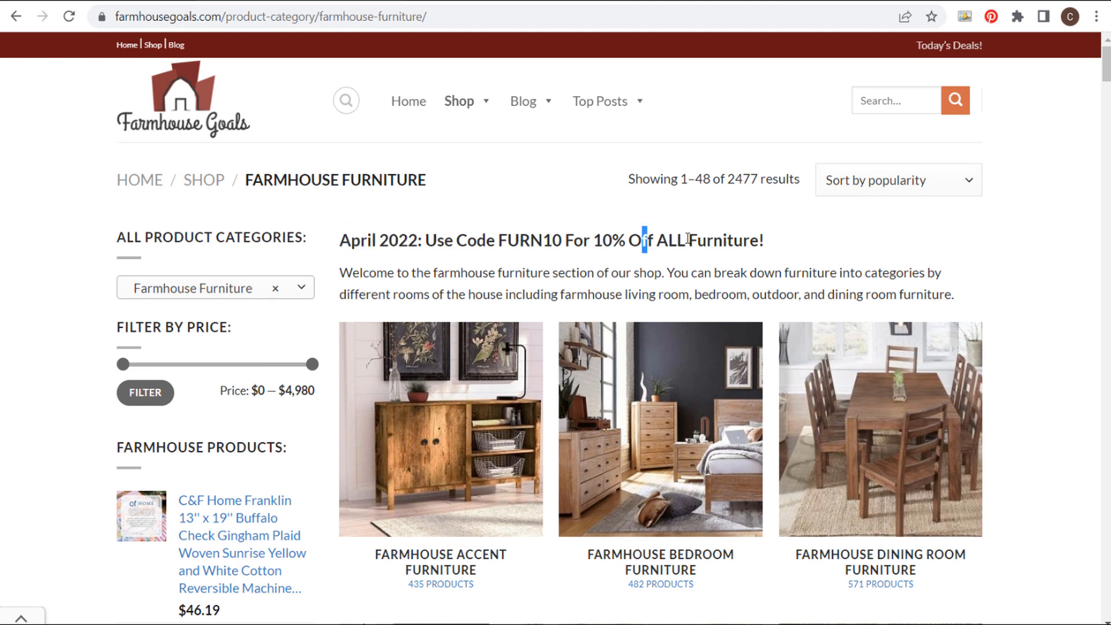
left_click(258, 17)
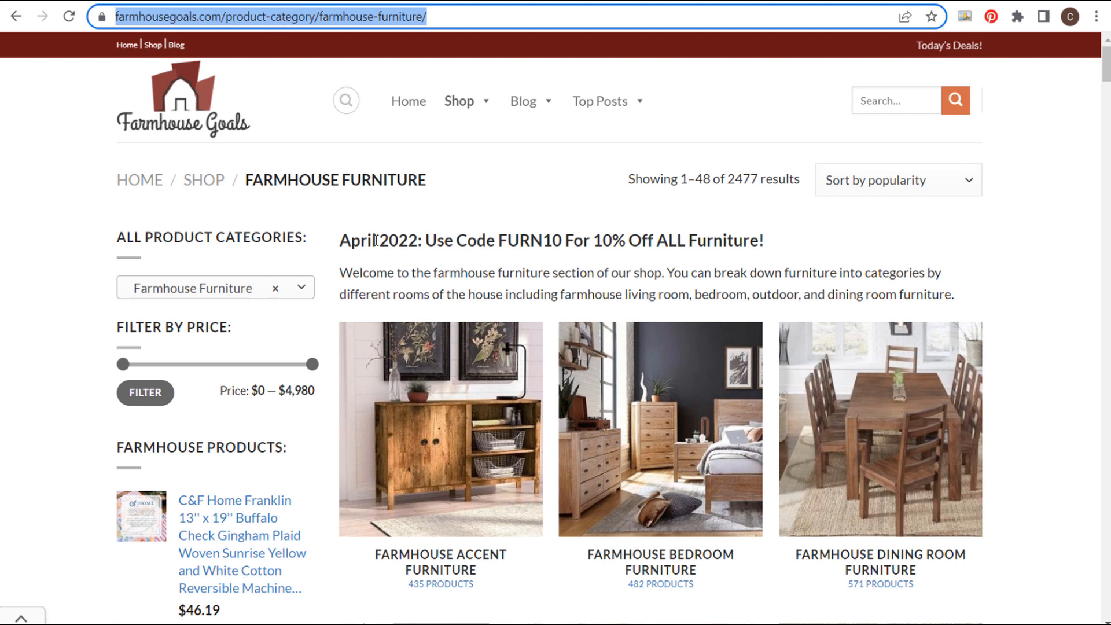
mouse_move(698, 246)
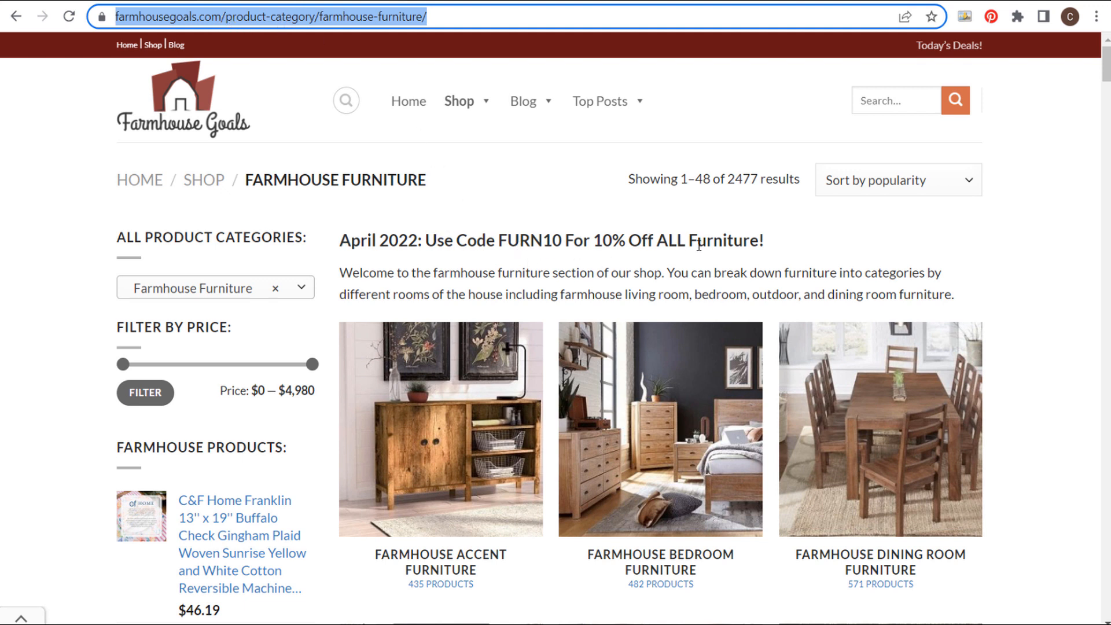
left_click(270, 17)
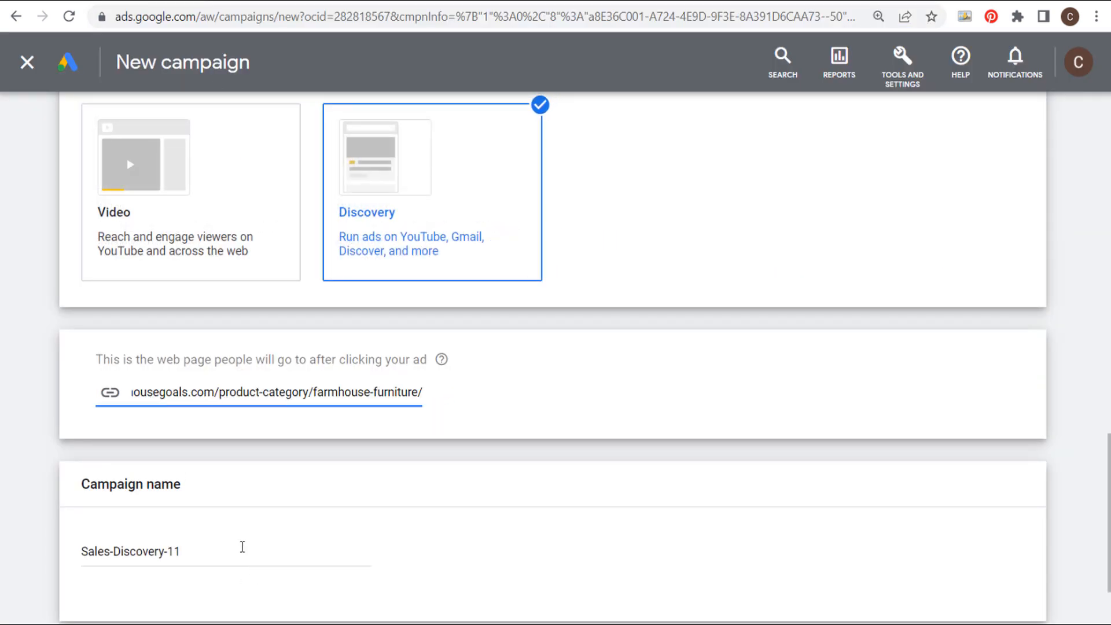
Name the campaign 'April 2022 Google Discovery Ads Furniture Sale' and continue to campaign settings
type("Ap")
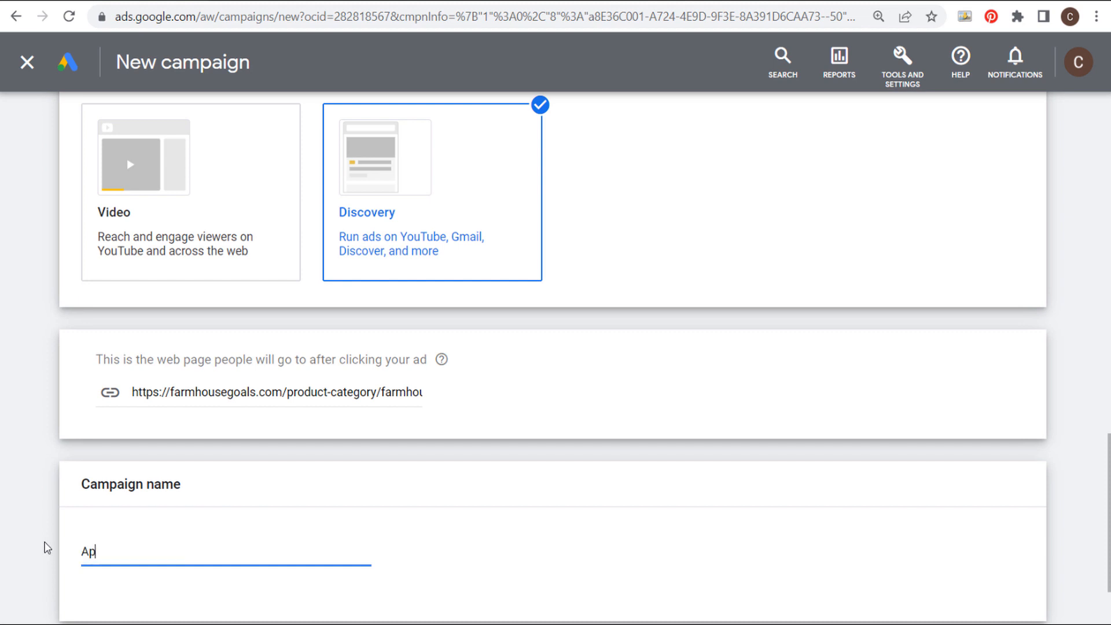
type("ril 2022")
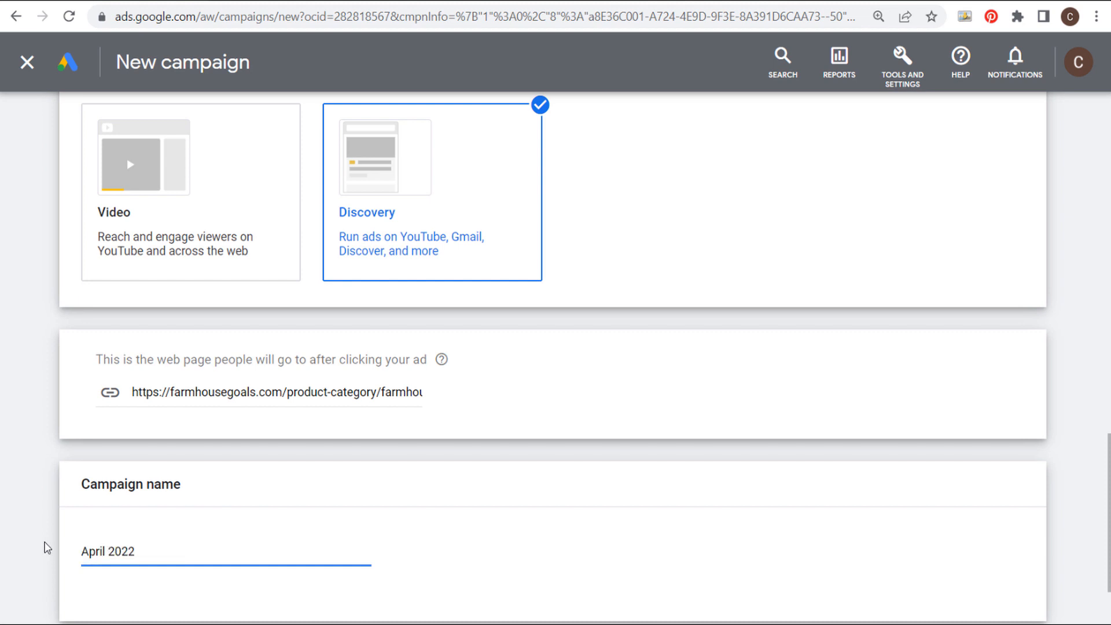
type("Go")
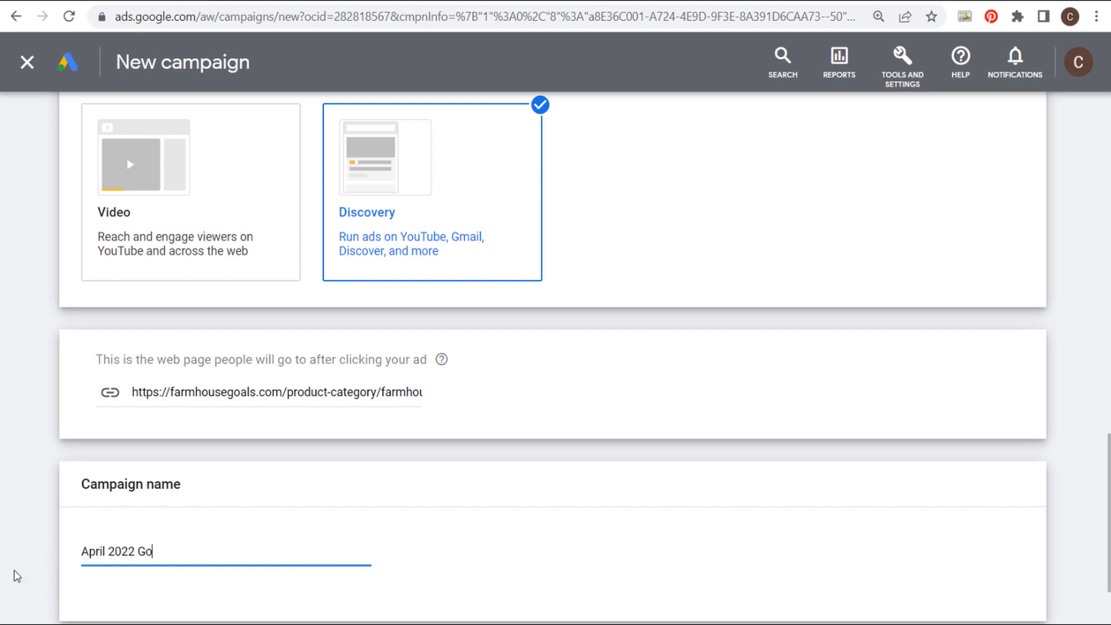
type("ogle Discove")
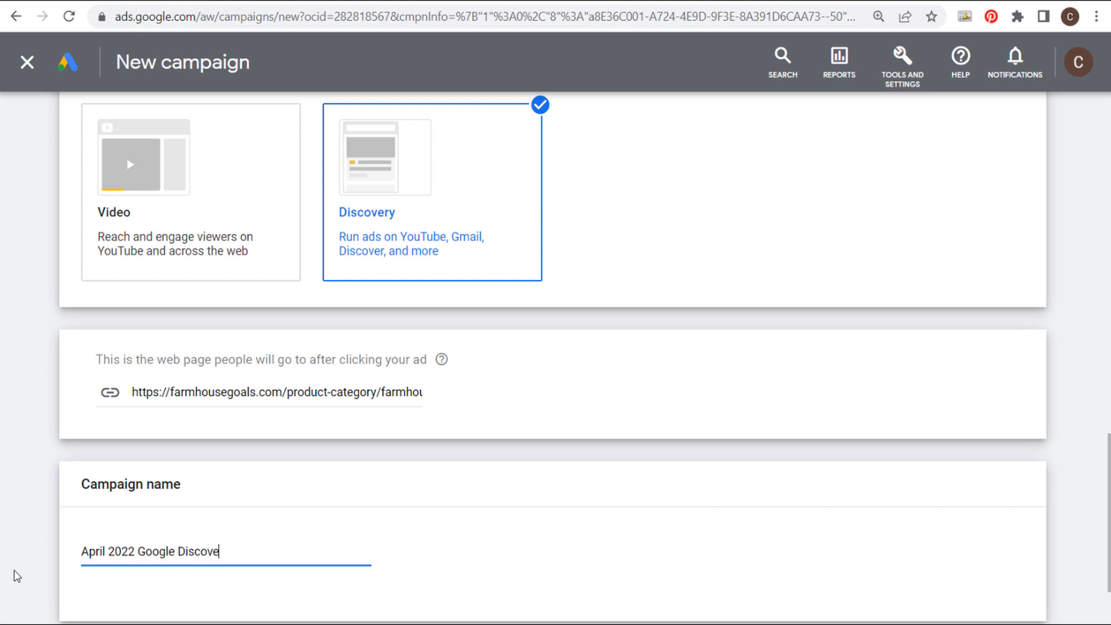
type("ry Ads Furniture Sale")
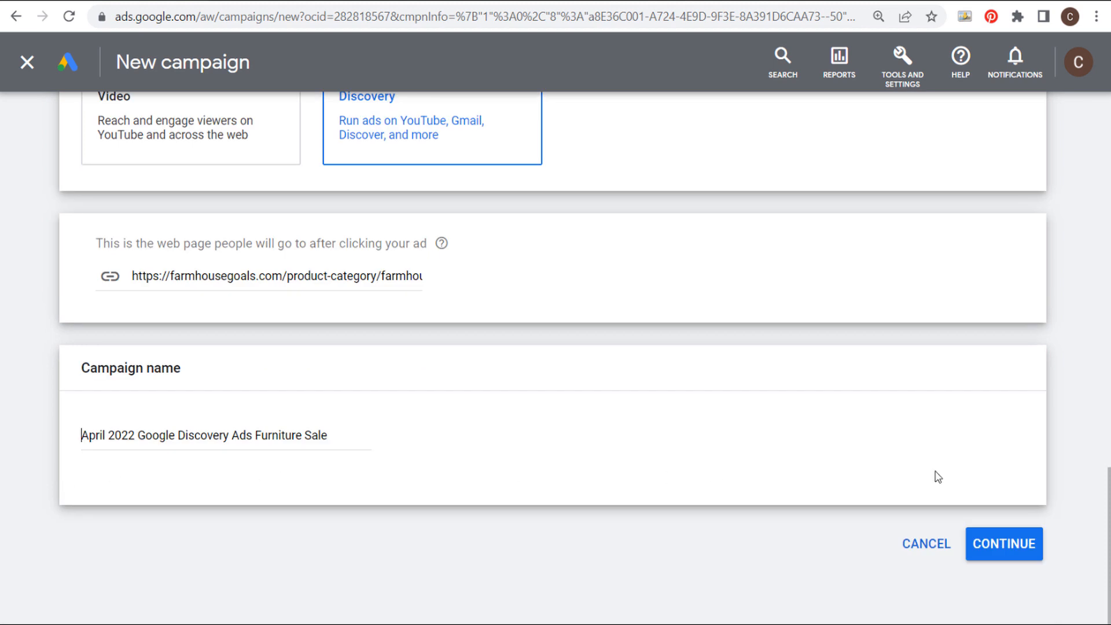
left_click(1003, 544)
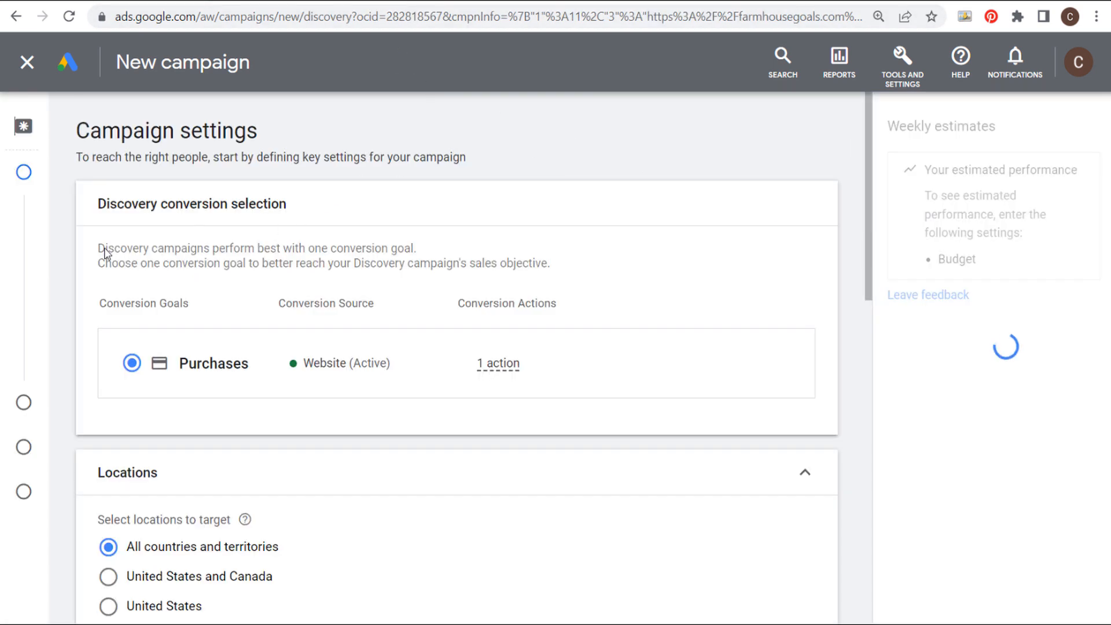
Target the United States and Canada with English as the customer language
double_click(141, 248)
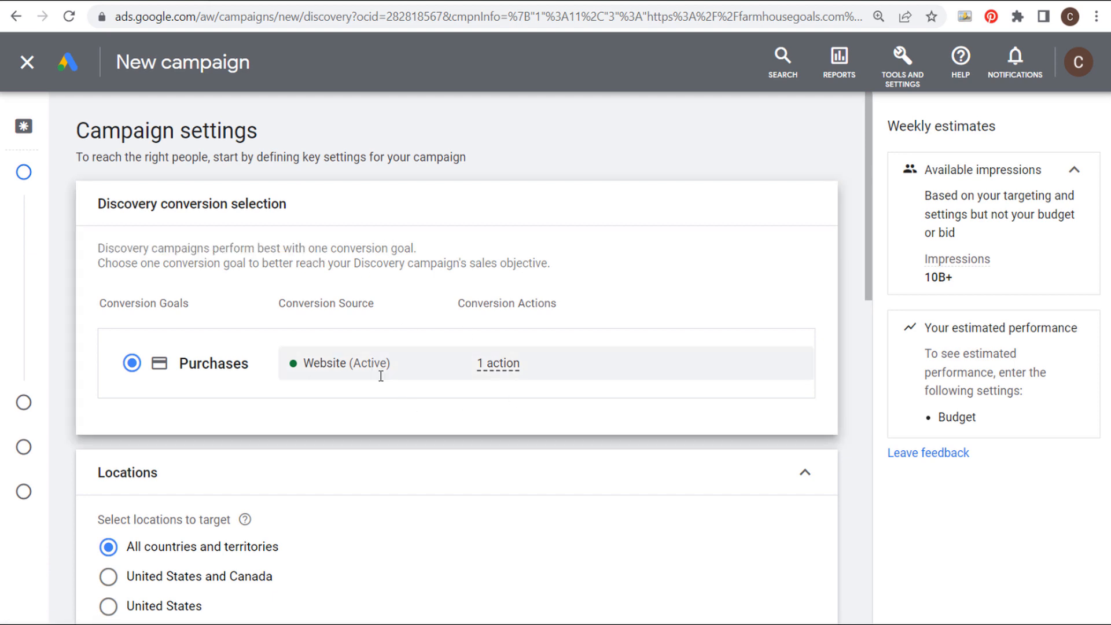
scroll("down", 3)
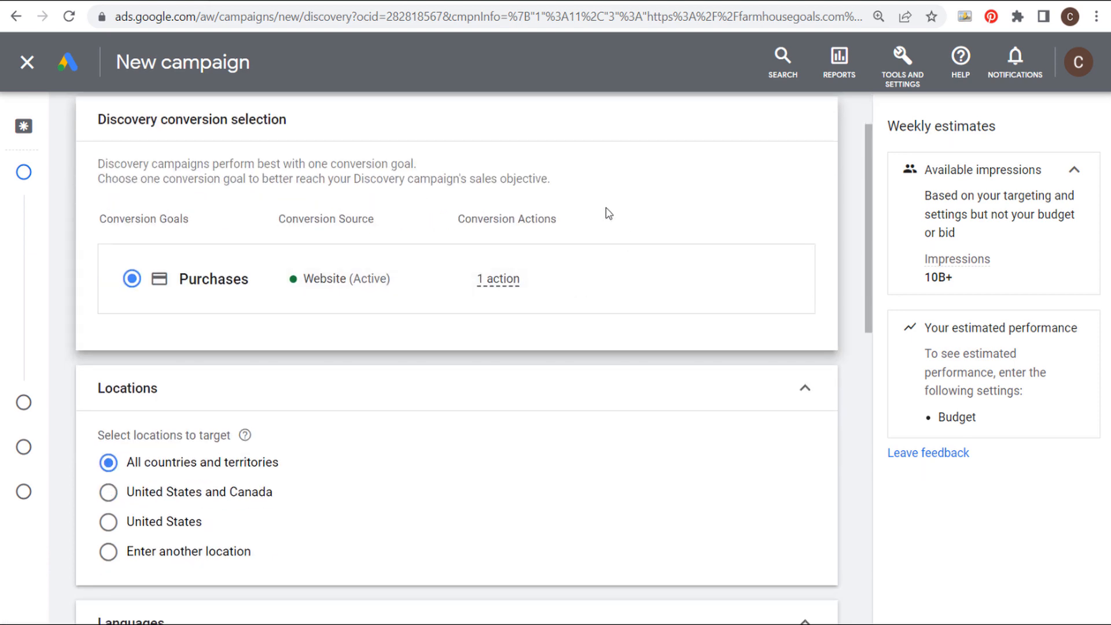
scroll("down", 3)
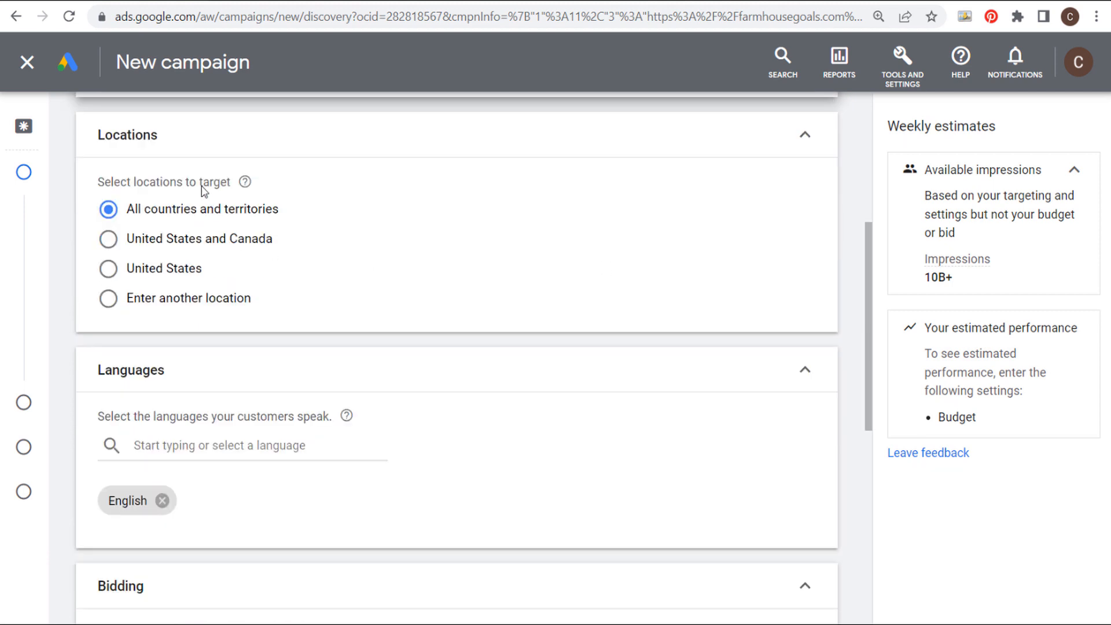
mouse_move(393, 252)
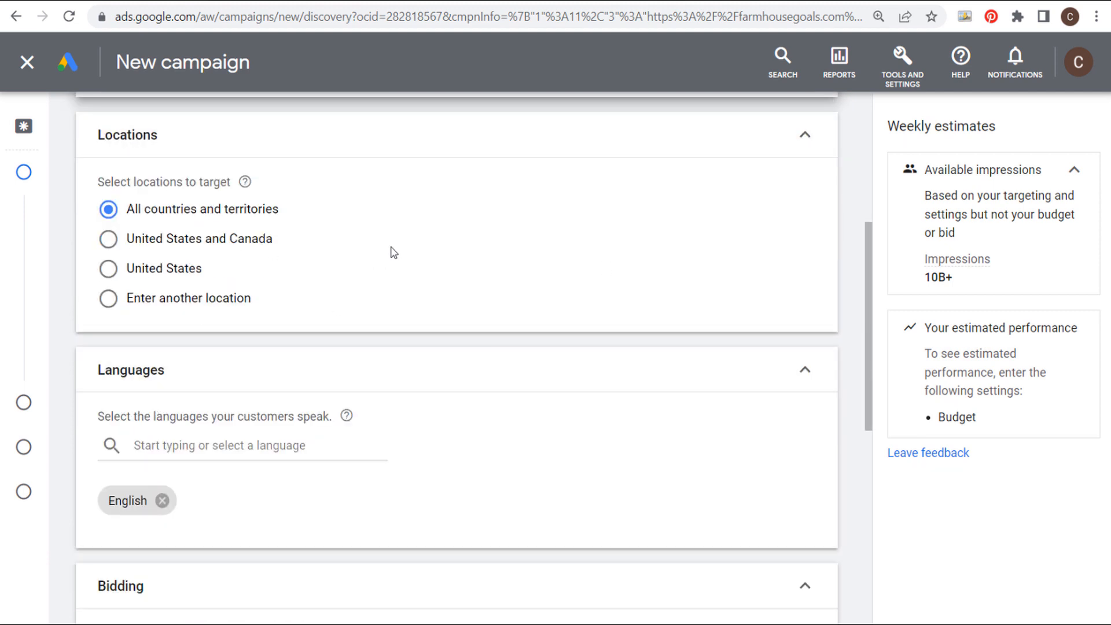
mouse_move(201, 249)
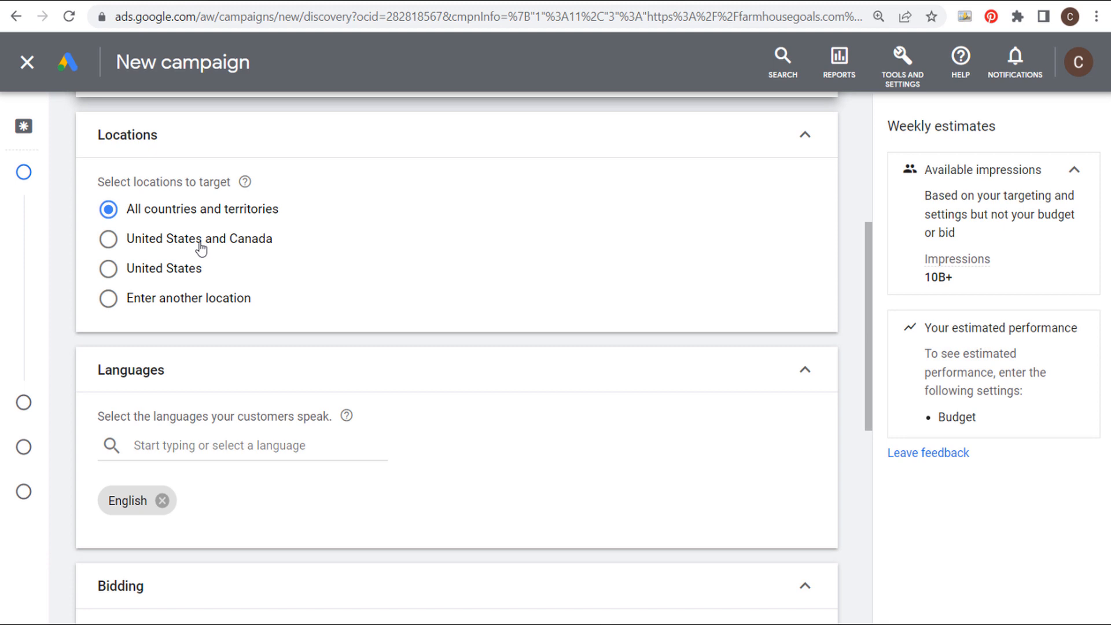
left_click(109, 239)
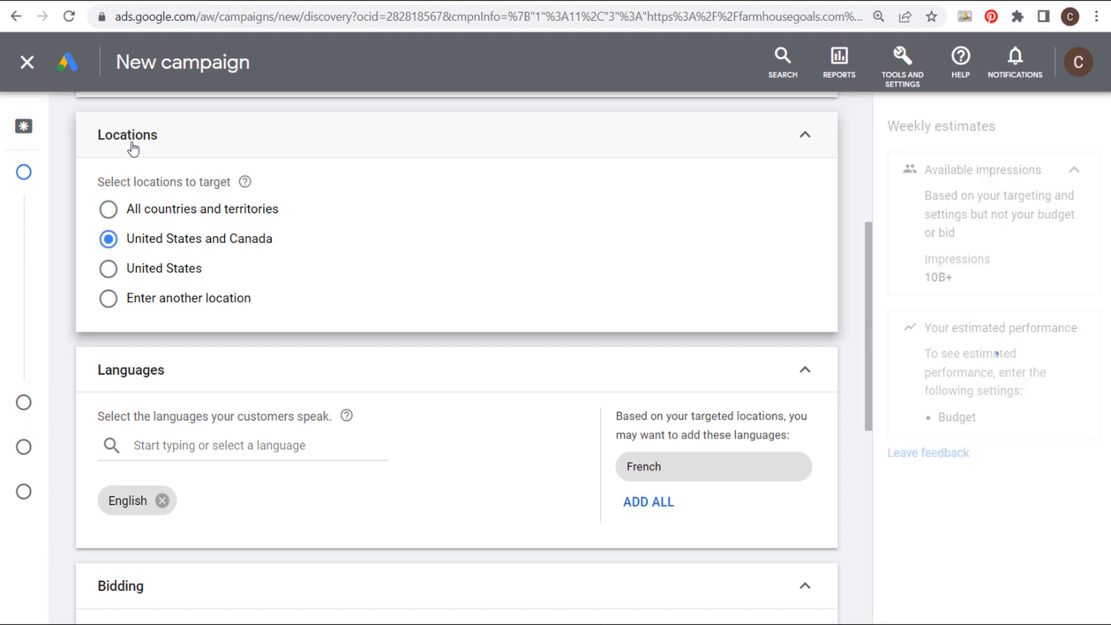
scroll("down", 3)
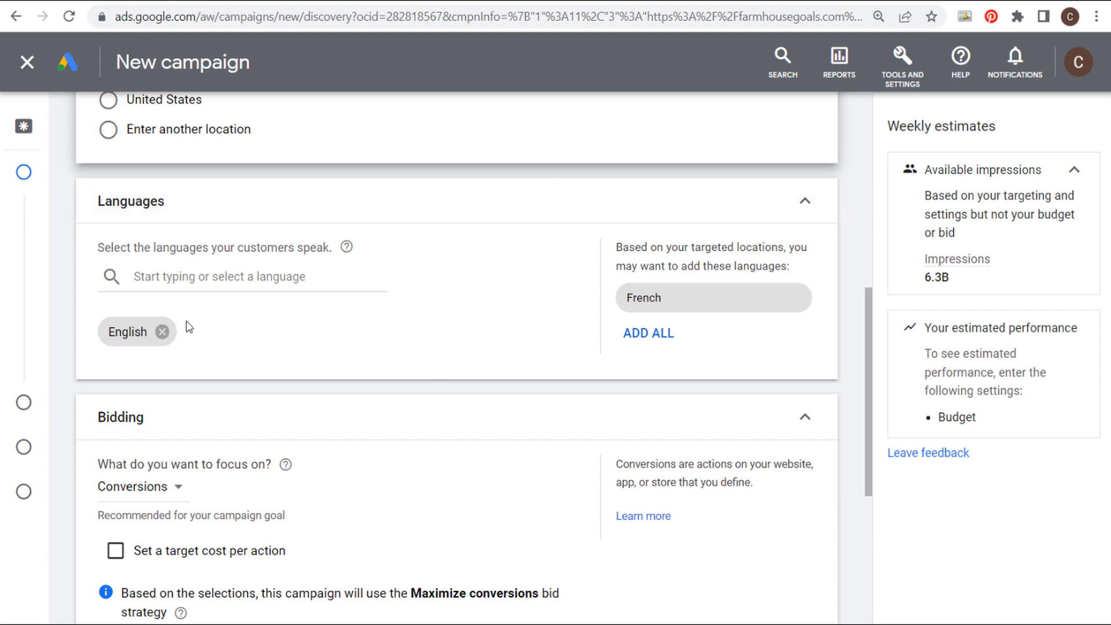
Enable Target CPA bidding and accept the suggested $2.90 target cost per action
scroll("down", 3)
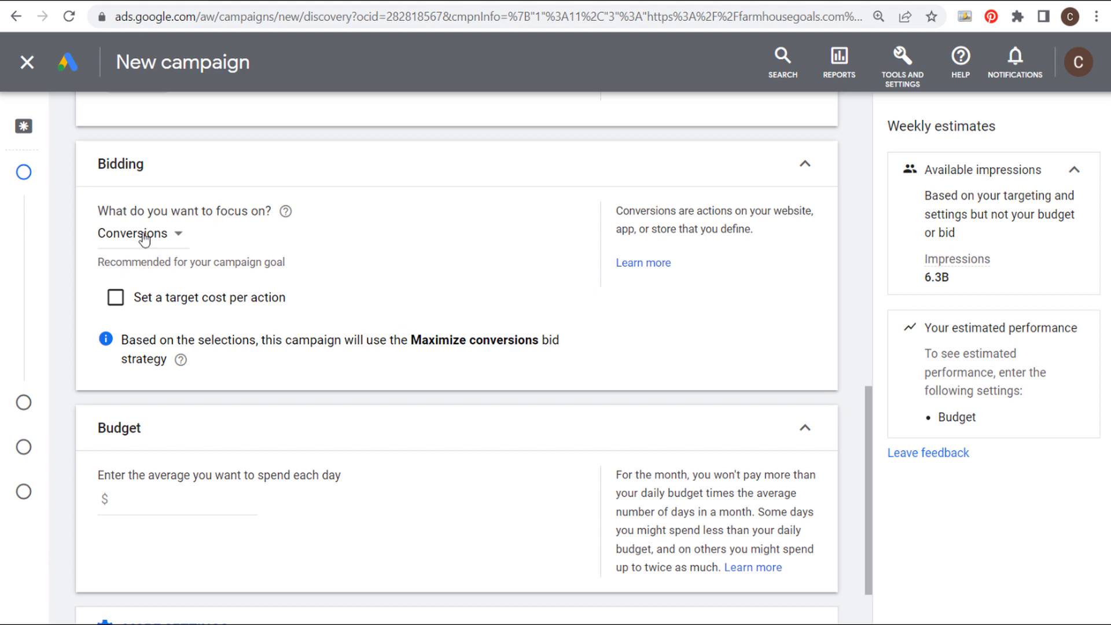
double_click(465, 341)
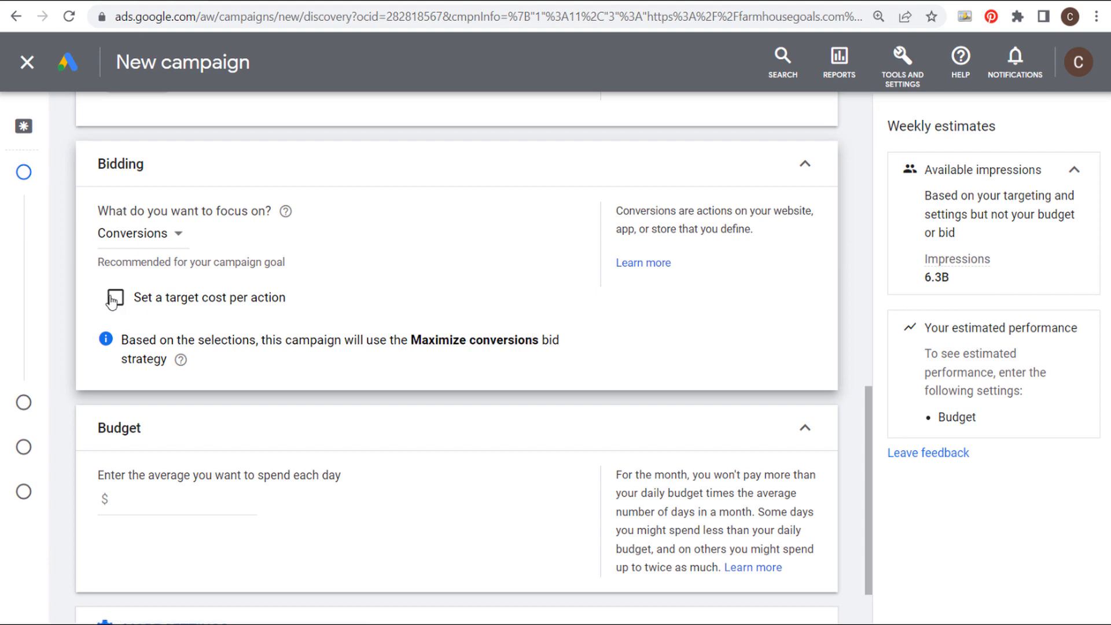
left_click(115, 297)
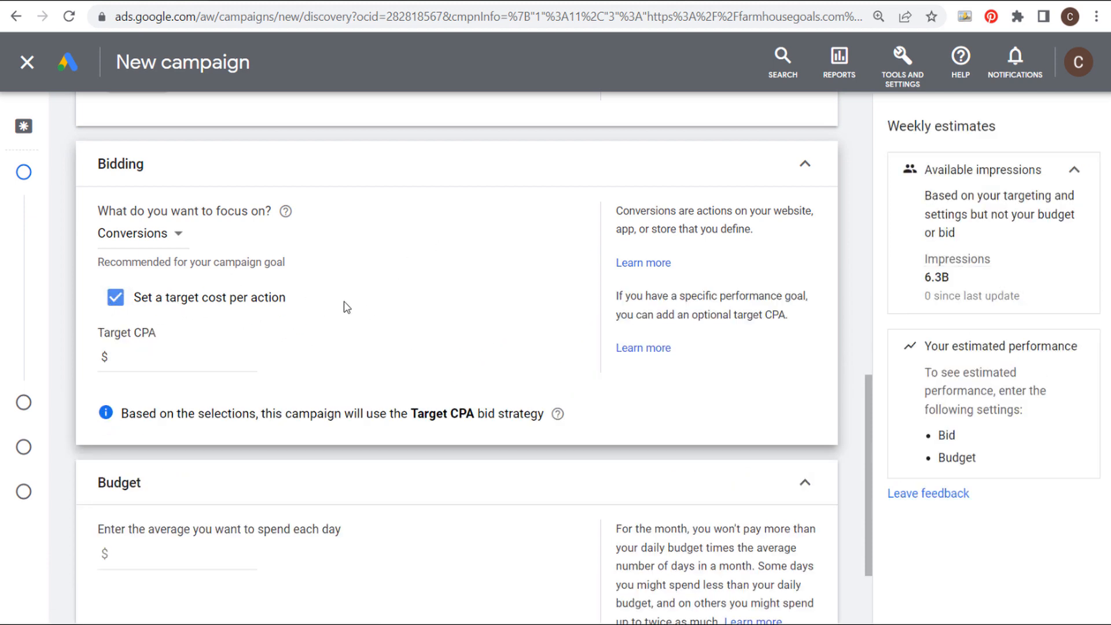
left_click(175, 357)
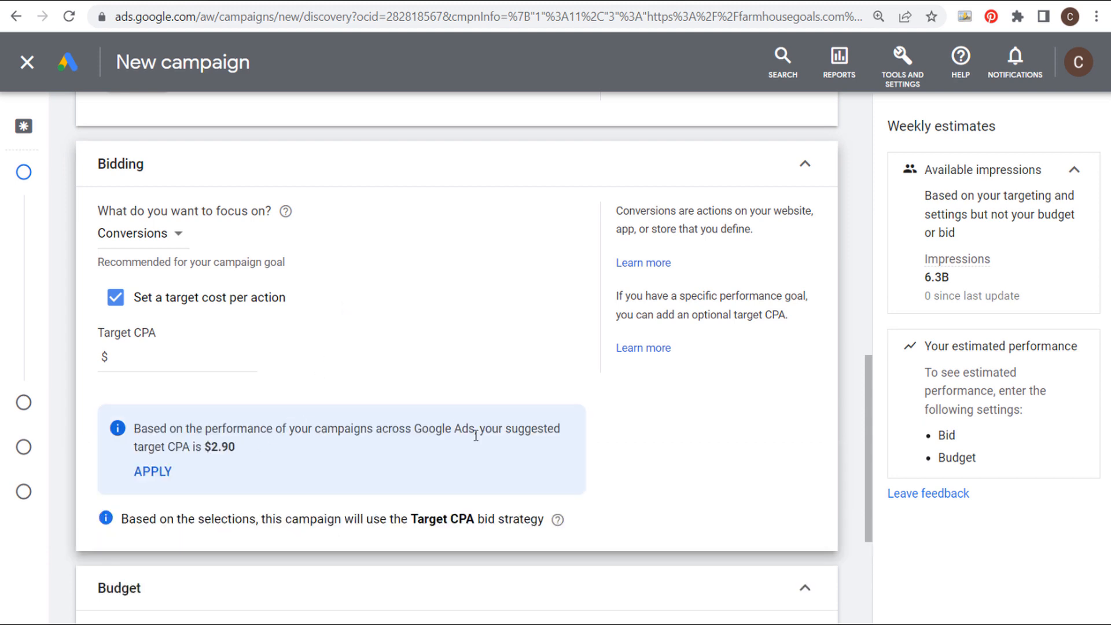
double_click(220, 447)
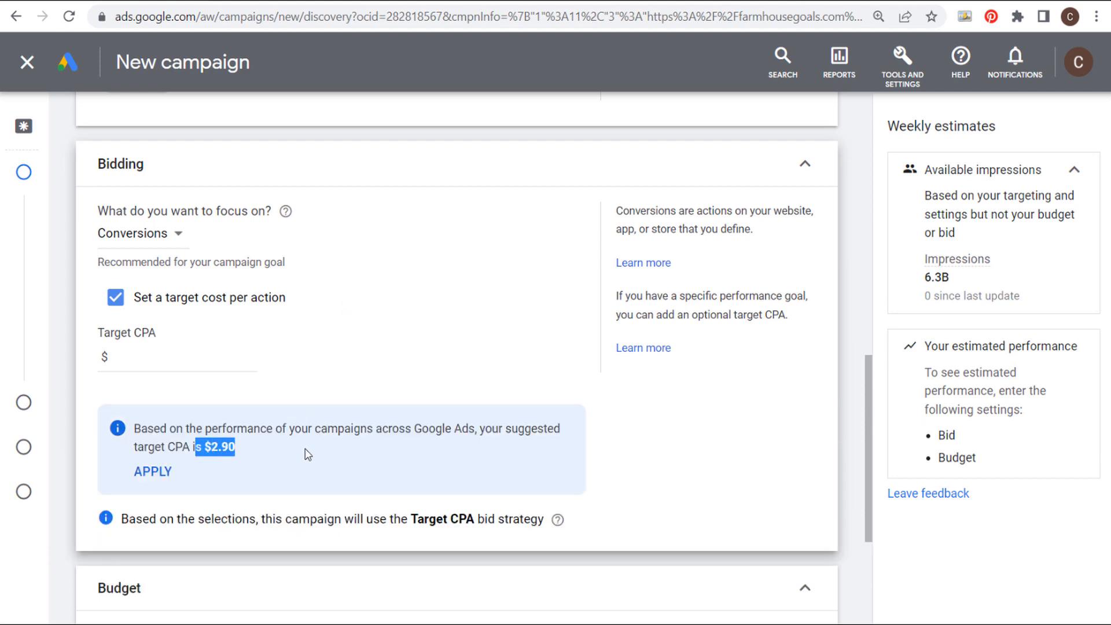
left_click(153, 471)
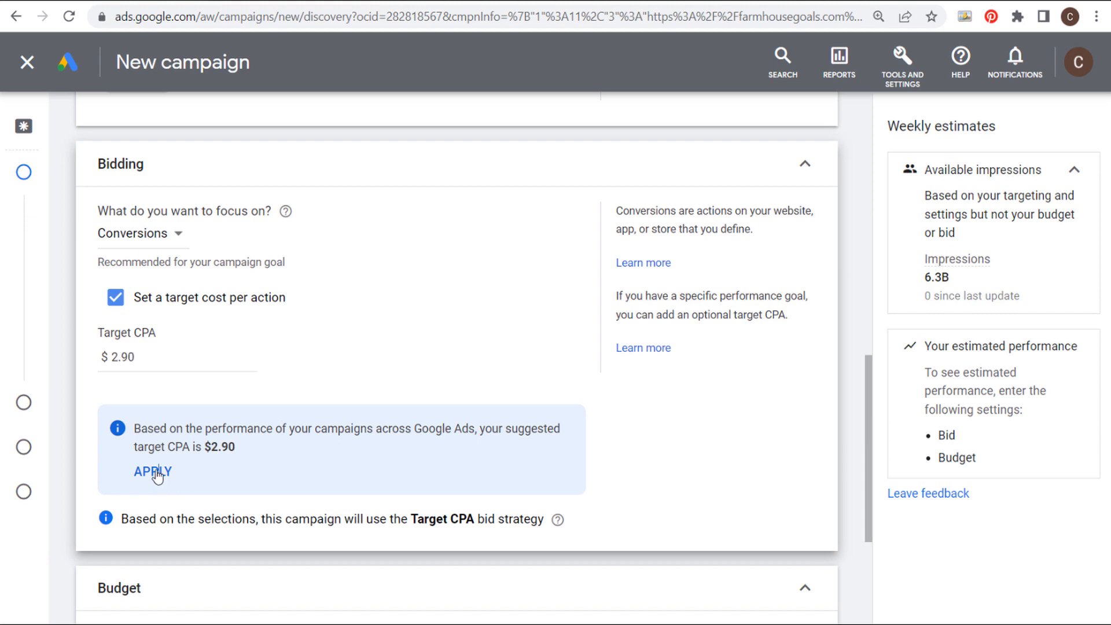
left_click(152, 471)
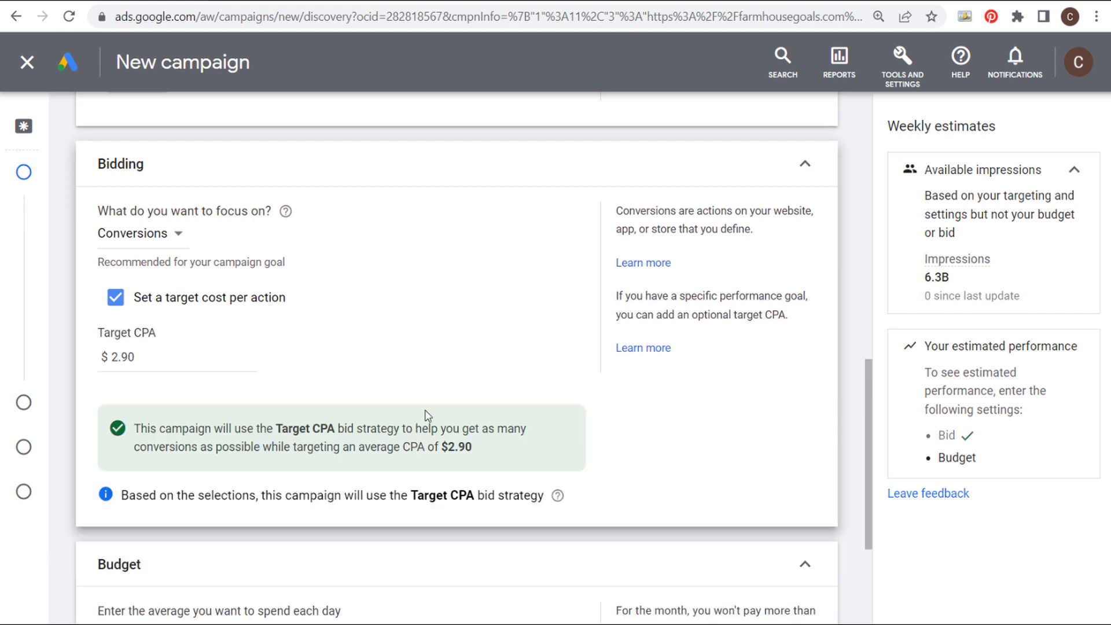
mouse_move(349, 414)
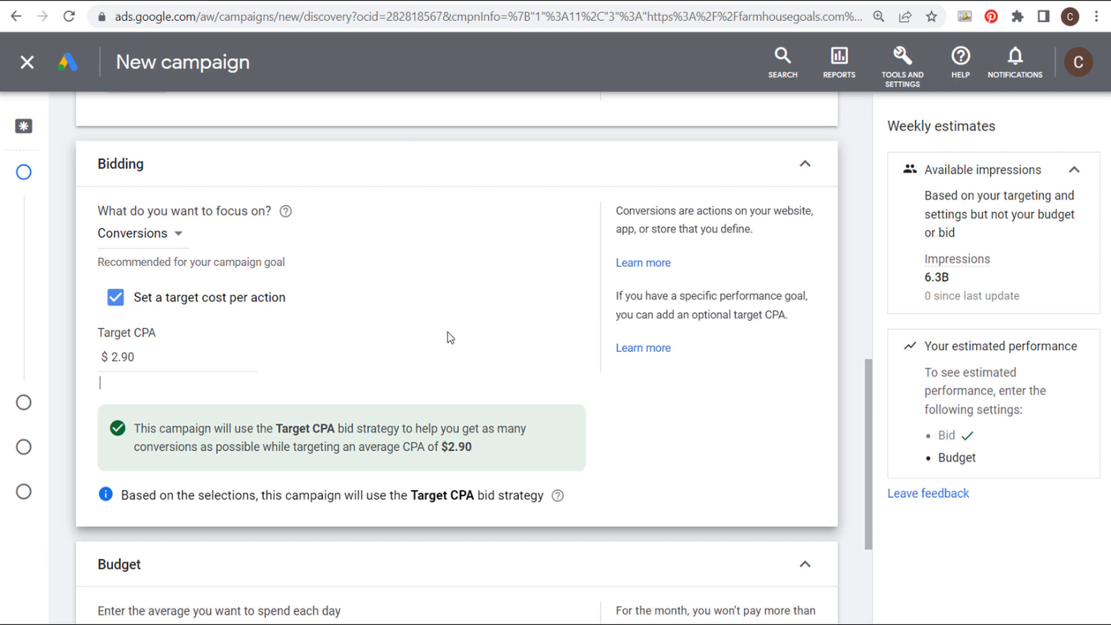
Enter an average daily budget of 30.00
scroll("down", 3)
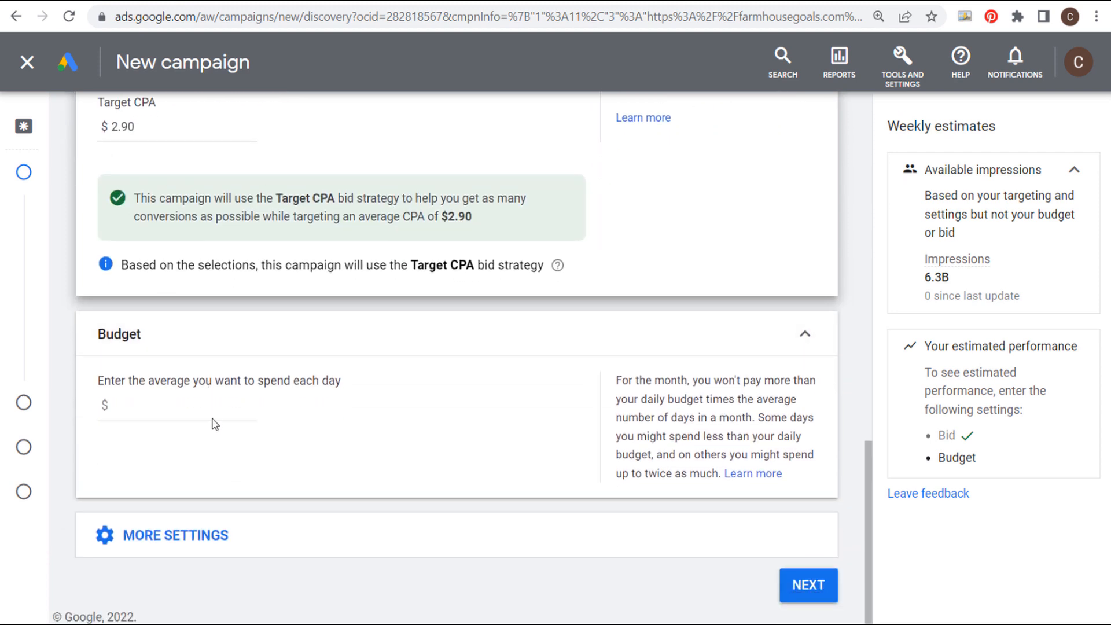
left_click(177, 405)
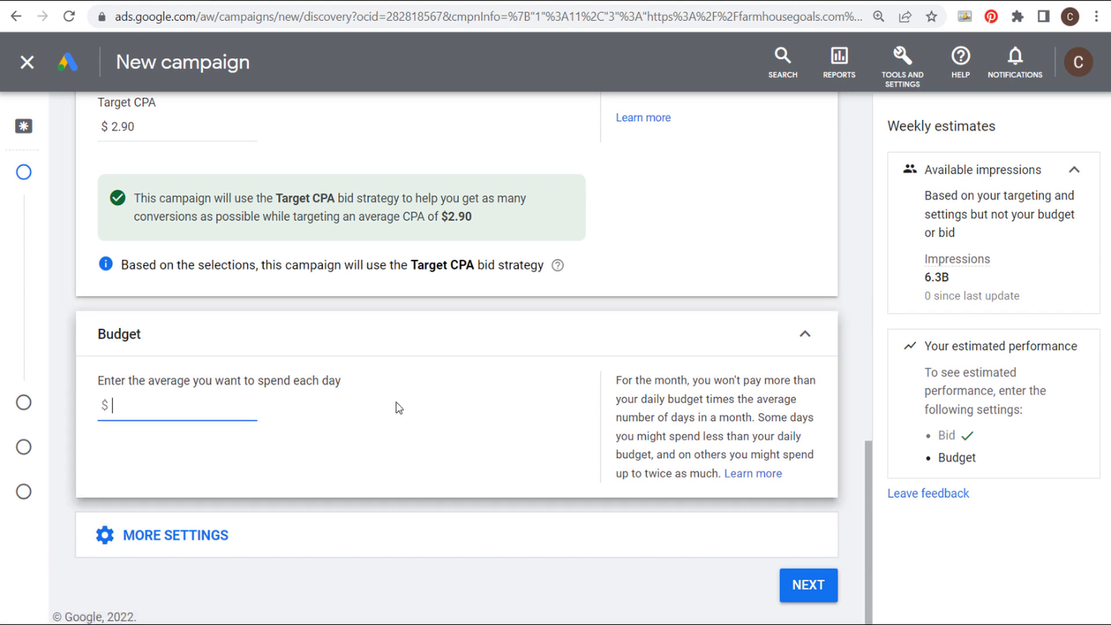
type("30.00")
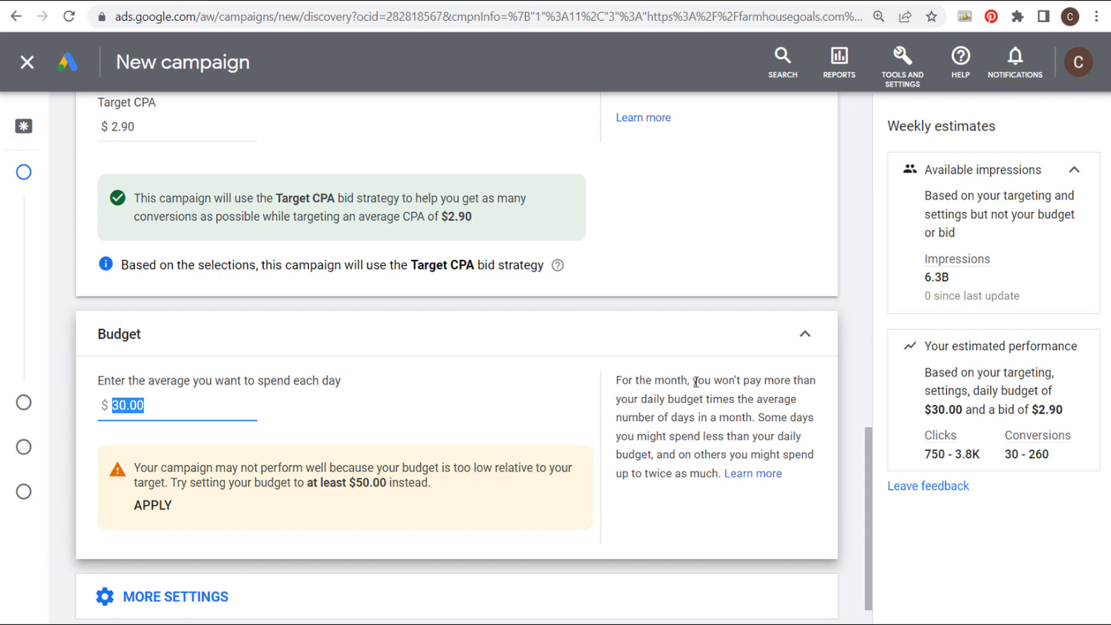
scroll("down", 3)
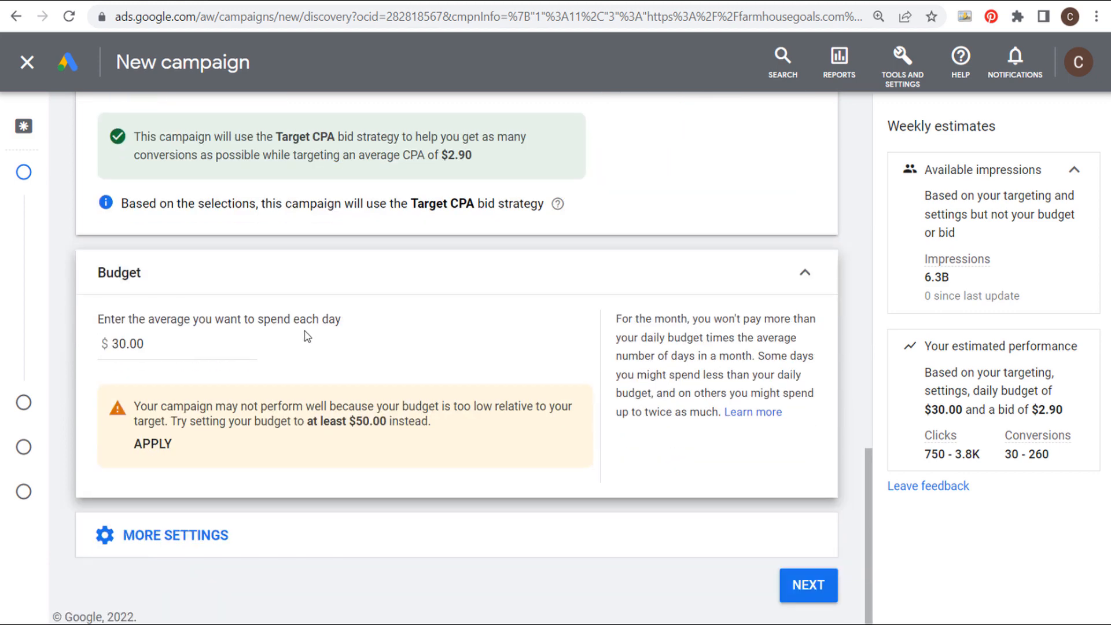
Expand More settings to review the all-day ad schedule and April 3, 2022 start date
left_click(173, 535)
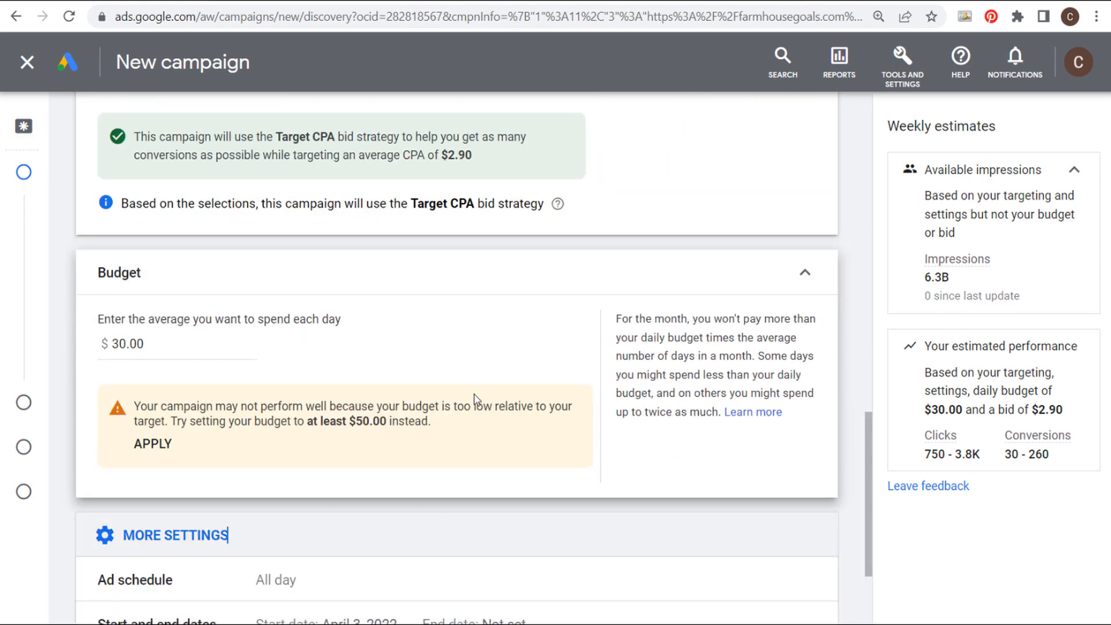
scroll("down", 3)
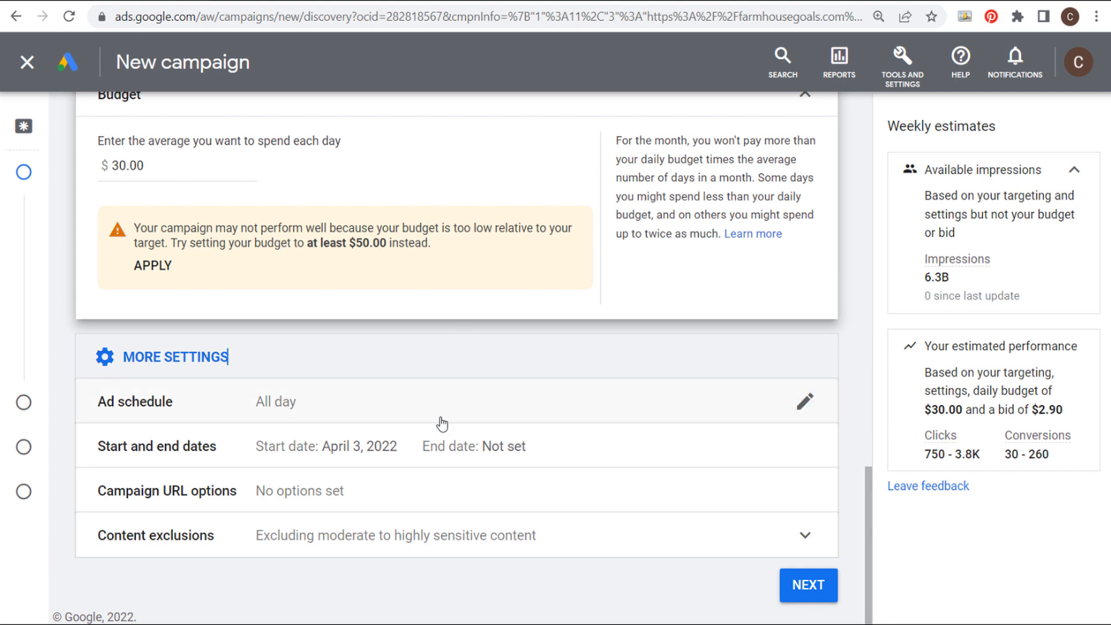
mouse_move(260, 404)
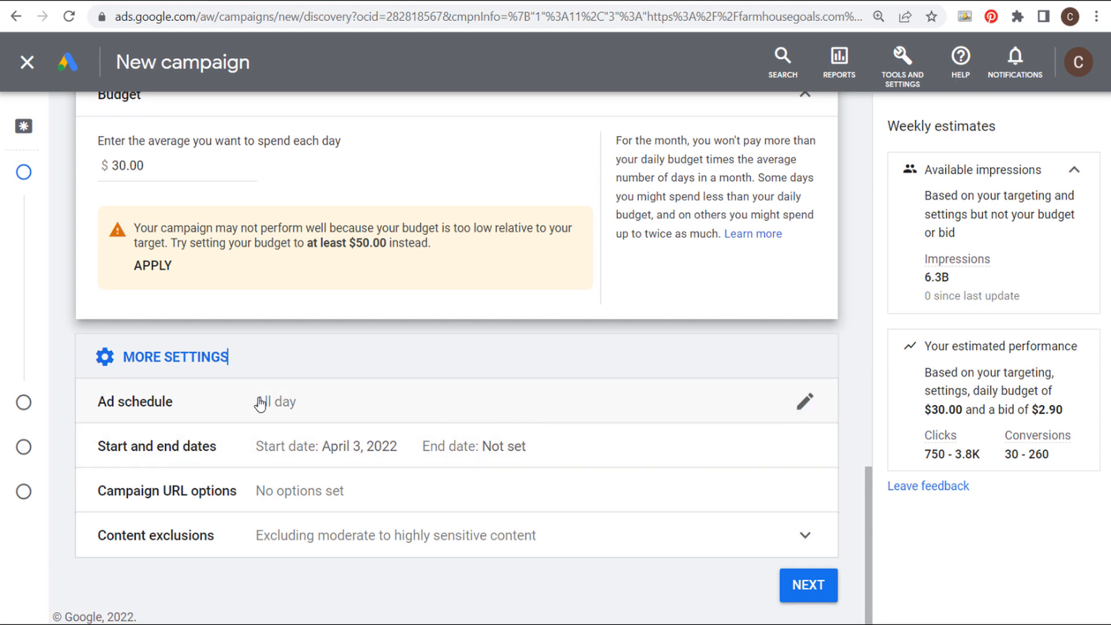
mouse_move(141, 438)
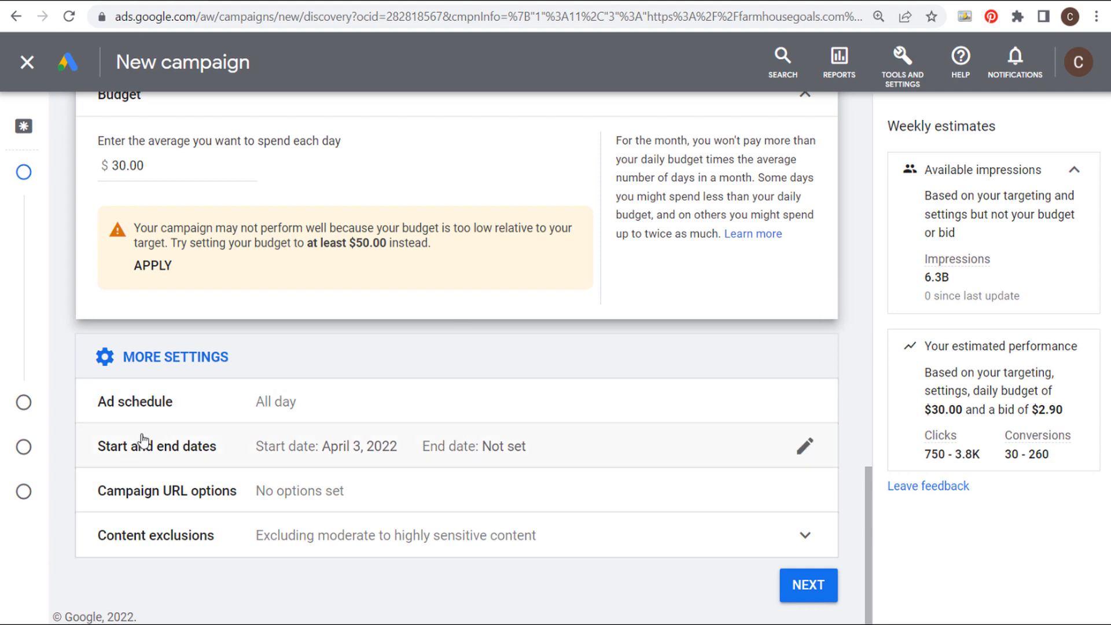
mouse_move(262, 506)
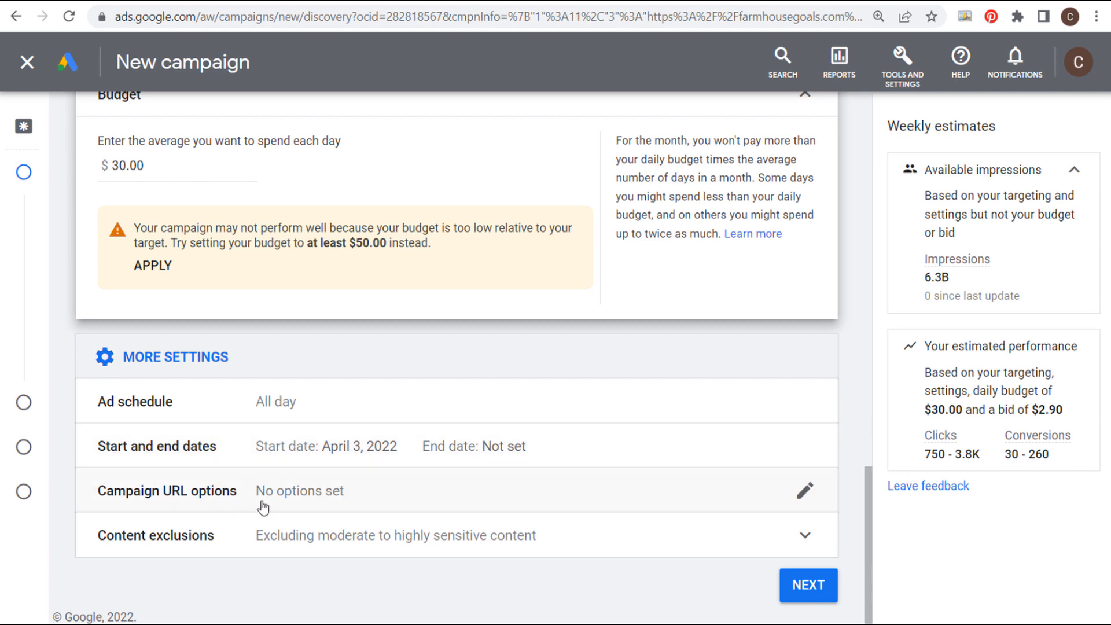
mouse_move(438, 562)
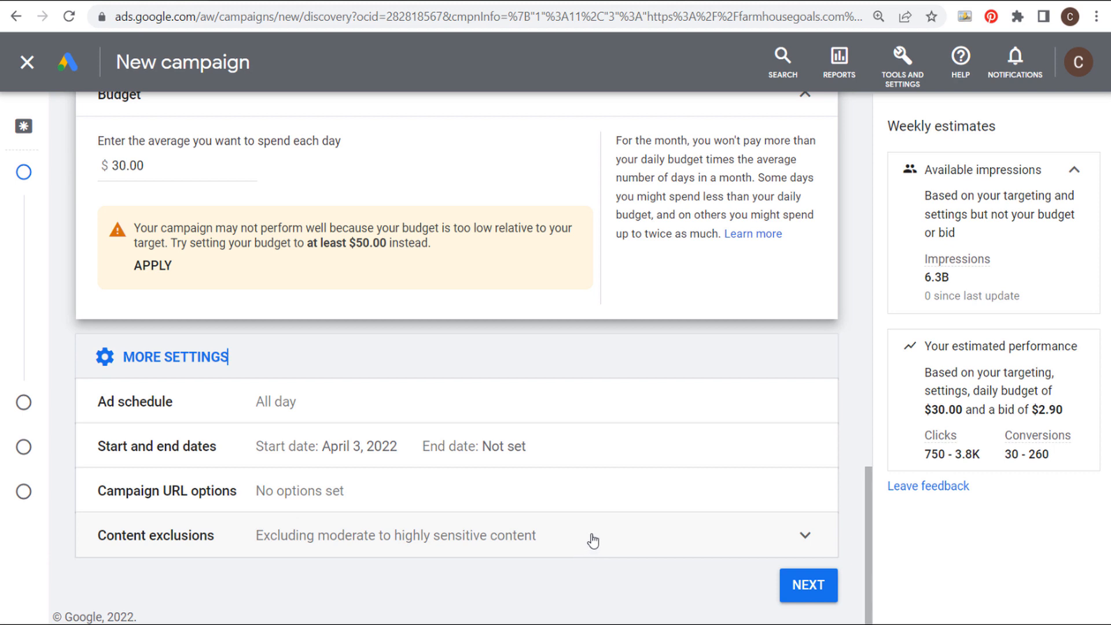
mouse_move(808, 586)
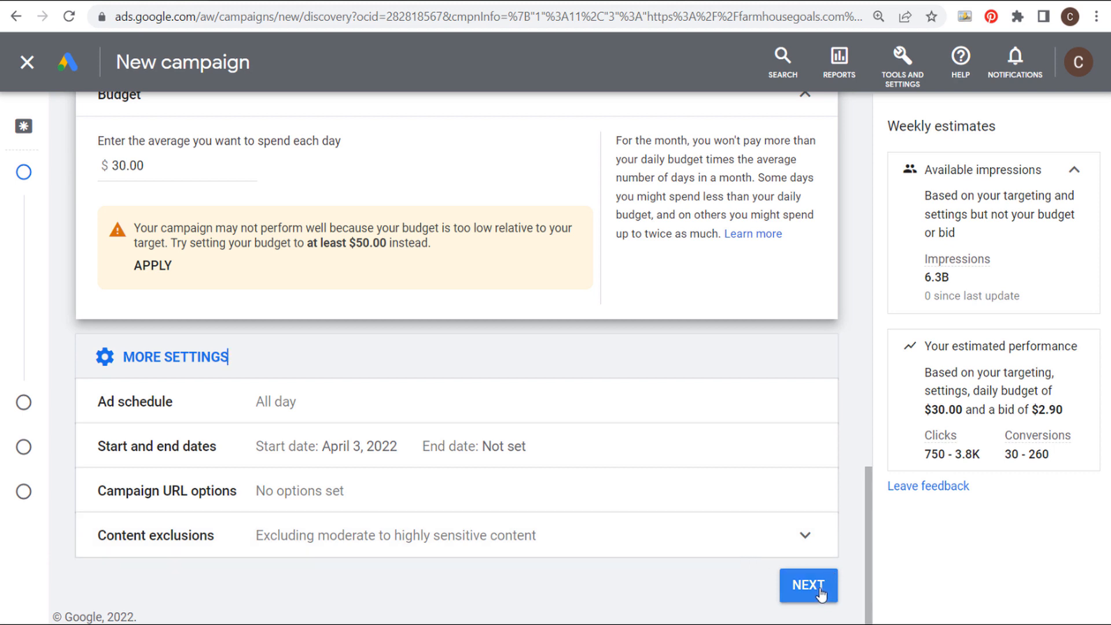
Move from the budget page to the Targeting step
left_click(808, 586)
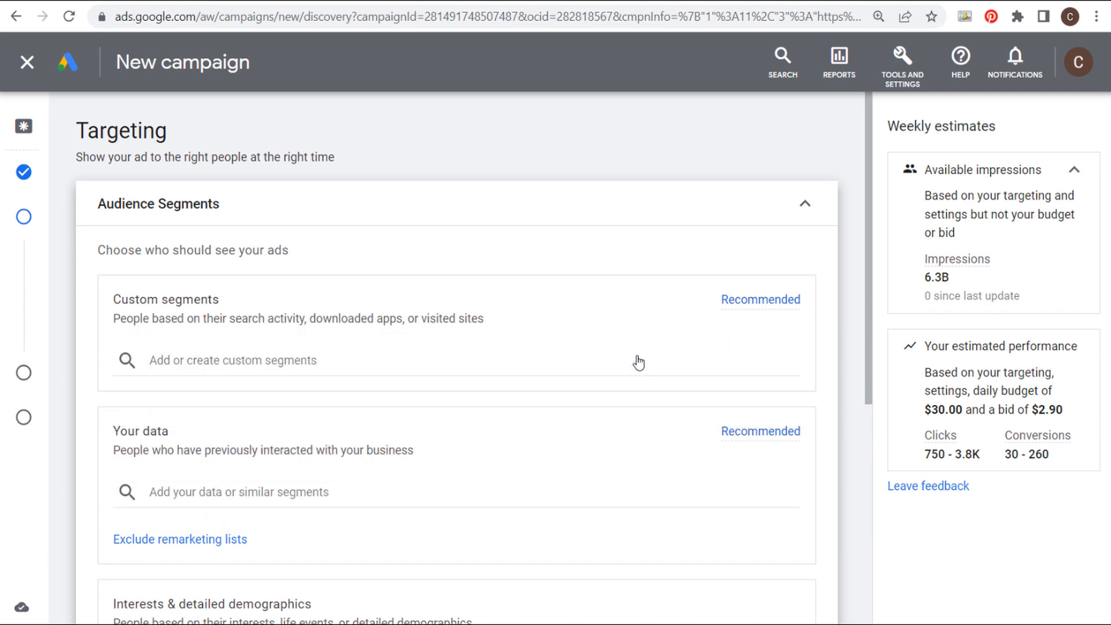
Create a custom segment for Google searchers, entering 'farmhouse furniture' and 'farmhouse sofas' then removing both terms
left_click(232, 360)
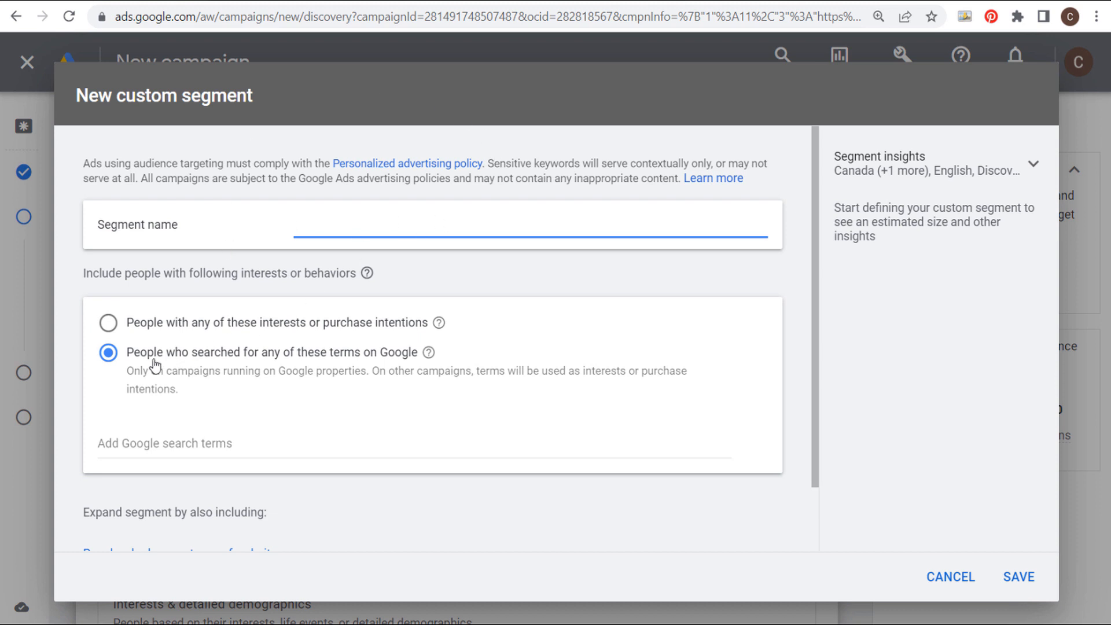
mouse_move(347, 361)
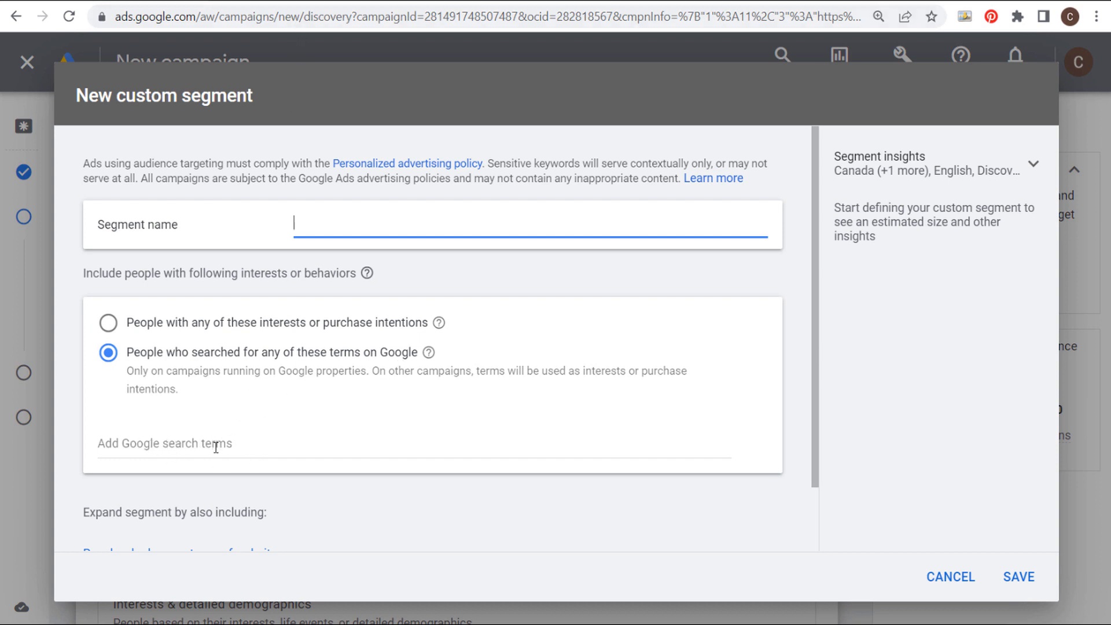
type("farmhouse furniture")
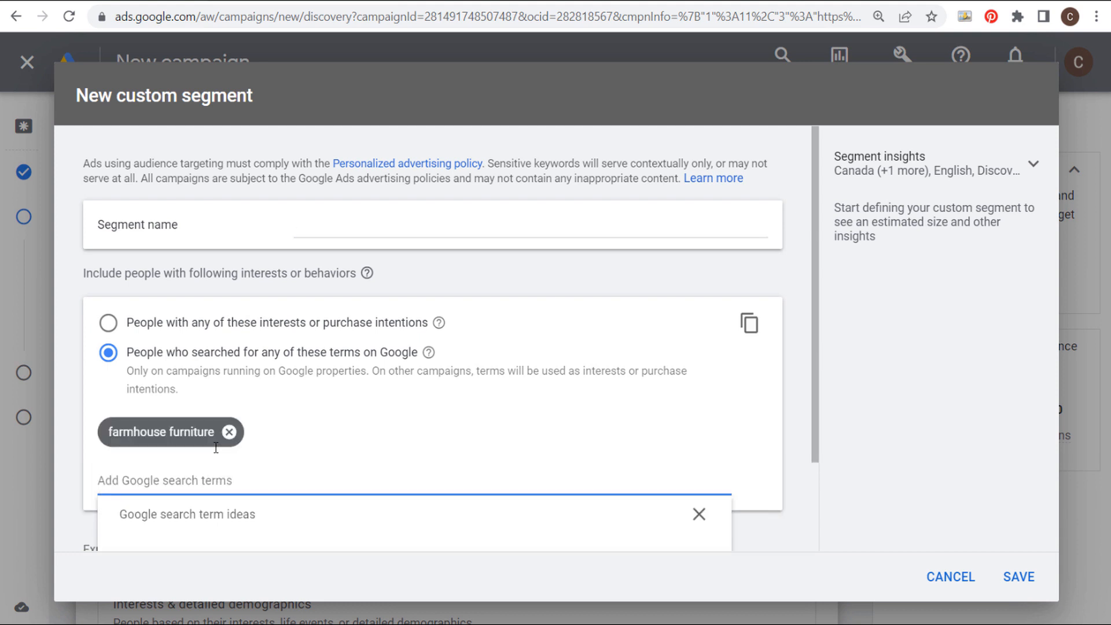
type("farmhouse sofas")
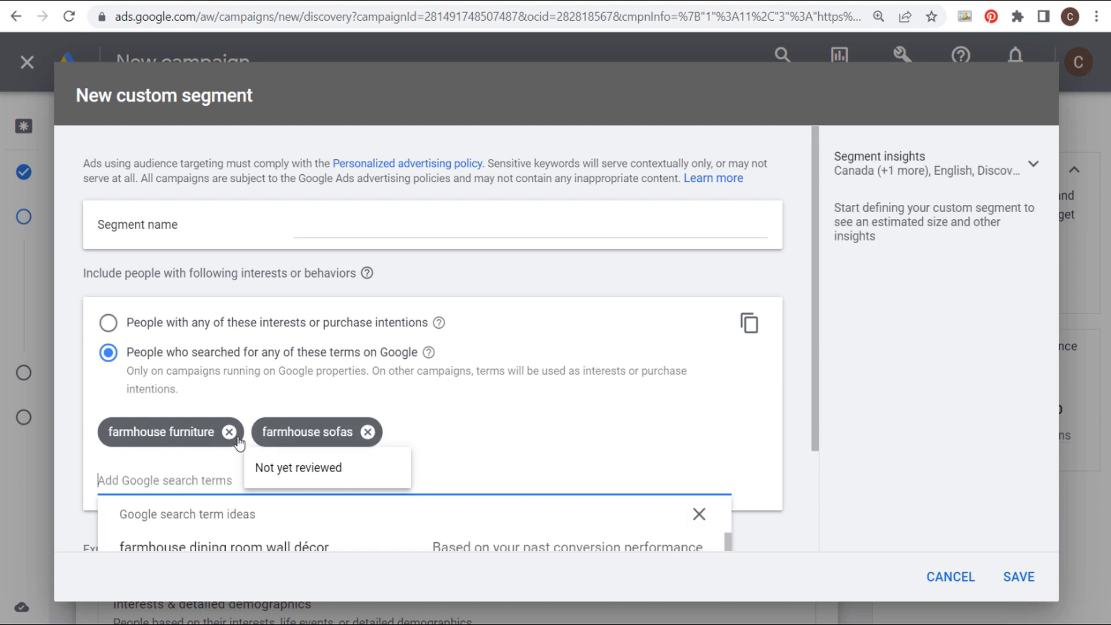
left_click(228, 432)
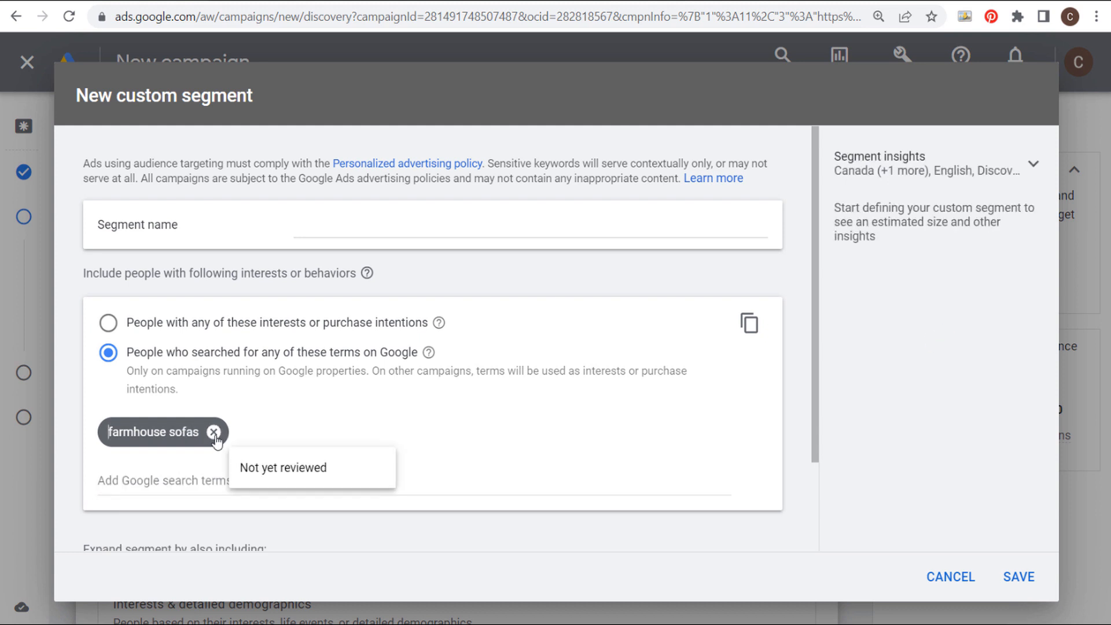
left_click(214, 432)
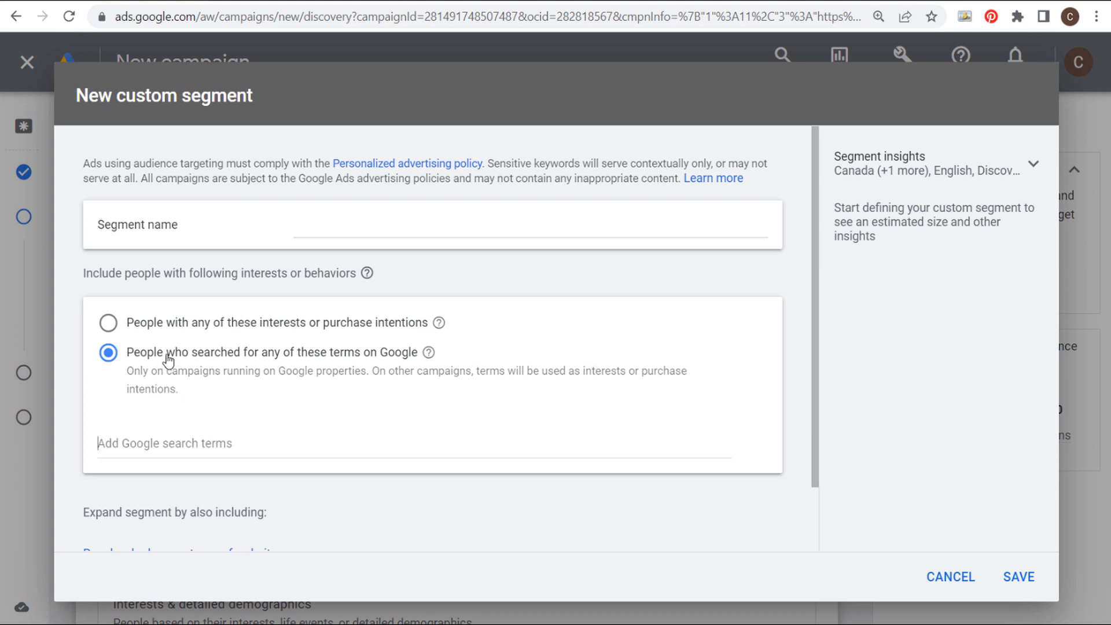
mouse_move(144, 466)
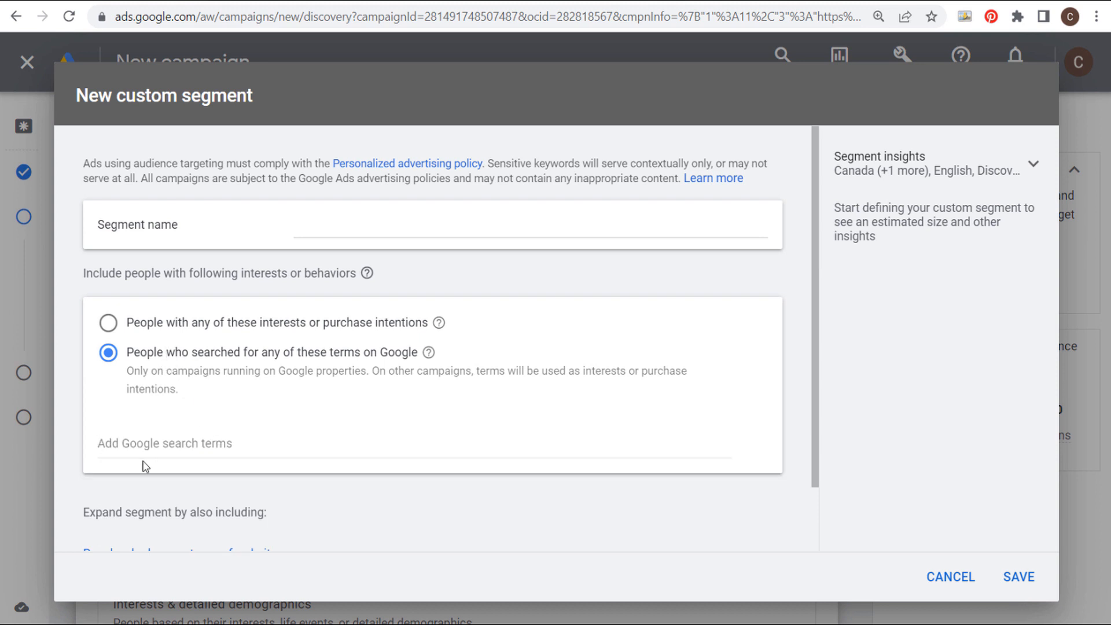
mouse_move(257, 440)
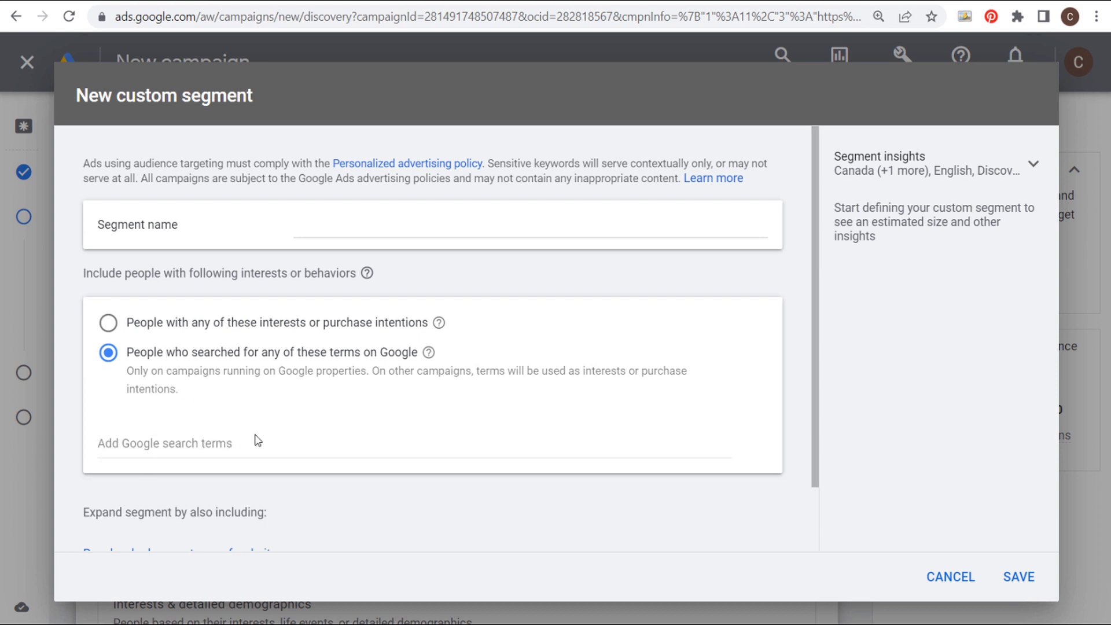
mouse_move(209, 359)
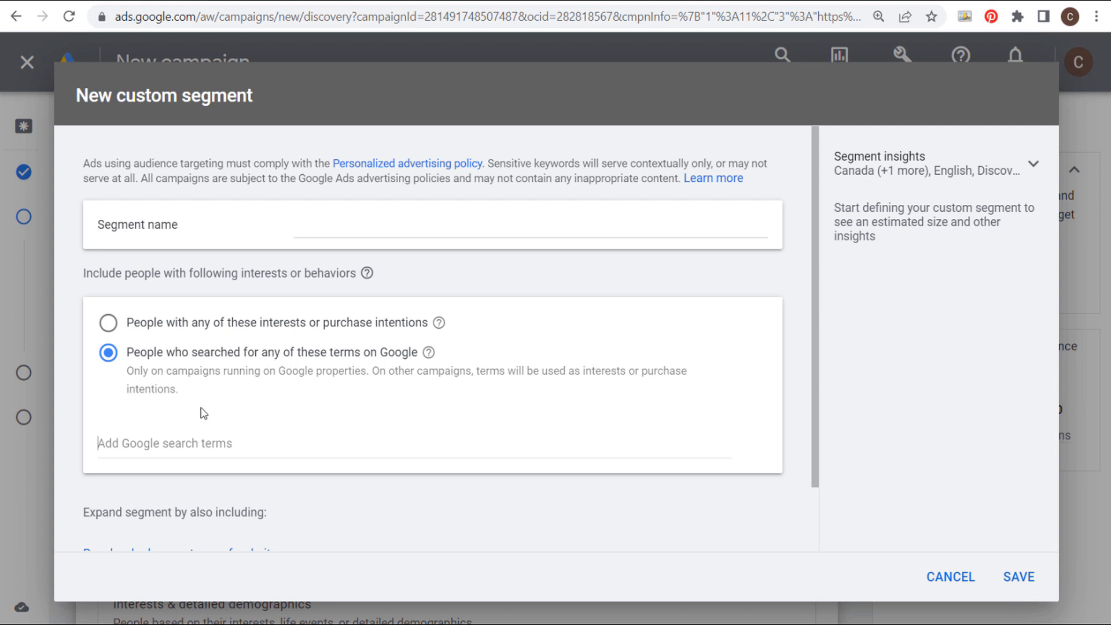
mouse_move(195, 260)
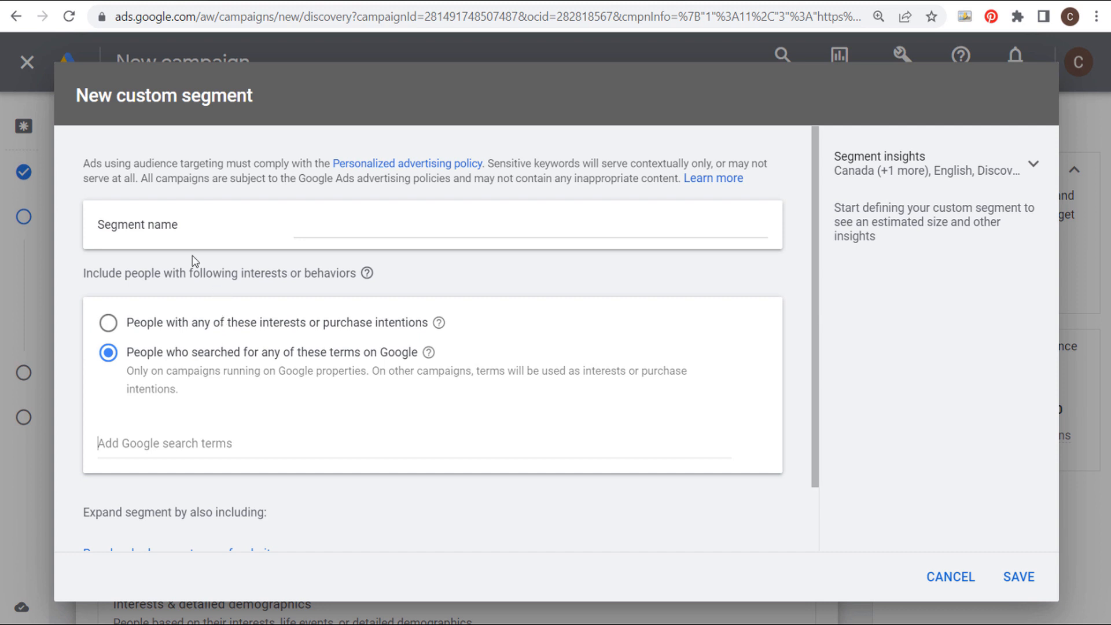
Discard the draft segment and target Farmhouse Furniture - Furniture Search Terms plus Furniture Audience - 540 Days
left_click(952, 576)
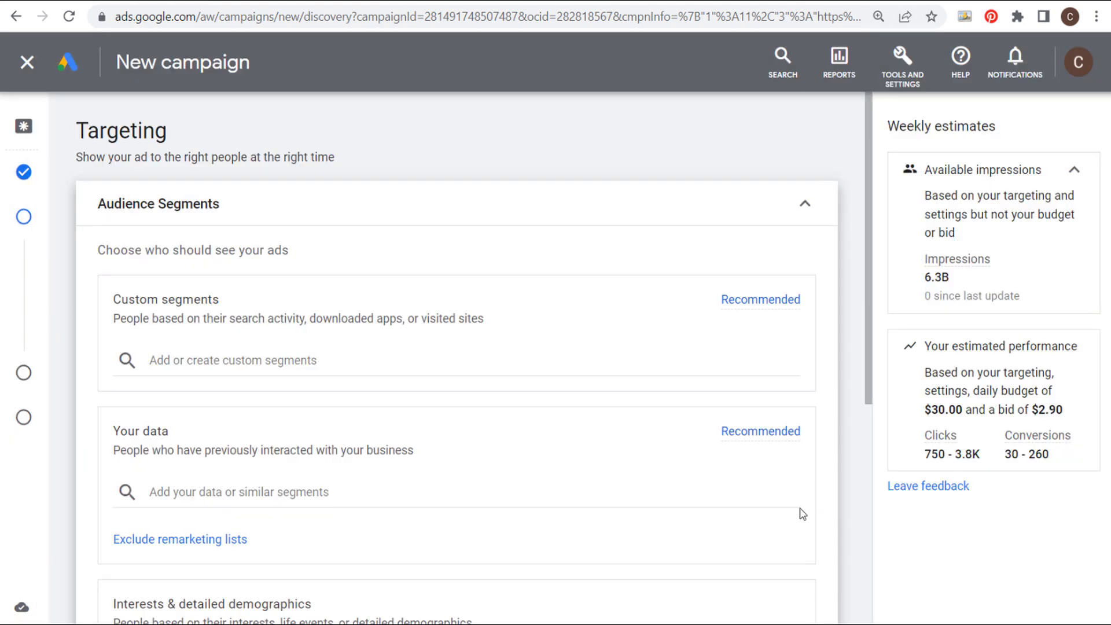
left_click(232, 360)
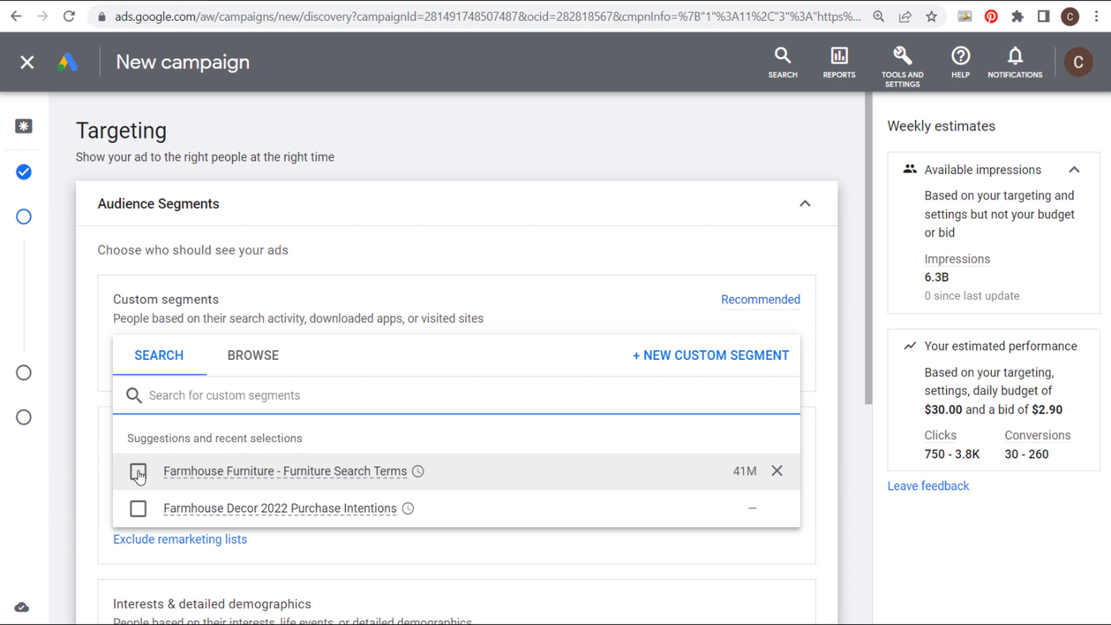
left_click(137, 471)
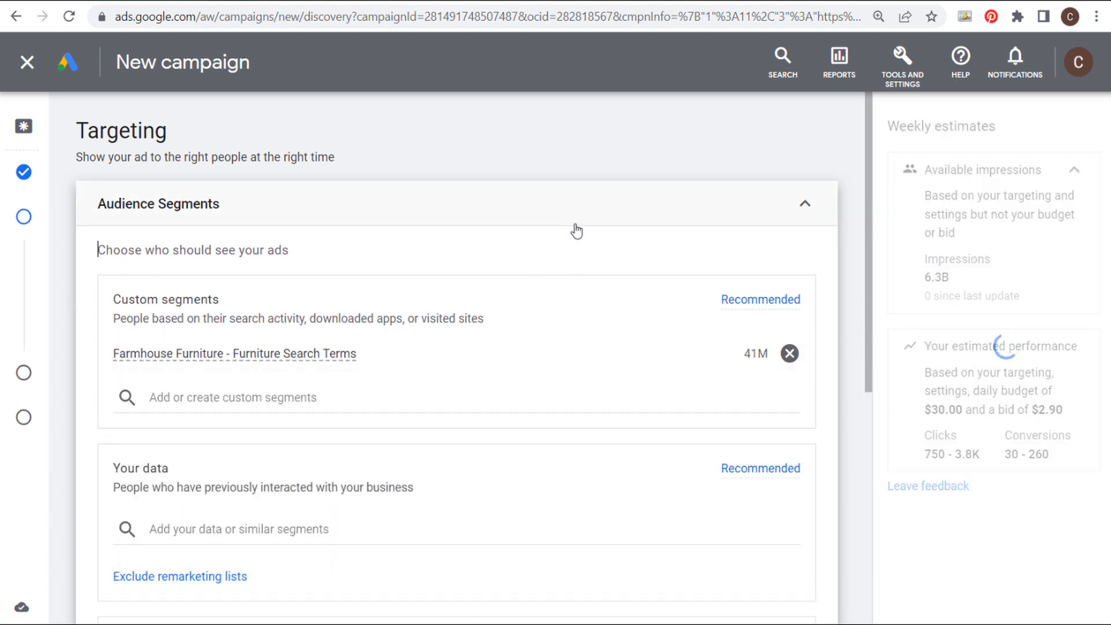
scroll("down", 3)
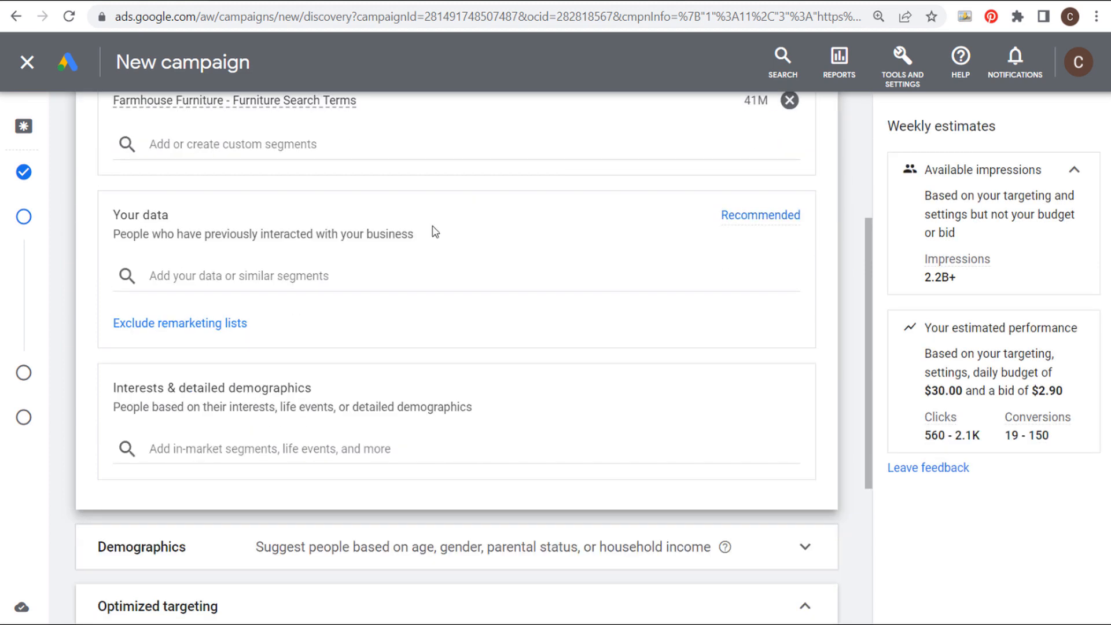
left_click(237, 275)
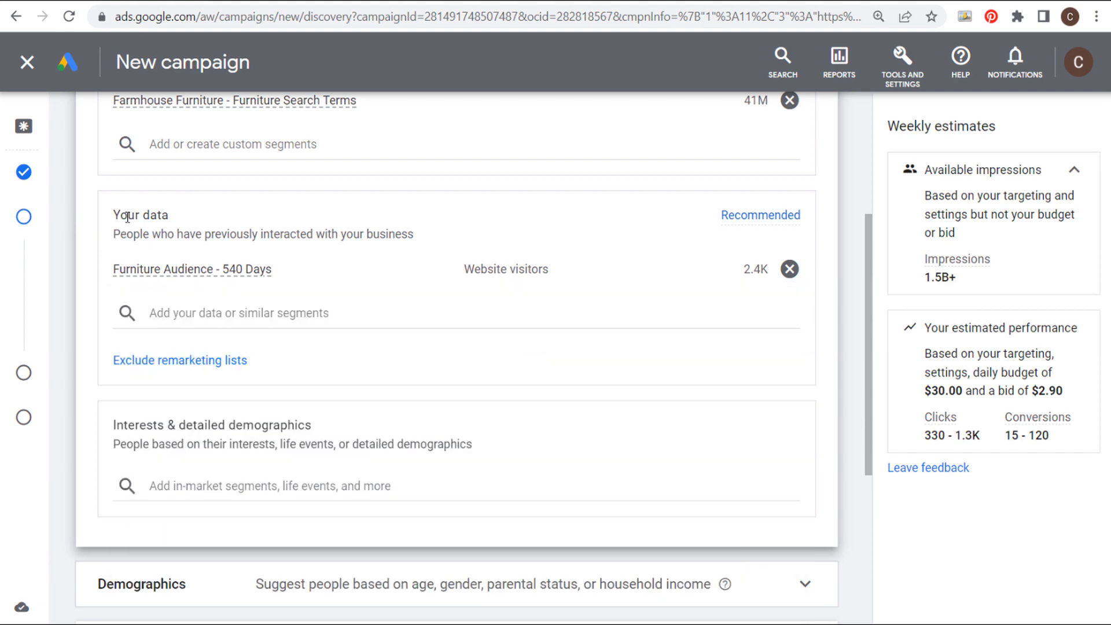
mouse_move(210, 238)
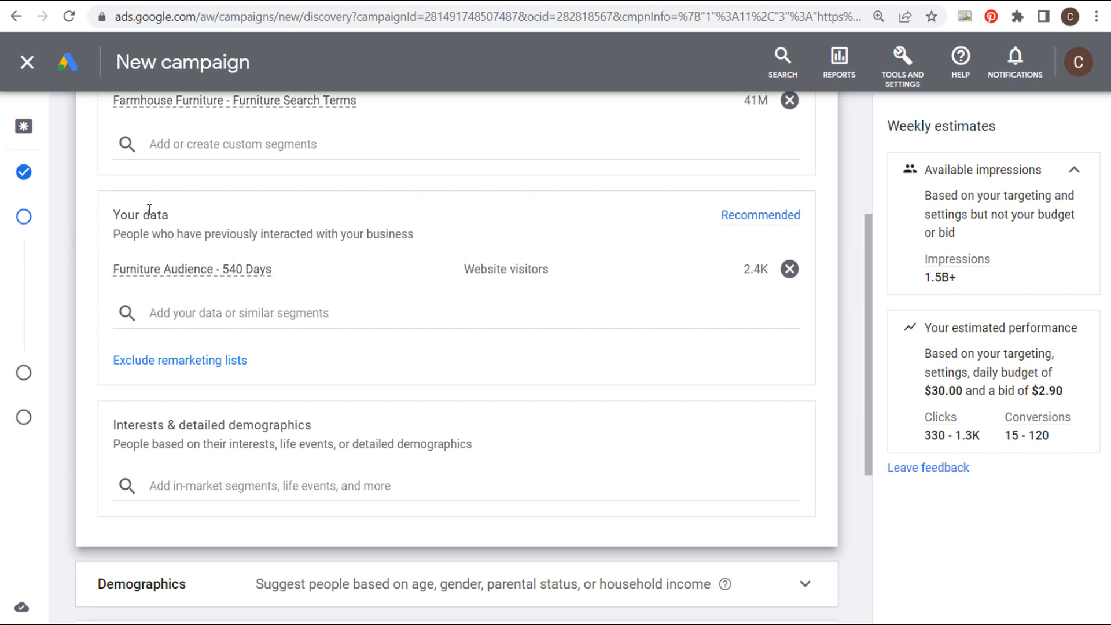
Add the Similar to Furniture Audience - 540 Days similar segment under Your data
left_click(238, 313)
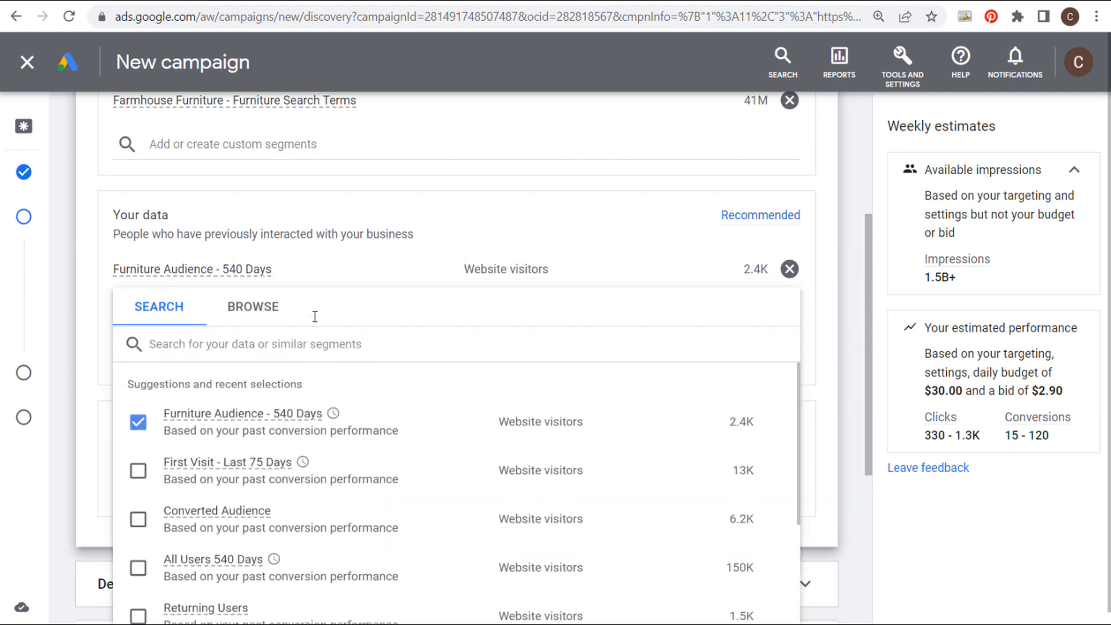
left_click(252, 308)
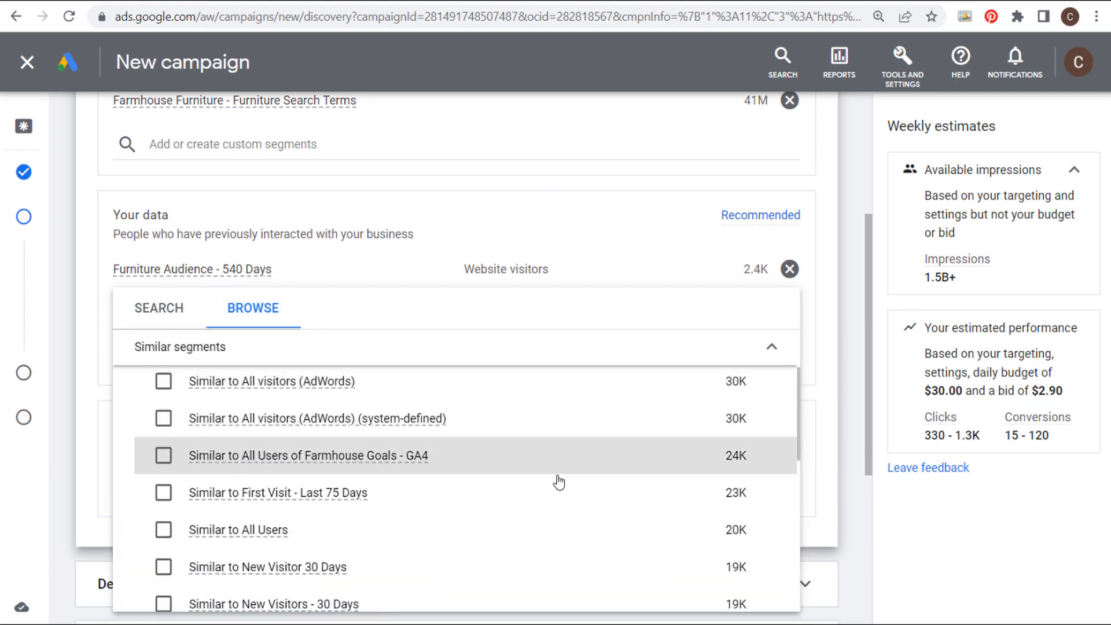
scroll("down", 3)
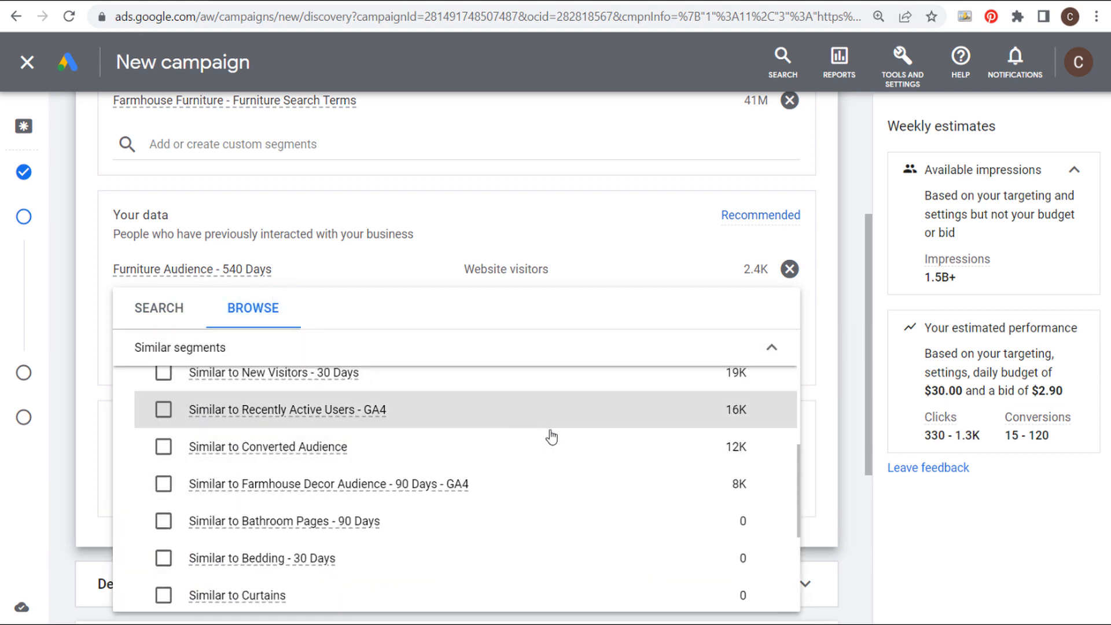
scroll("down", 3)
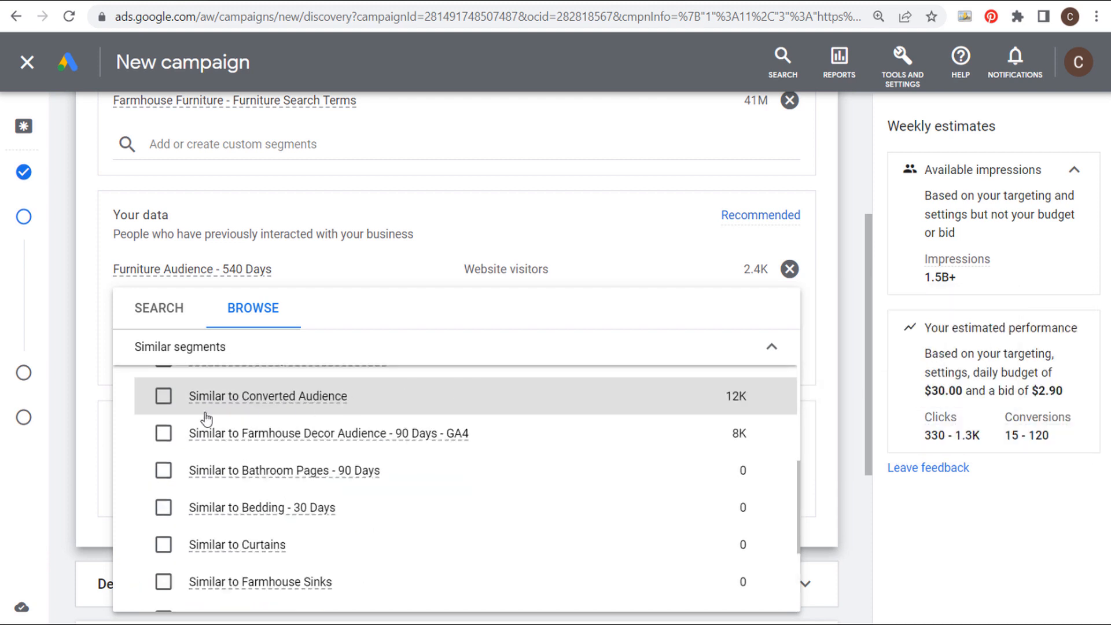
scroll("down", 3)
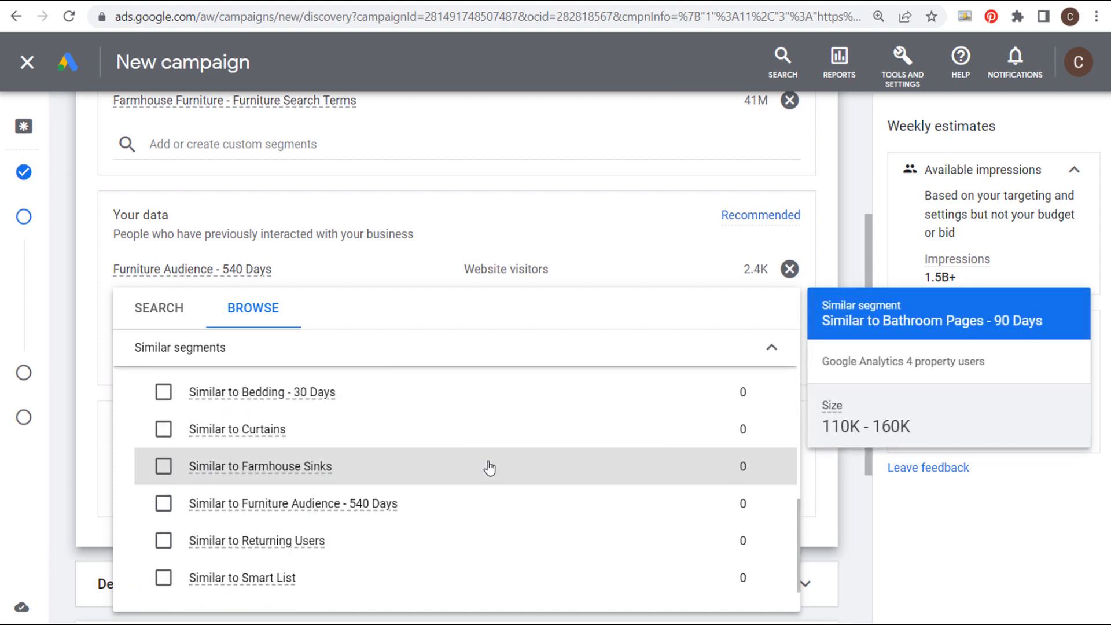
scroll("down", 3)
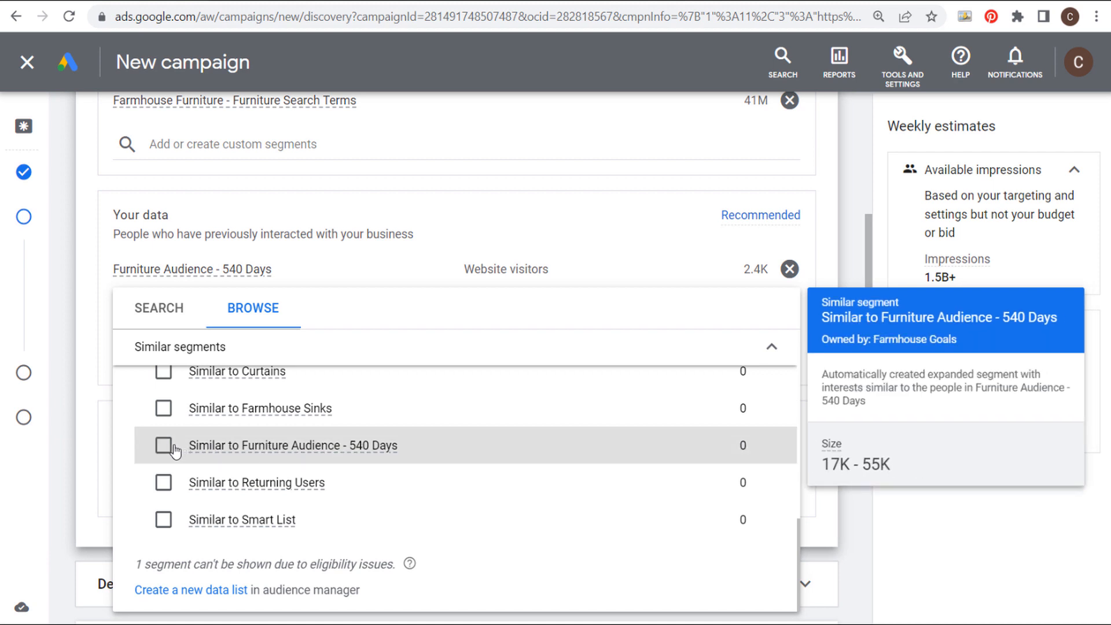
left_click(163, 444)
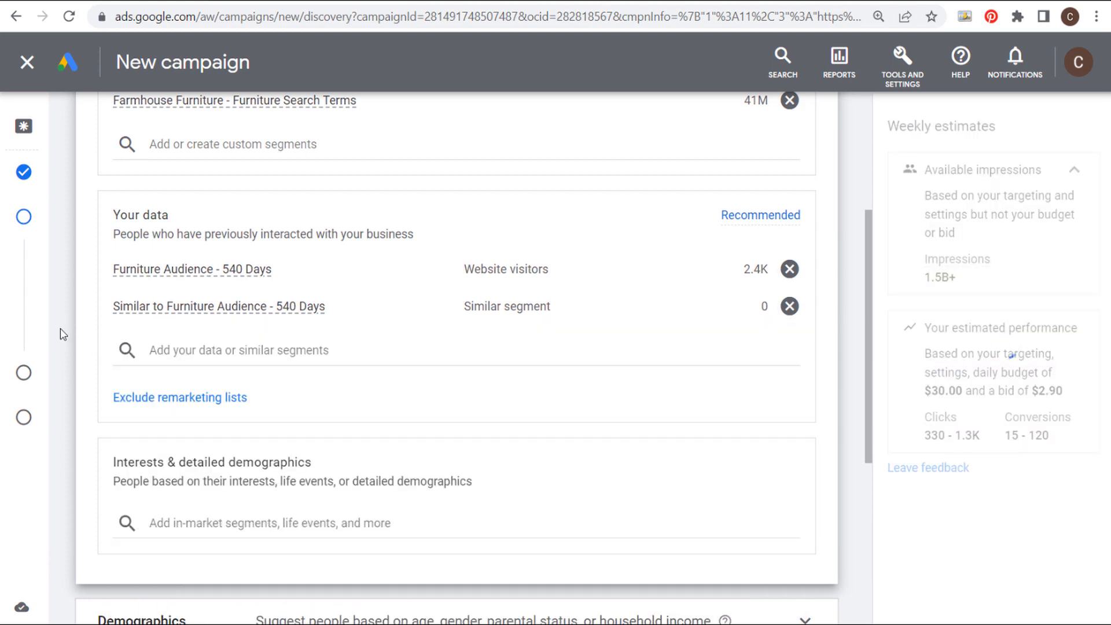
Add the Home Furnishings in-market segment under interests and detailed demographics
scroll("down", 3)
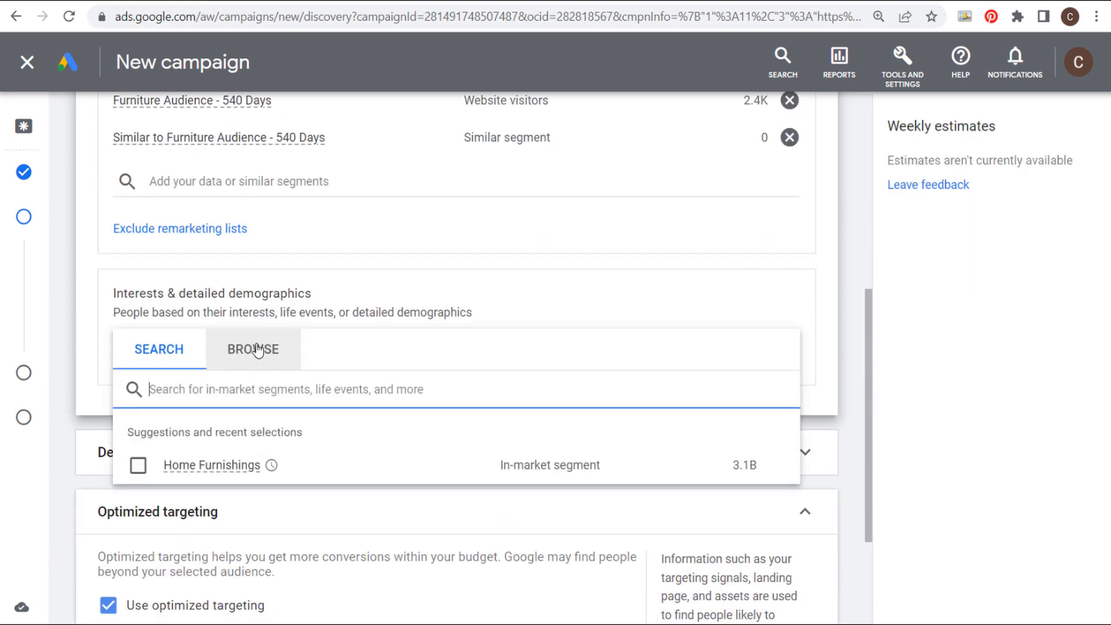
left_click(253, 349)
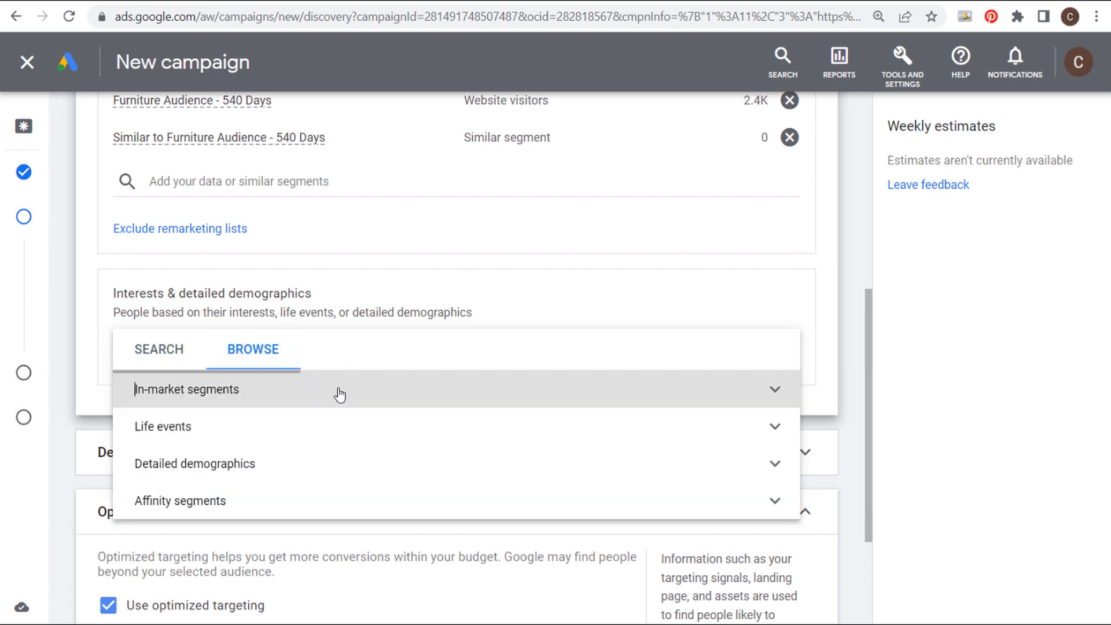
mouse_move(772, 388)
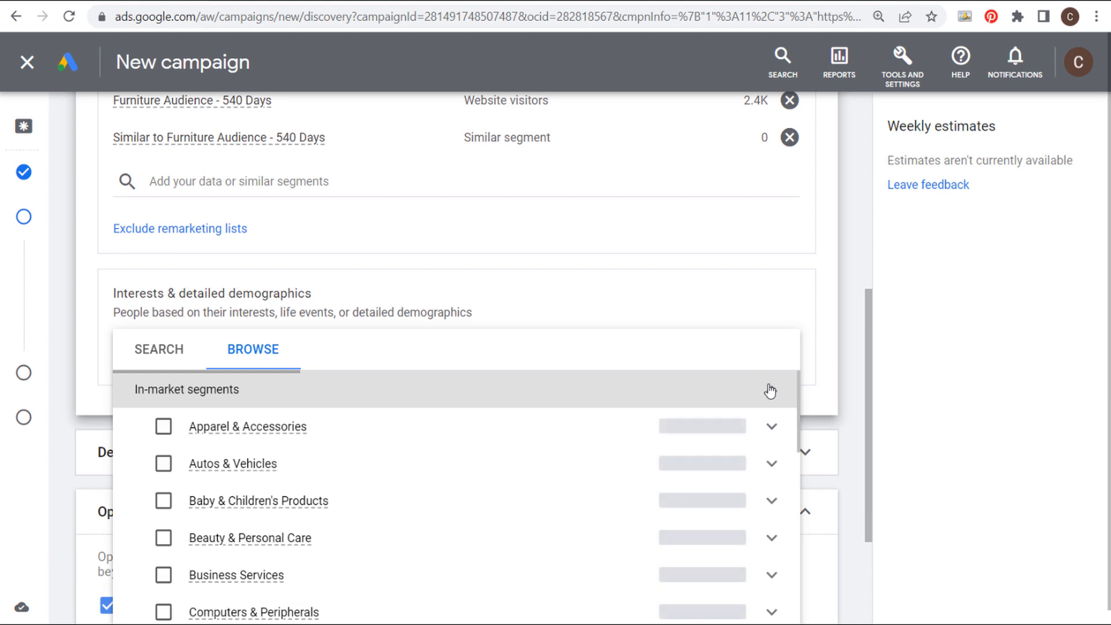
scroll("down", 3)
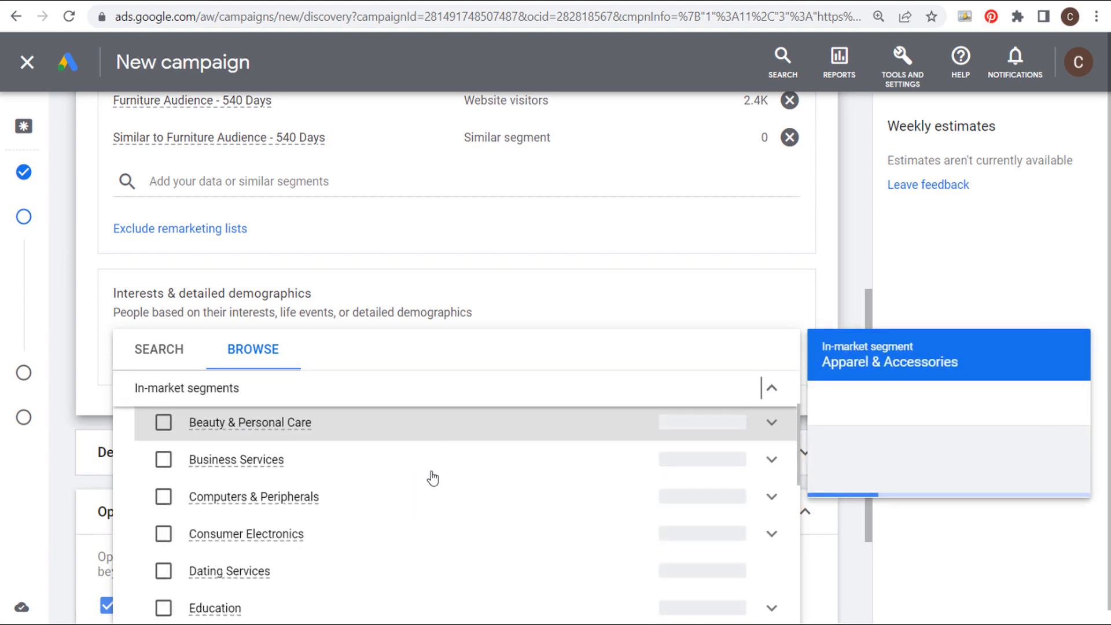
left_click(163, 422)
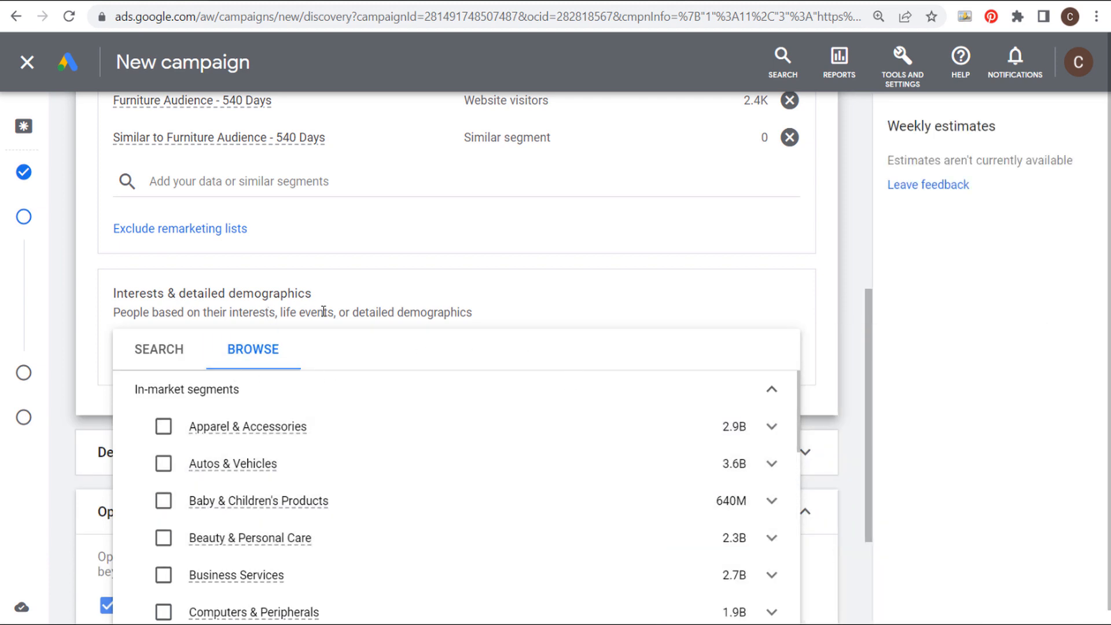
mouse_move(159, 349)
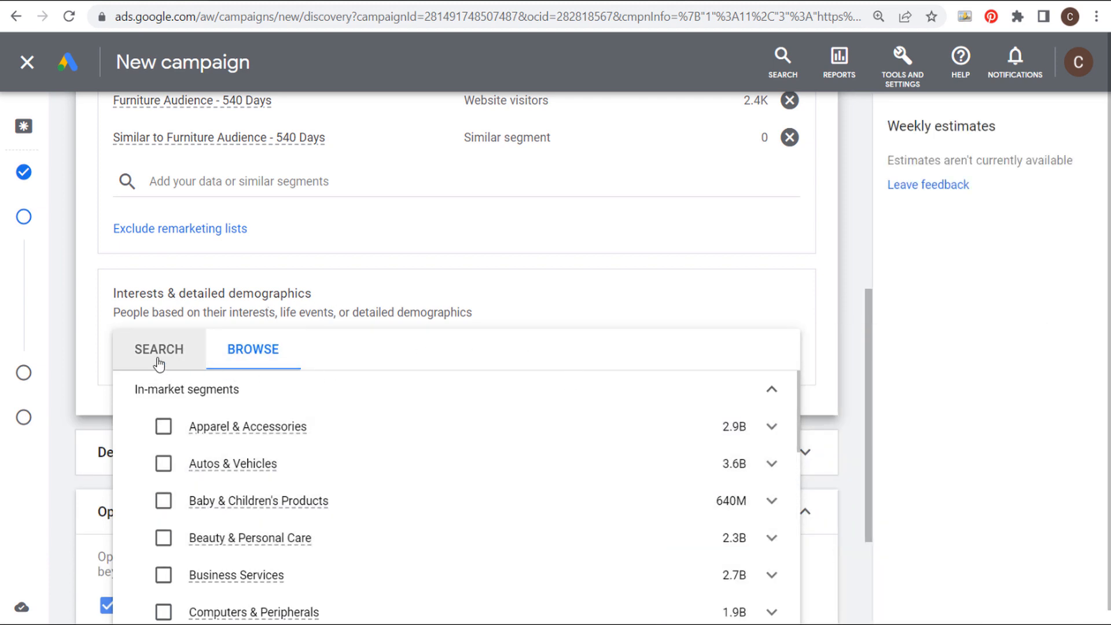
left_click(158, 348)
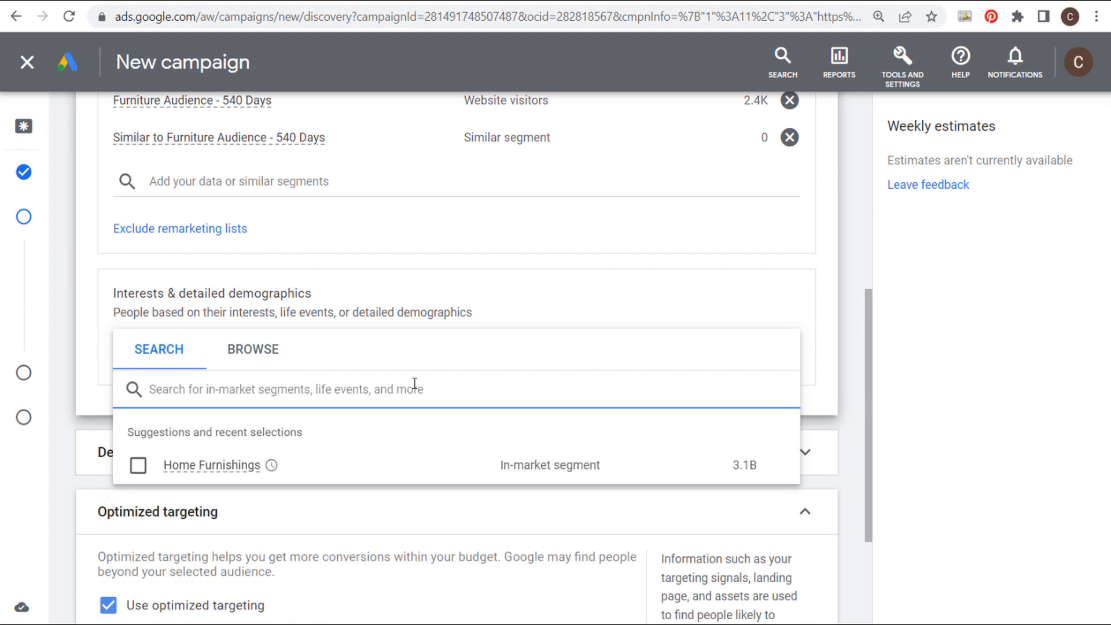
mouse_move(211, 466)
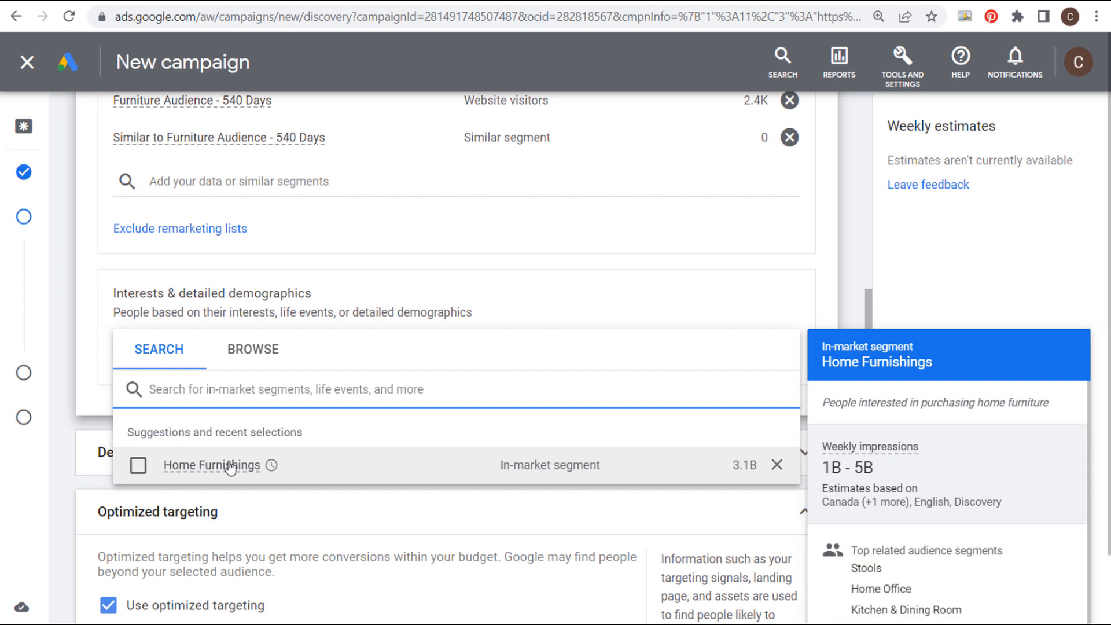
left_click(138, 465)
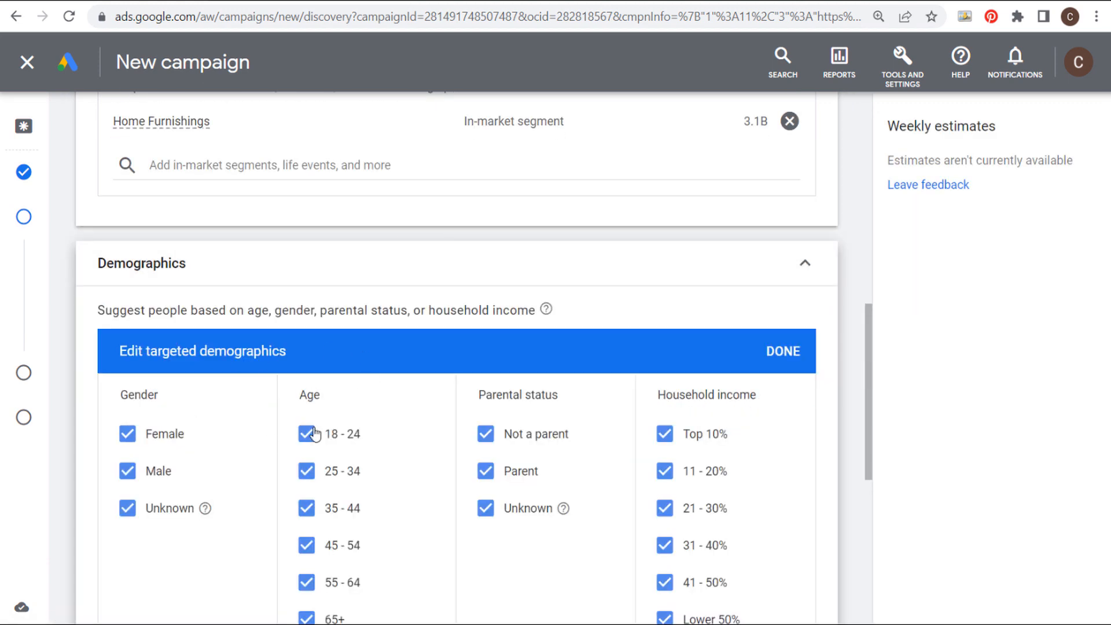
left_click(783, 351)
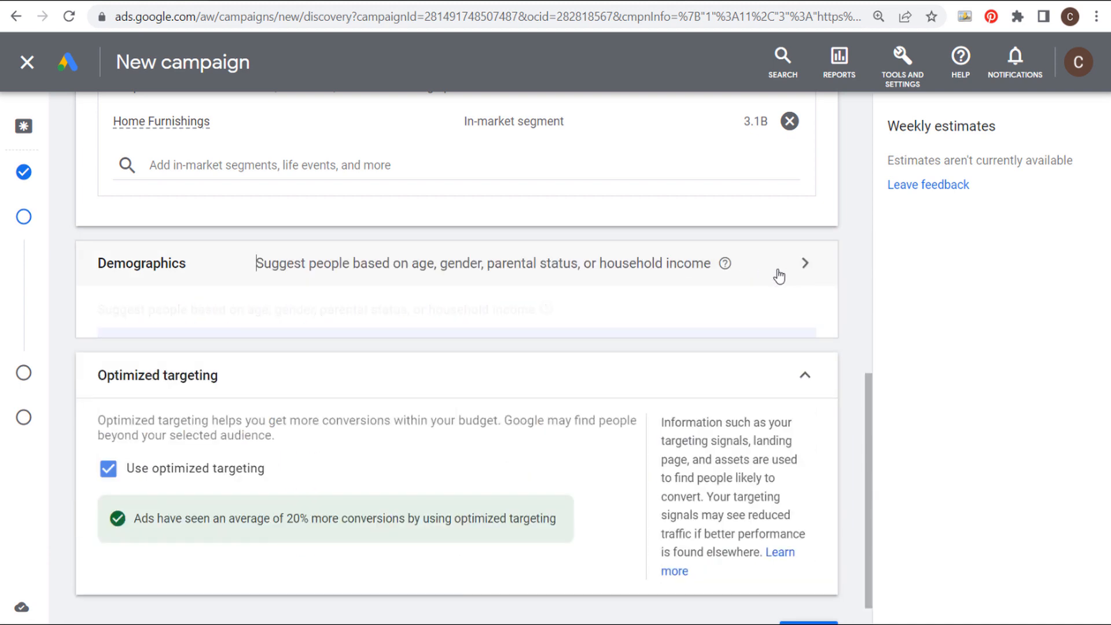
left_click(805, 263)
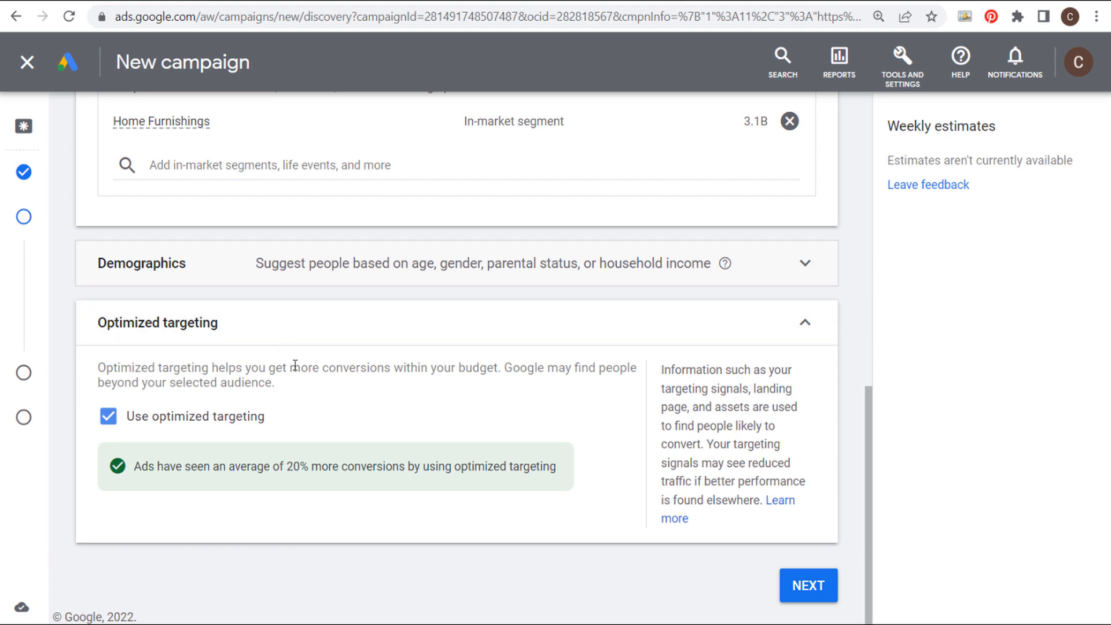
mouse_move(507, 87)
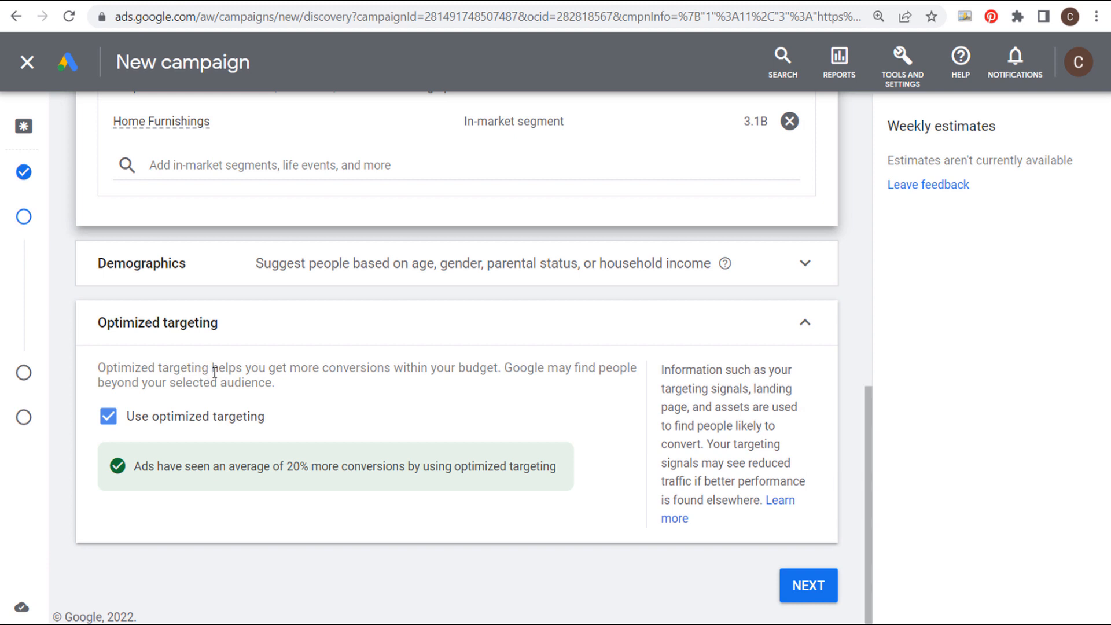
mouse_move(435, 467)
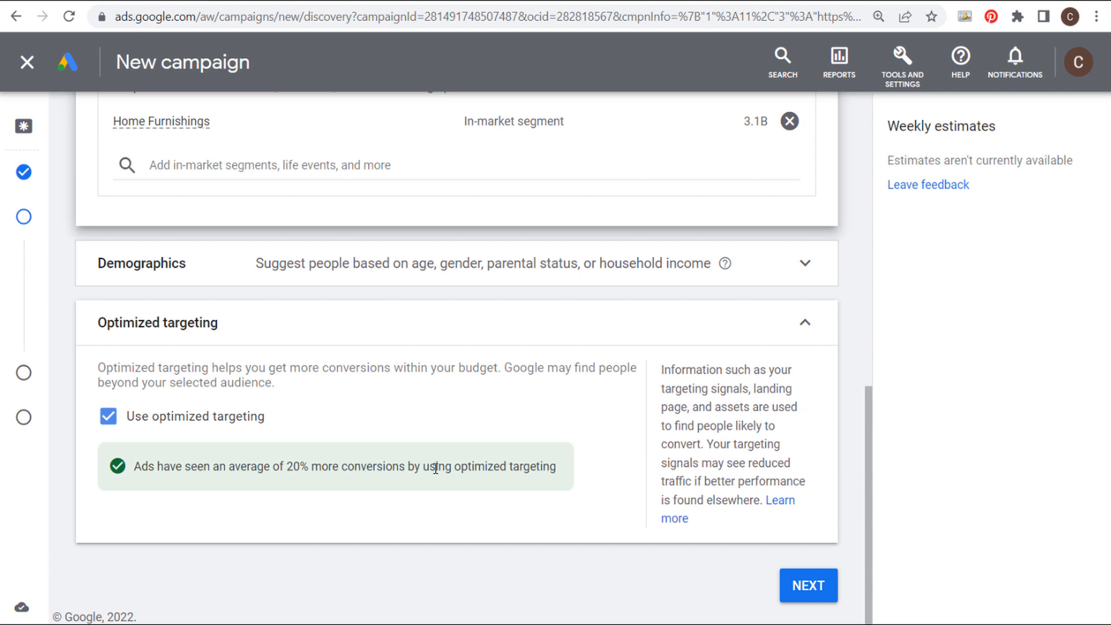
mouse_move(182, 332)
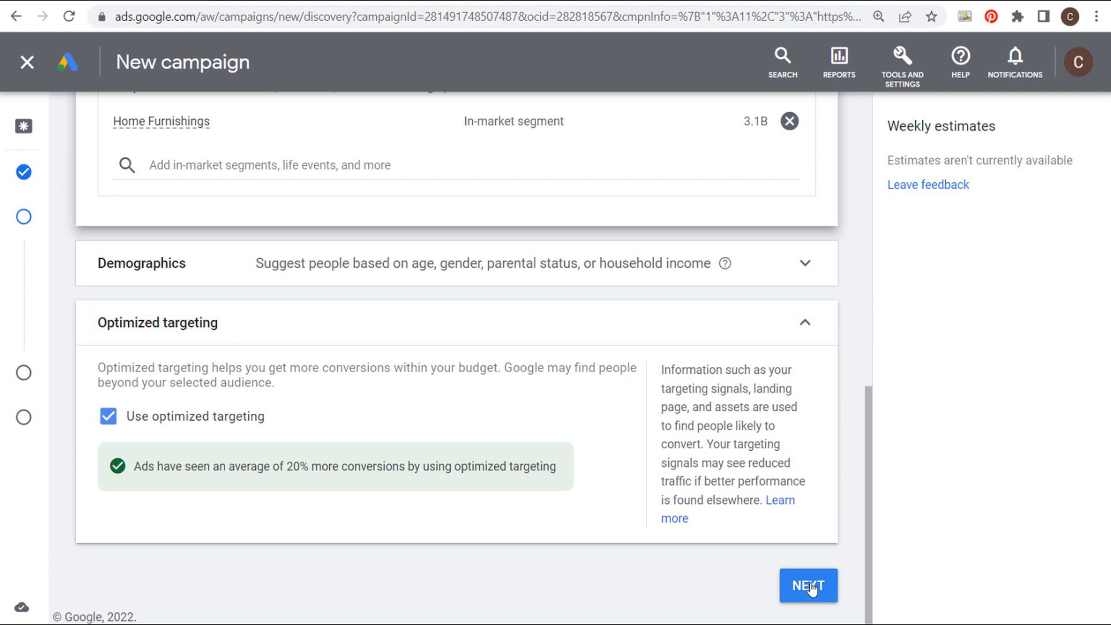
Advance to the Ads step and review the recommended landscape image size for the discovery ad
left_click(808, 586)
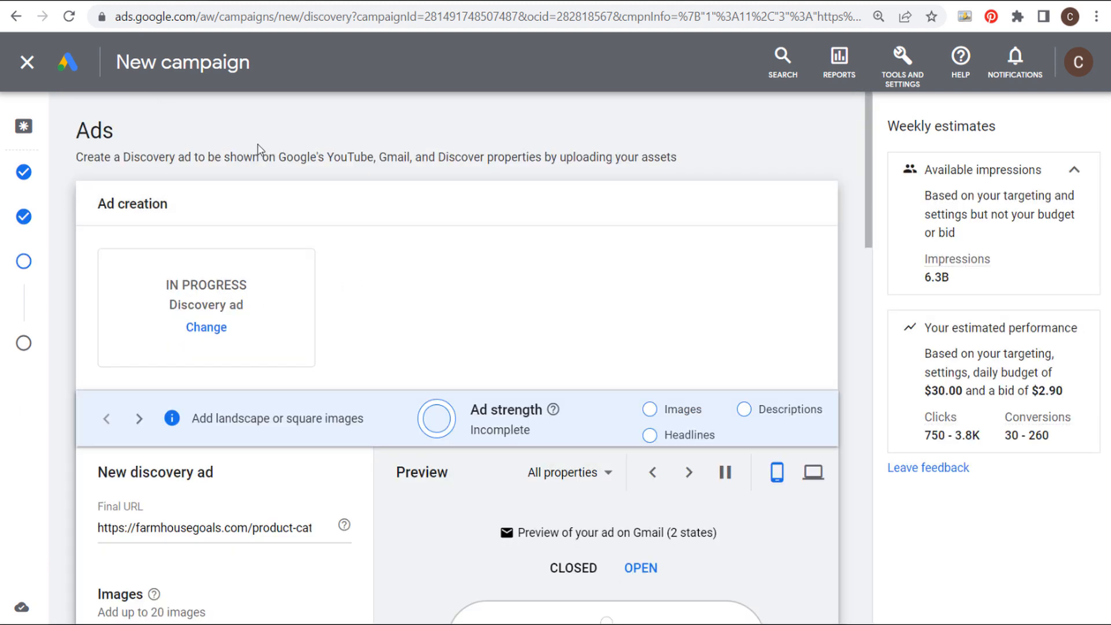
scroll("down", 3)
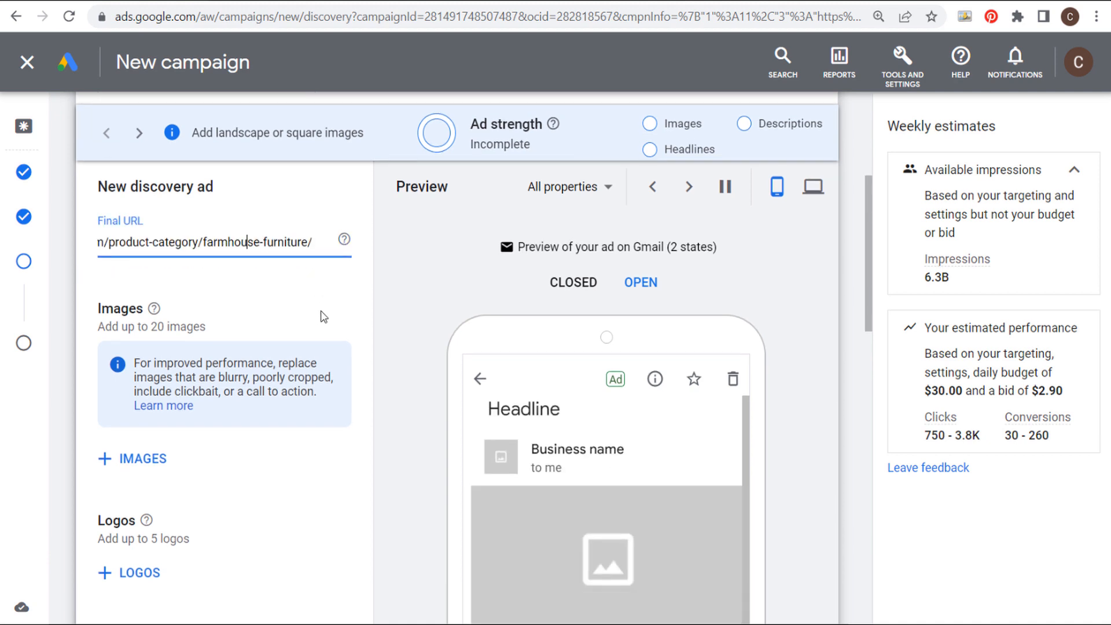
scroll("down", 3)
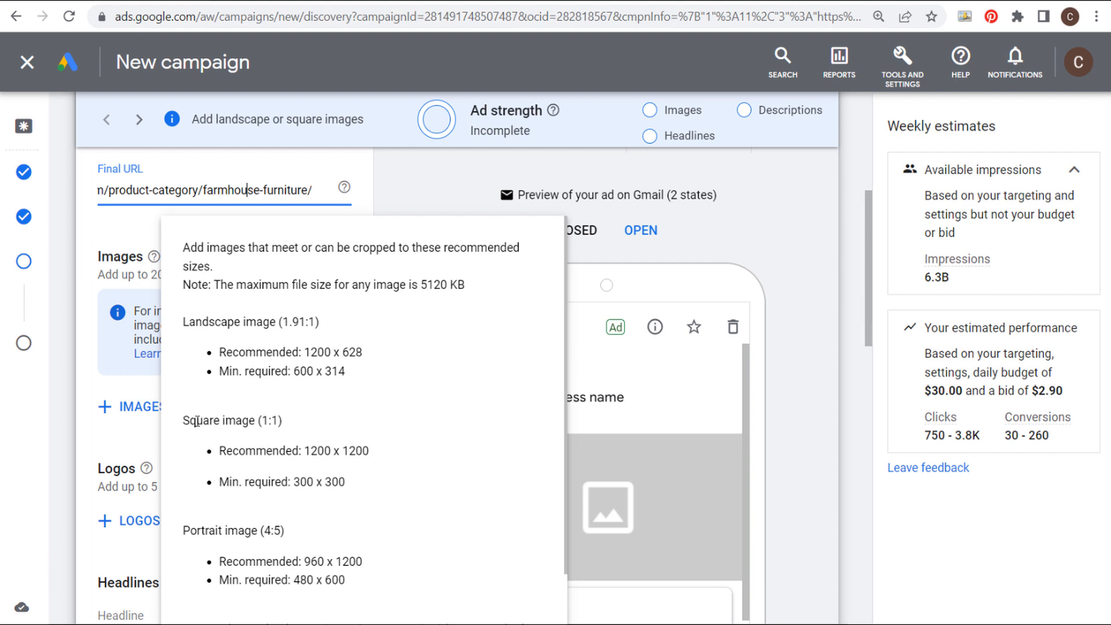
double_click(235, 322)
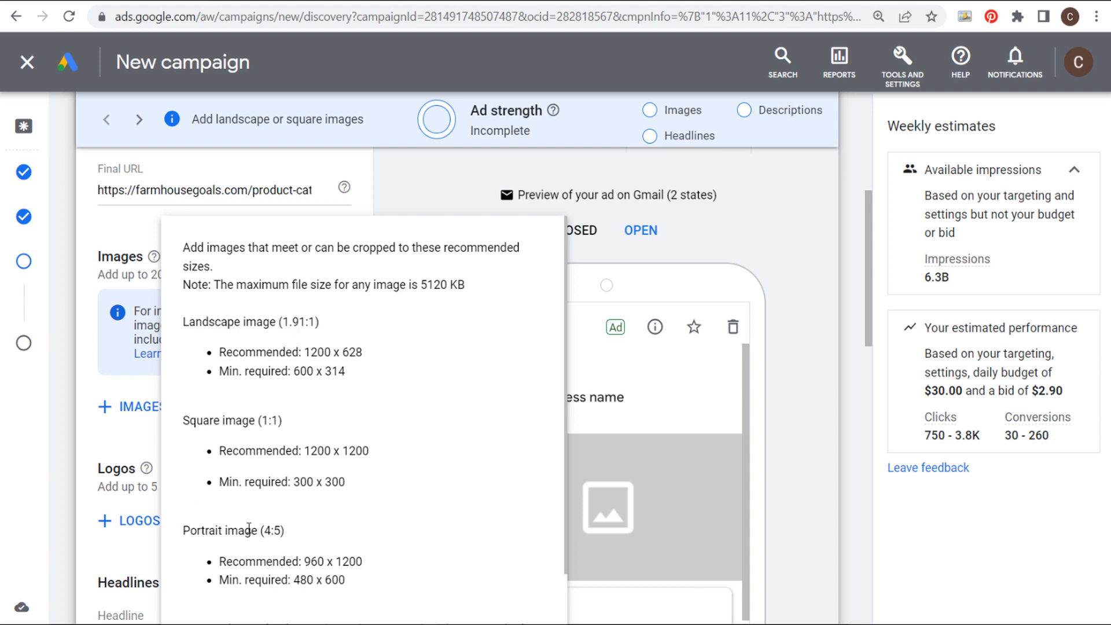
double_click(317, 450)
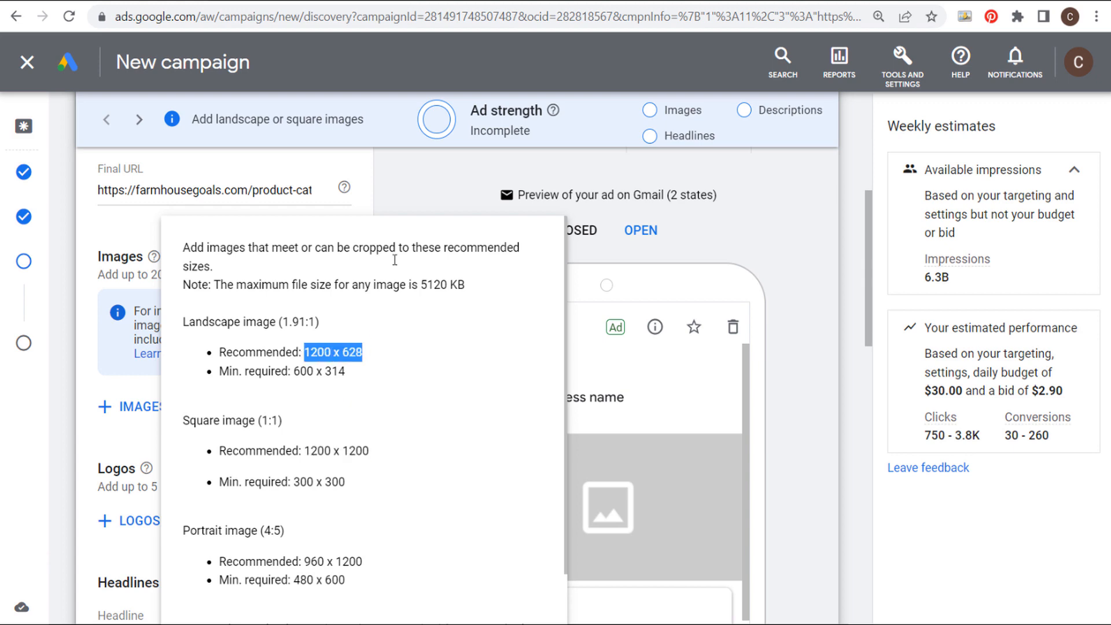
Start adding images and settle on the Asset Library as the image source
left_click(132, 407)
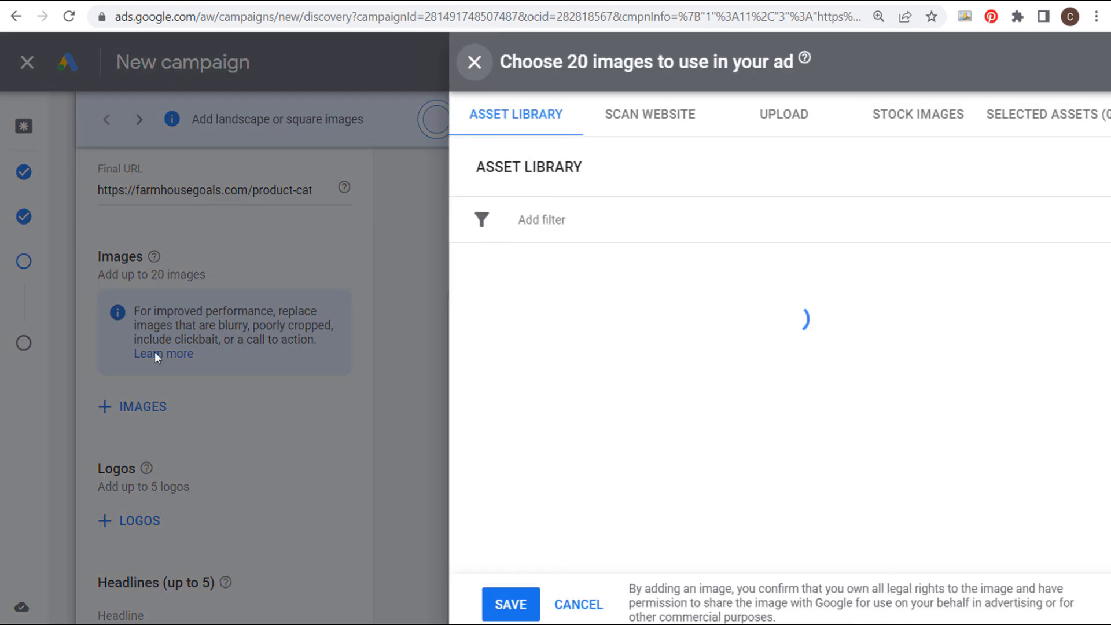
left_click(779, 115)
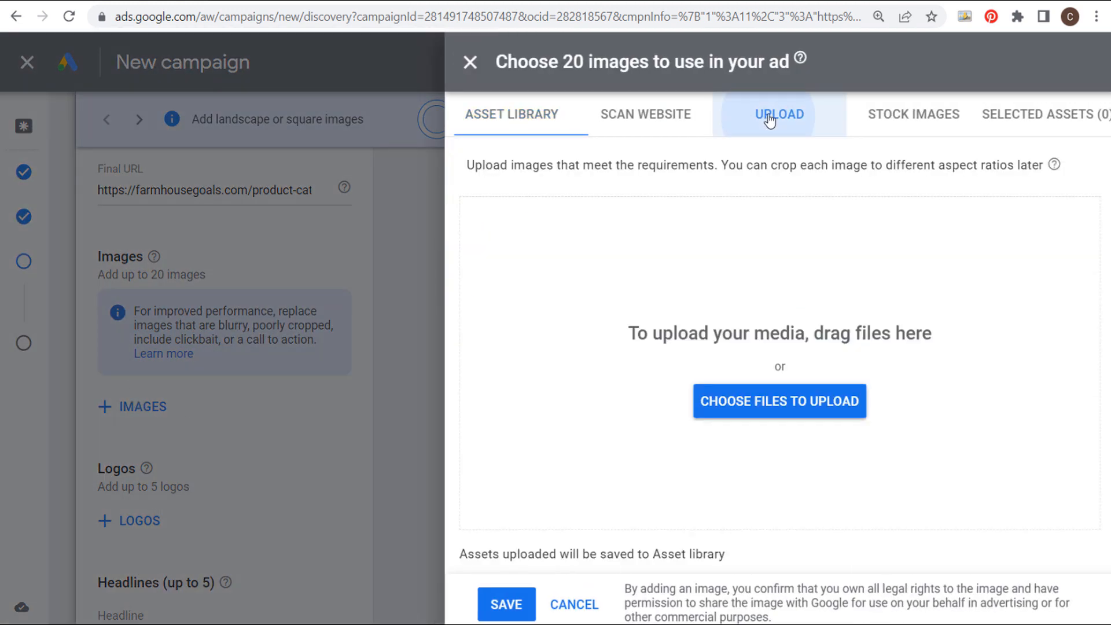
mouse_move(840, 200)
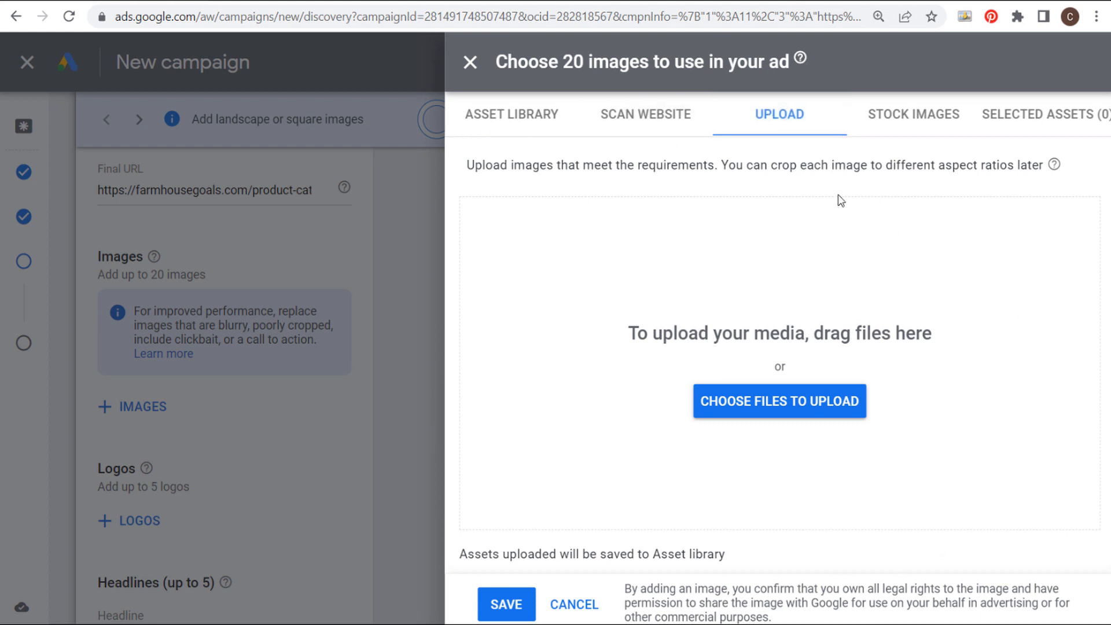
left_click(913, 114)
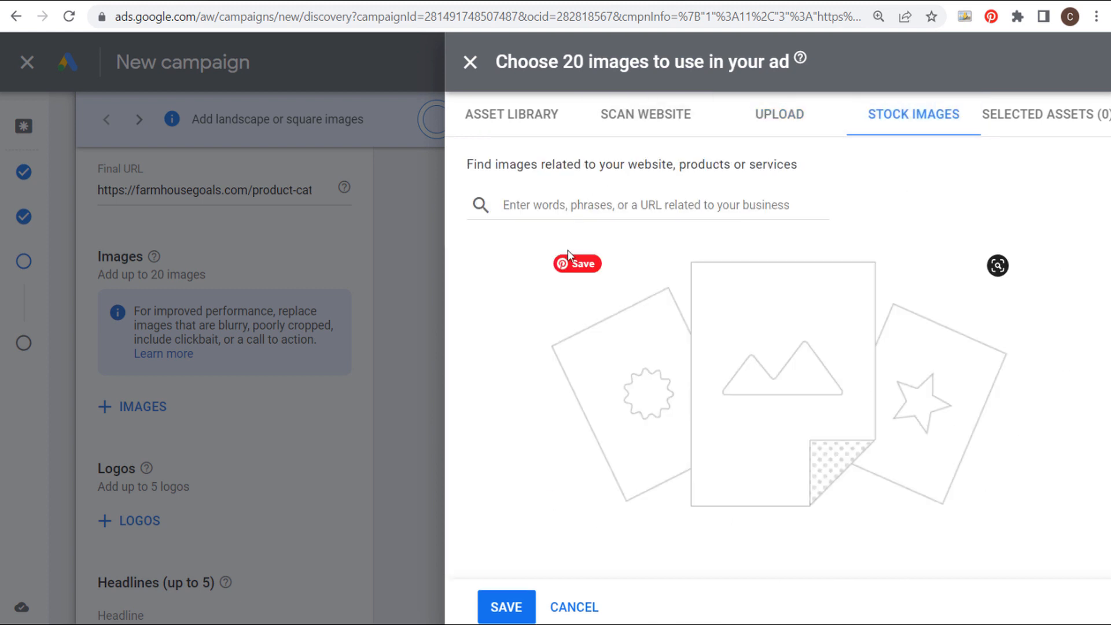
mouse_move(511, 115)
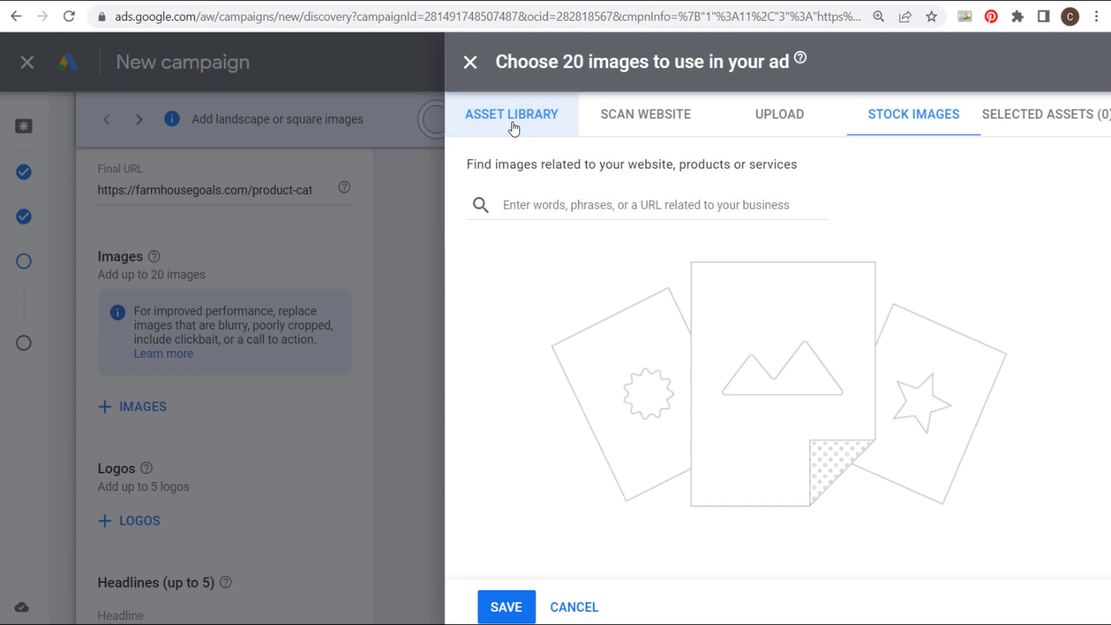
left_click(512, 114)
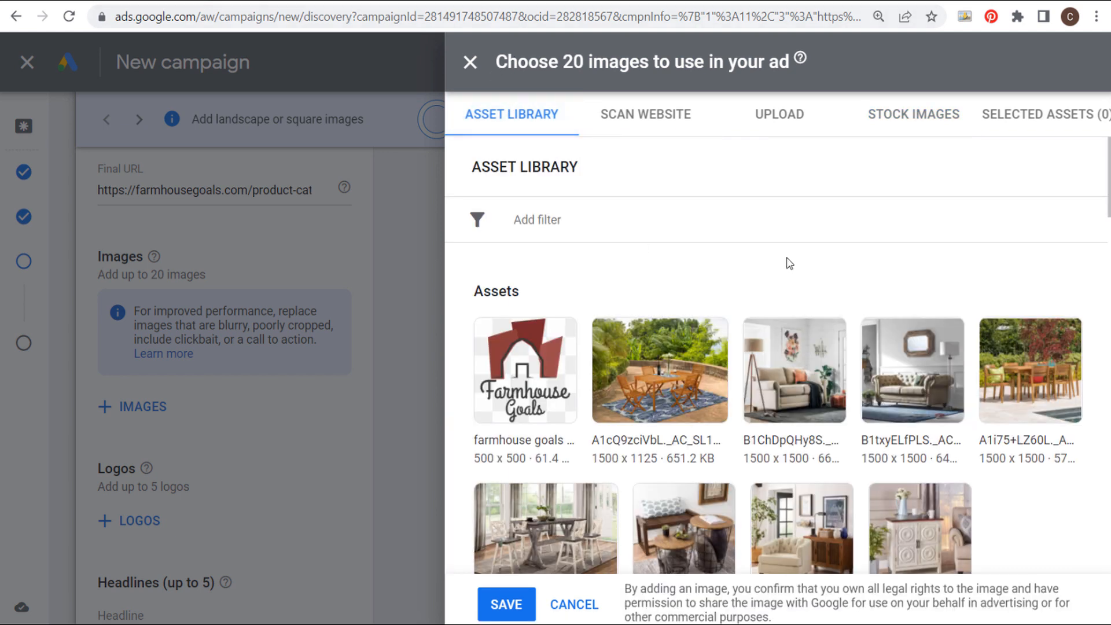
mouse_move(637, 381)
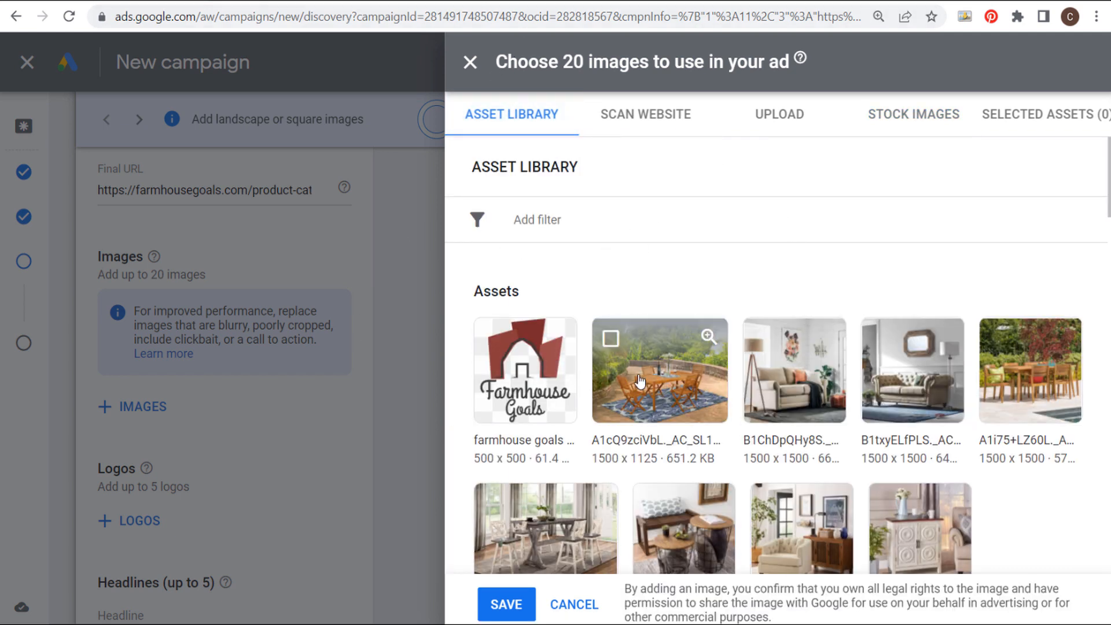
Select furniture photos (patio dining set, beige sofa, tufted sofa and more) with all crop ratios and save 20 images
left_click(658, 370)
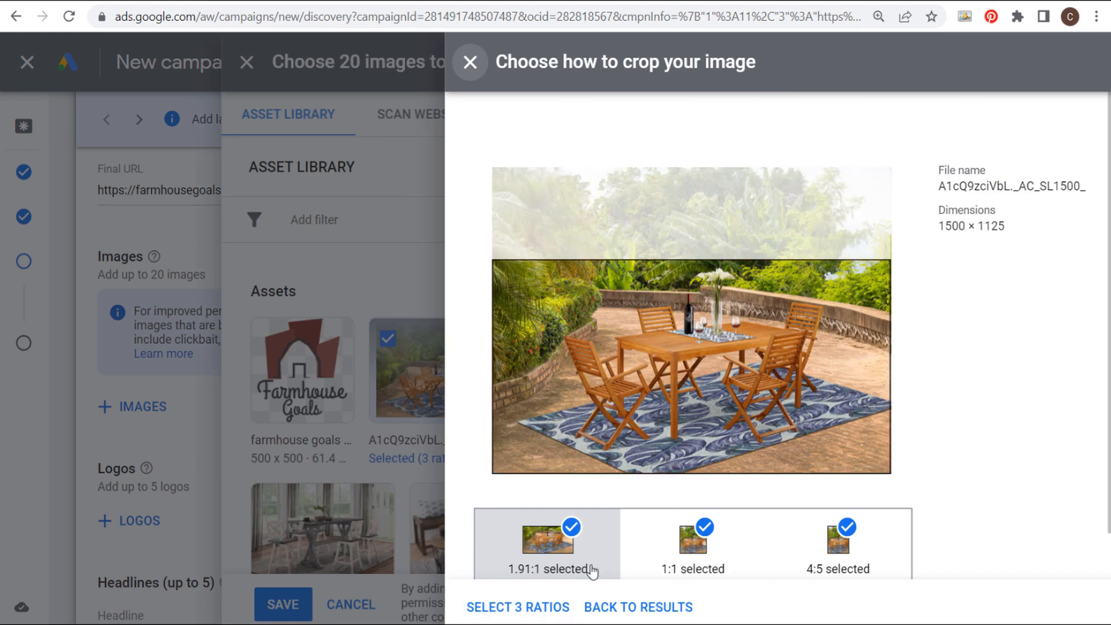
mouse_move(517, 607)
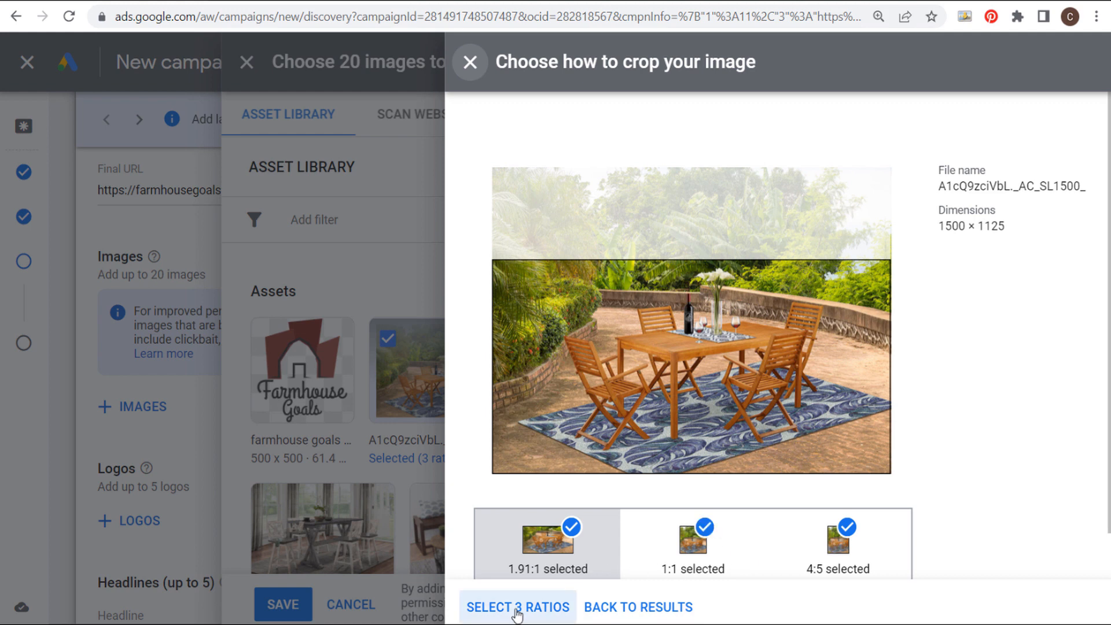
left_click(517, 606)
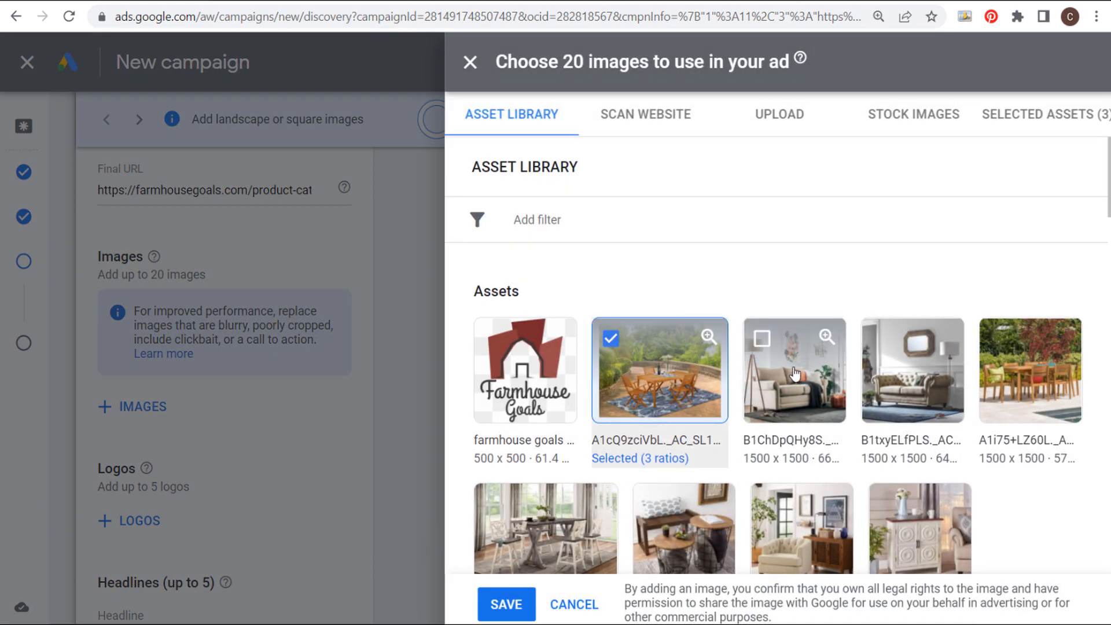
left_click(794, 370)
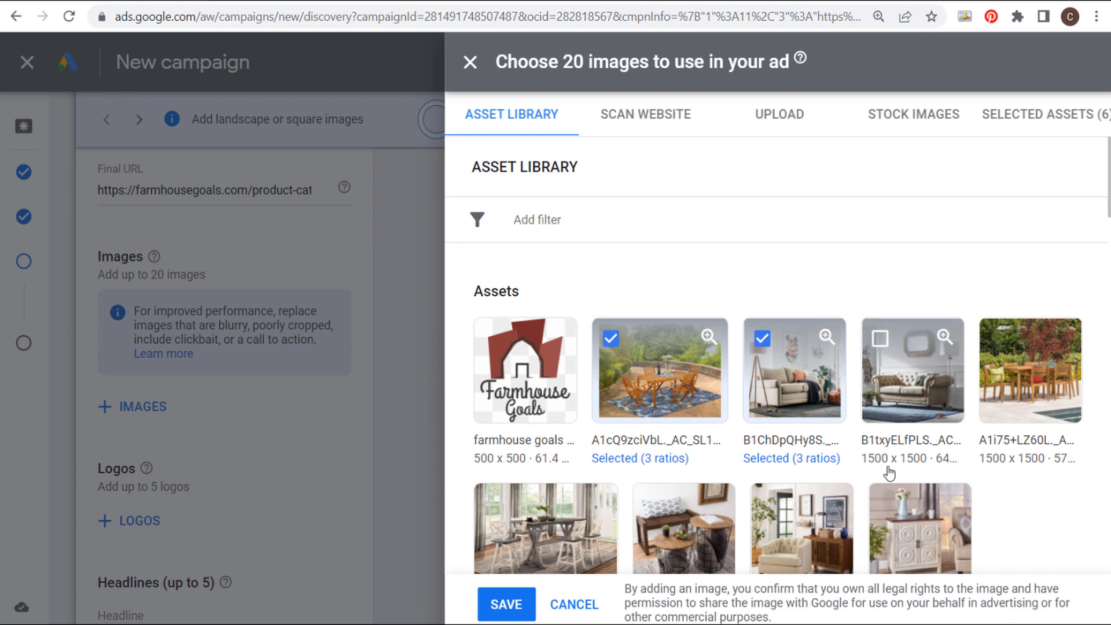
left_click(1044, 115)
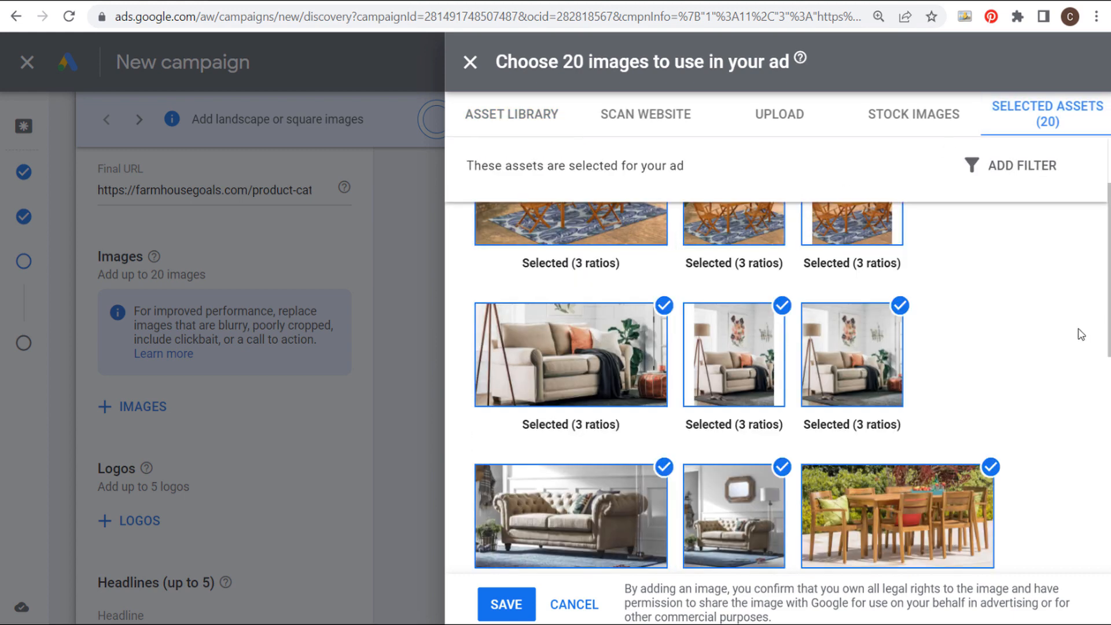
scroll("down", 3)
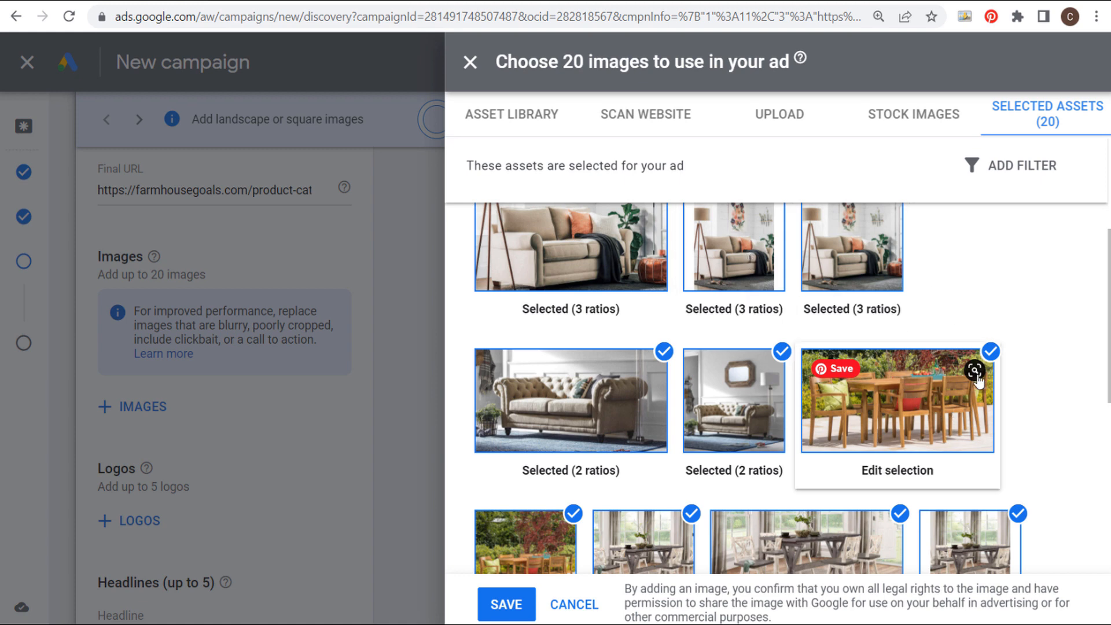
scroll("down", 3)
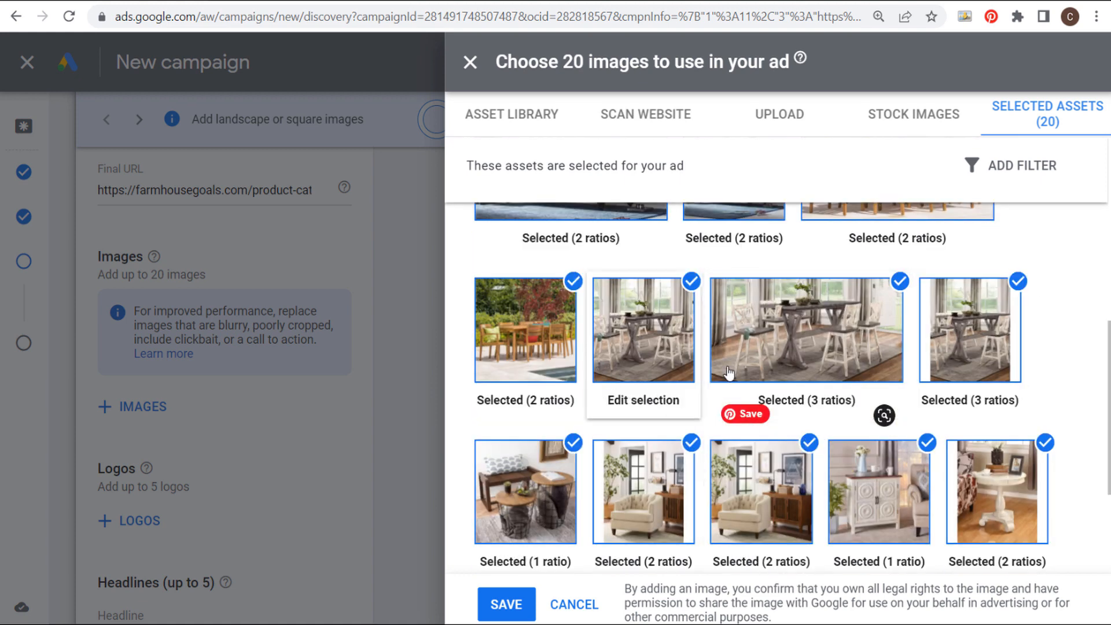
scroll("down", 3)
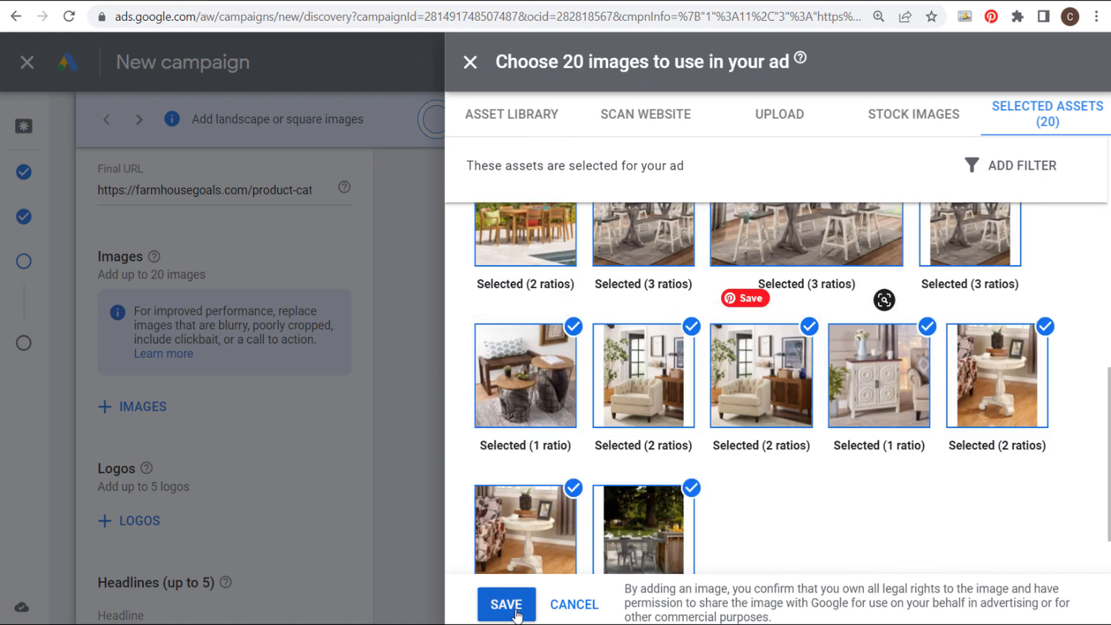
left_click(504, 604)
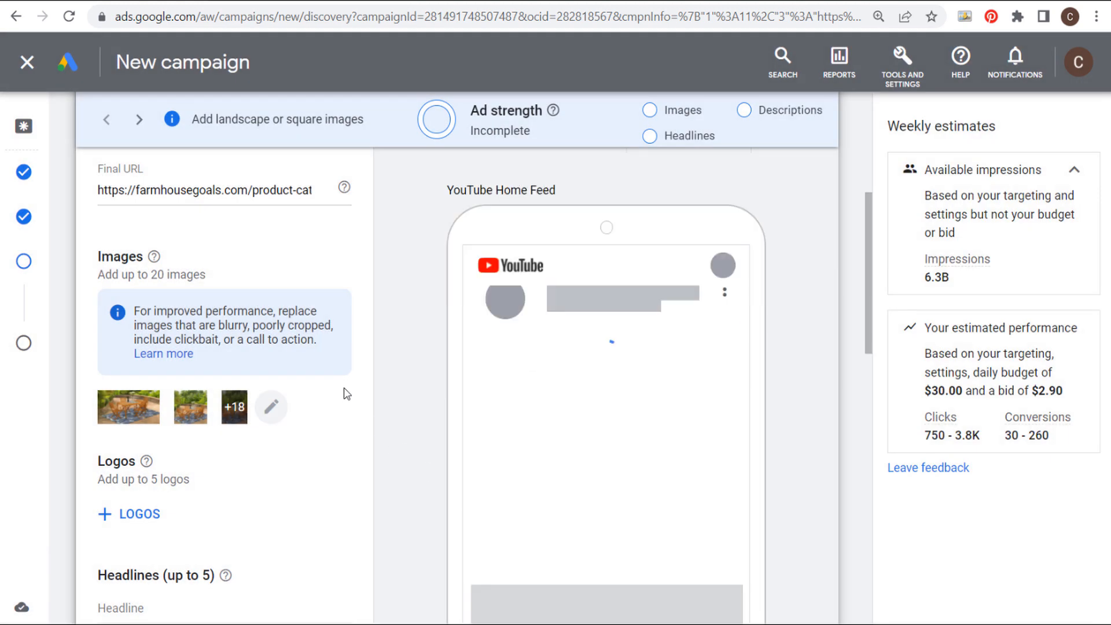
Check the square logo size guidance and add the square Farmhouse Goals logo from the Asset Library
scroll("down", 3)
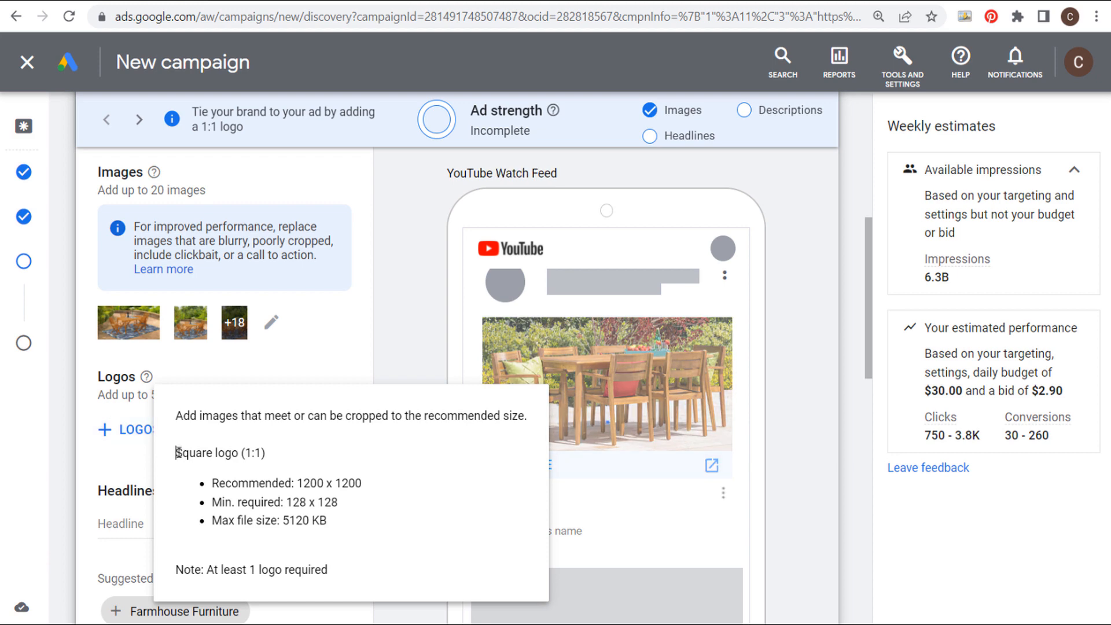
double_click(328, 483)
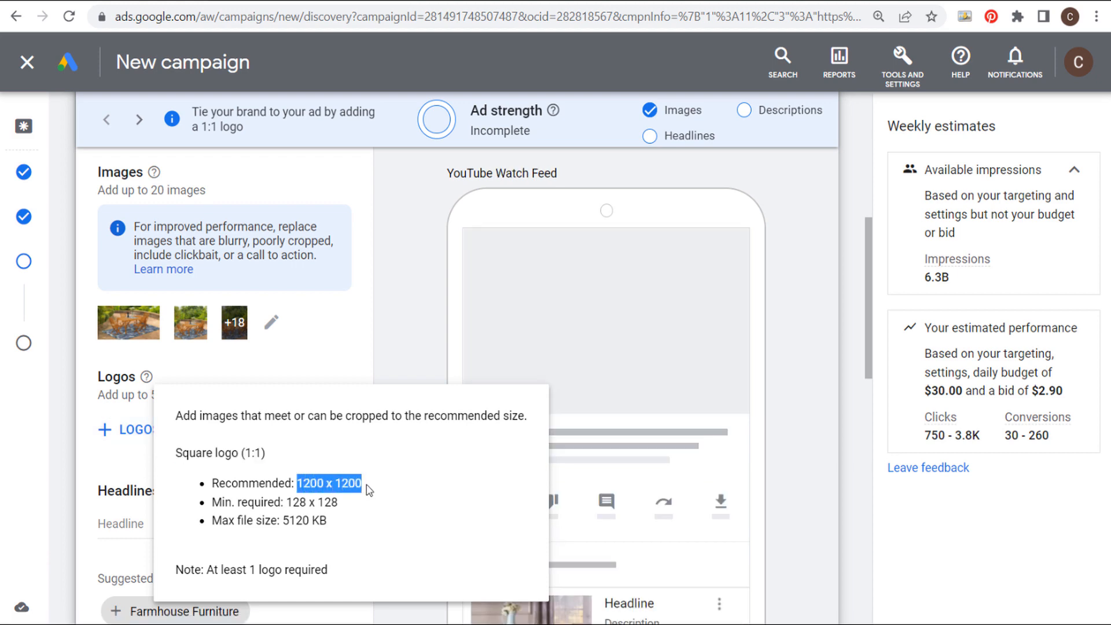
left_click(129, 430)
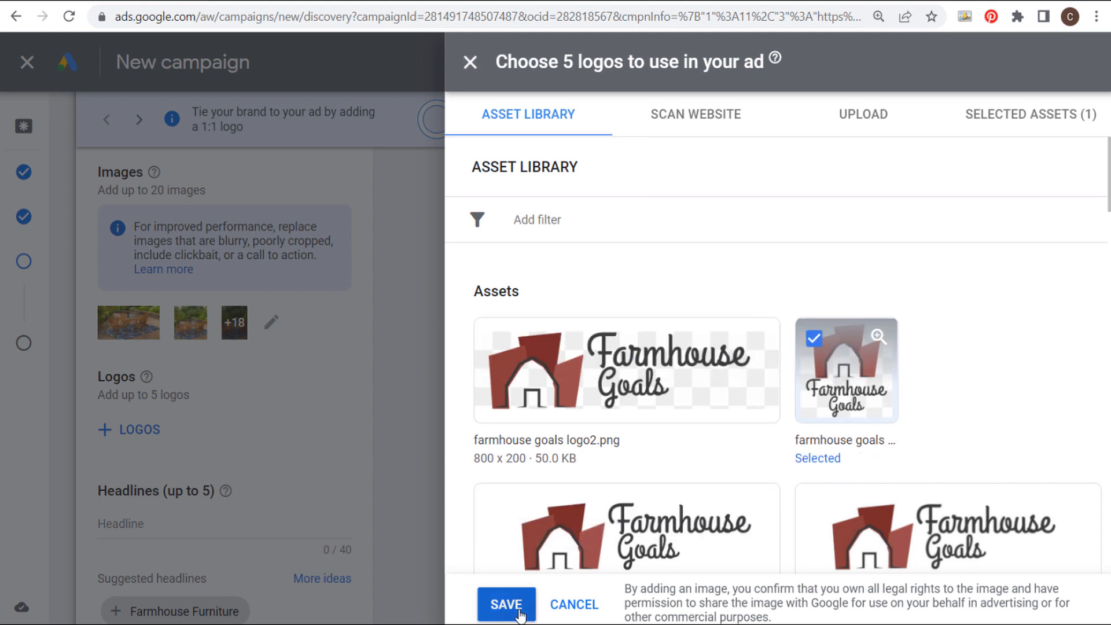
left_click(506, 604)
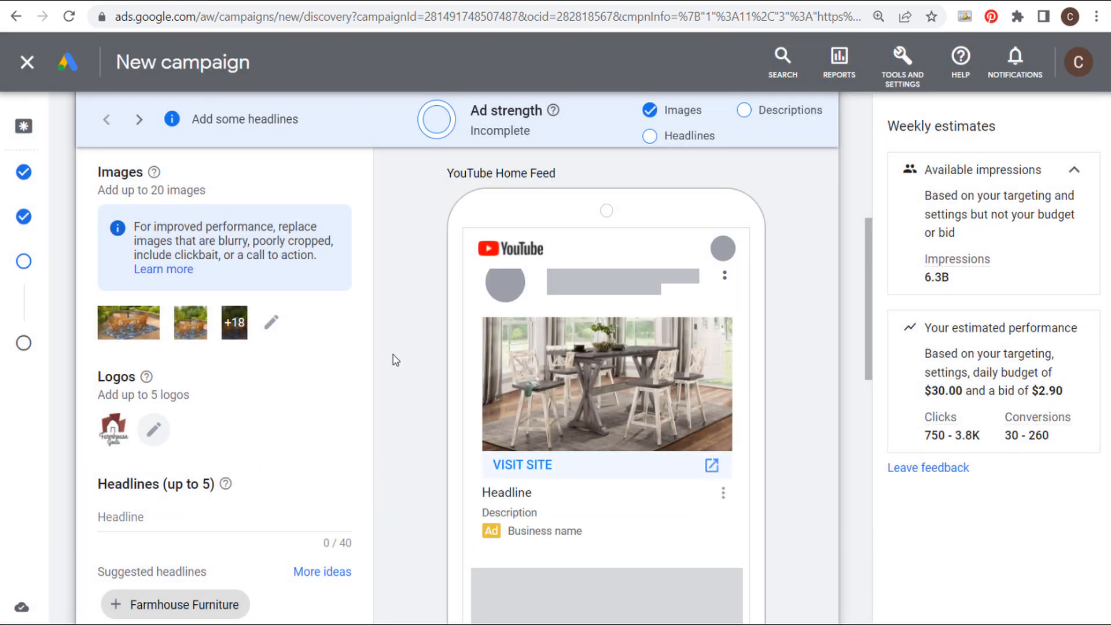
Add an extra headline field and an extra description field to the ad
scroll("down", 3)
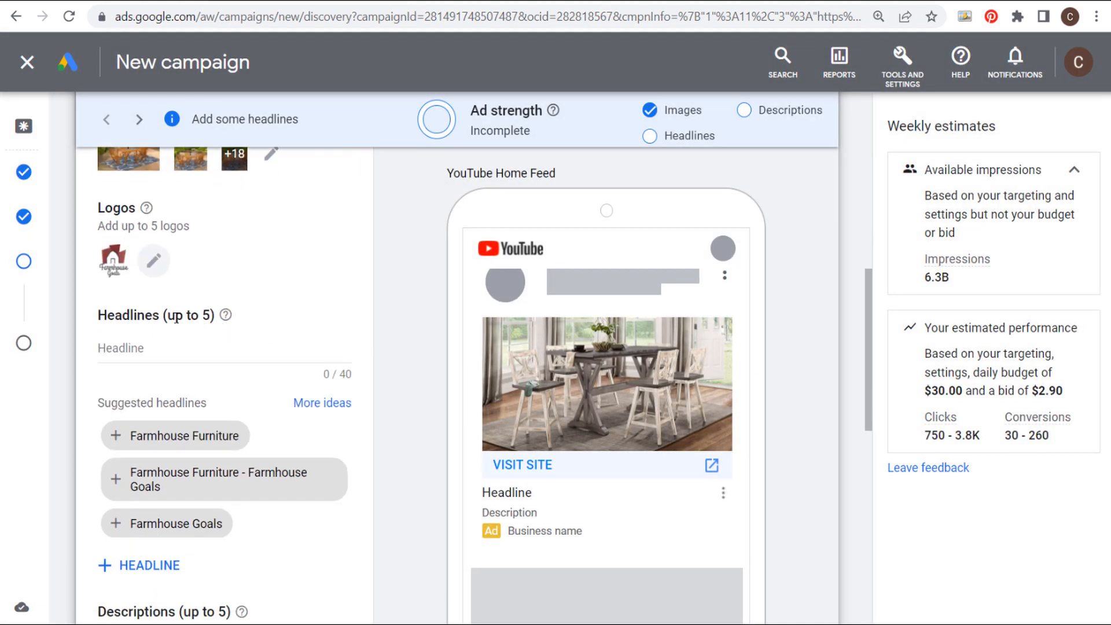
scroll("down", 3)
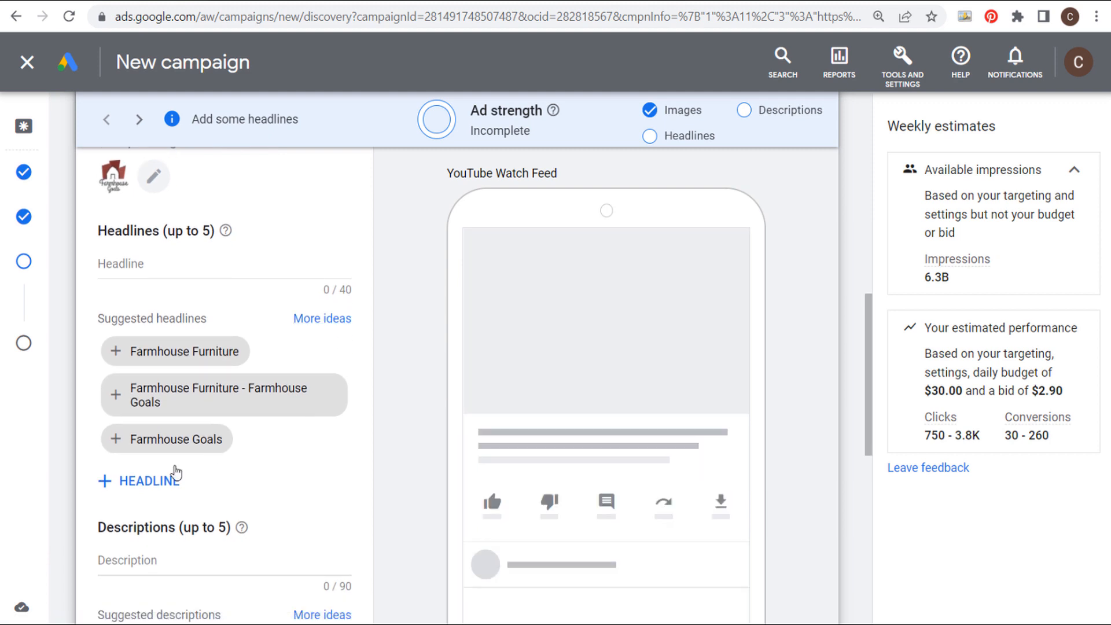
left_click(142, 479)
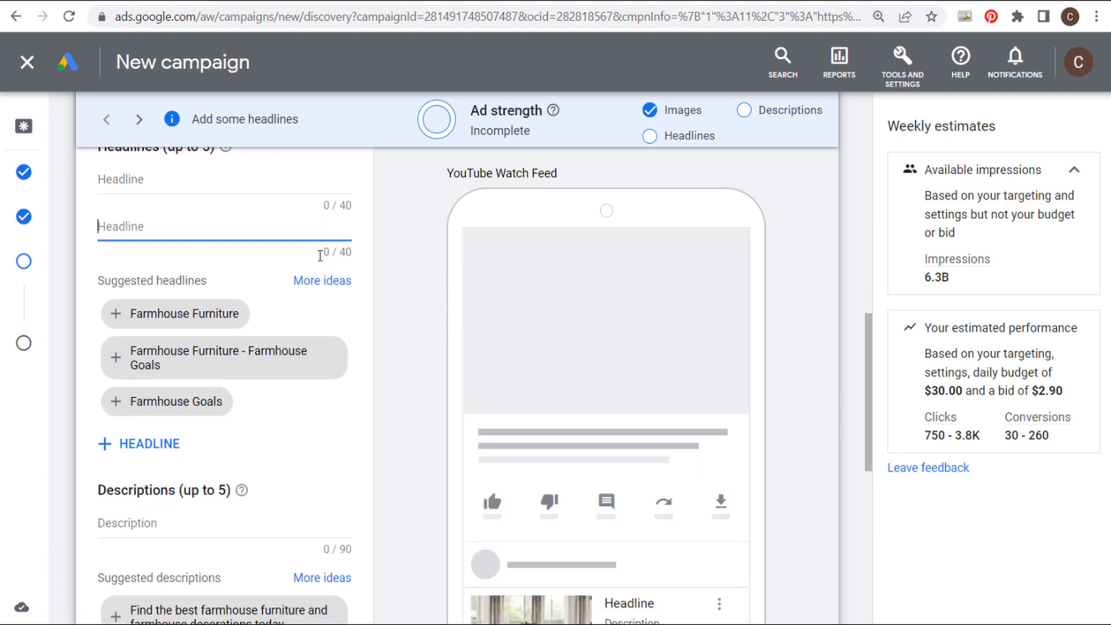
left_click(224, 226)
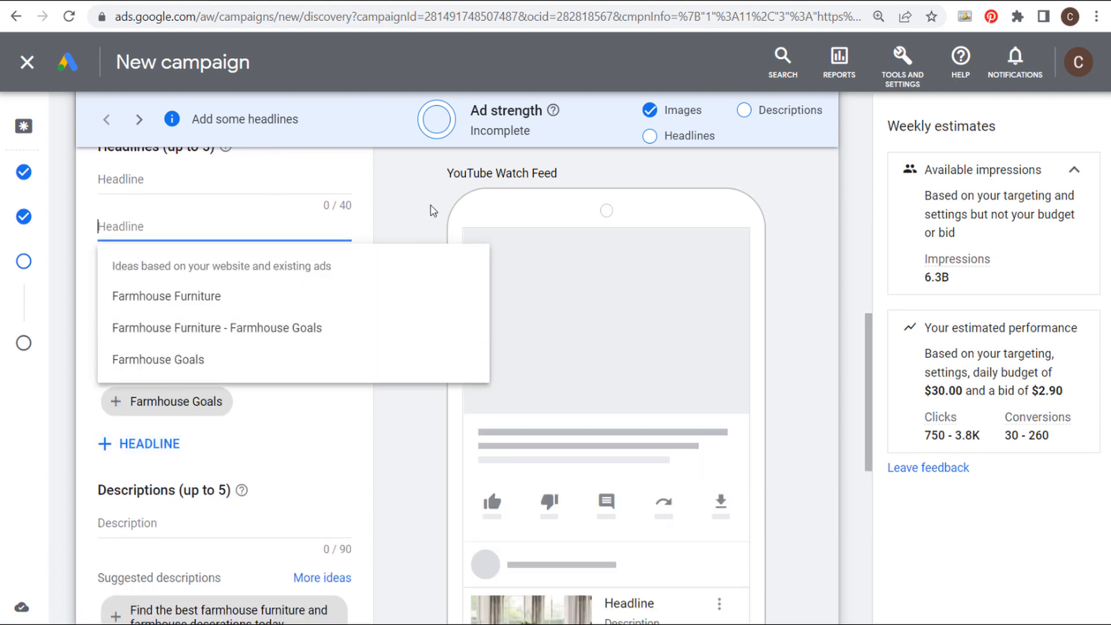
scroll("down", 3)
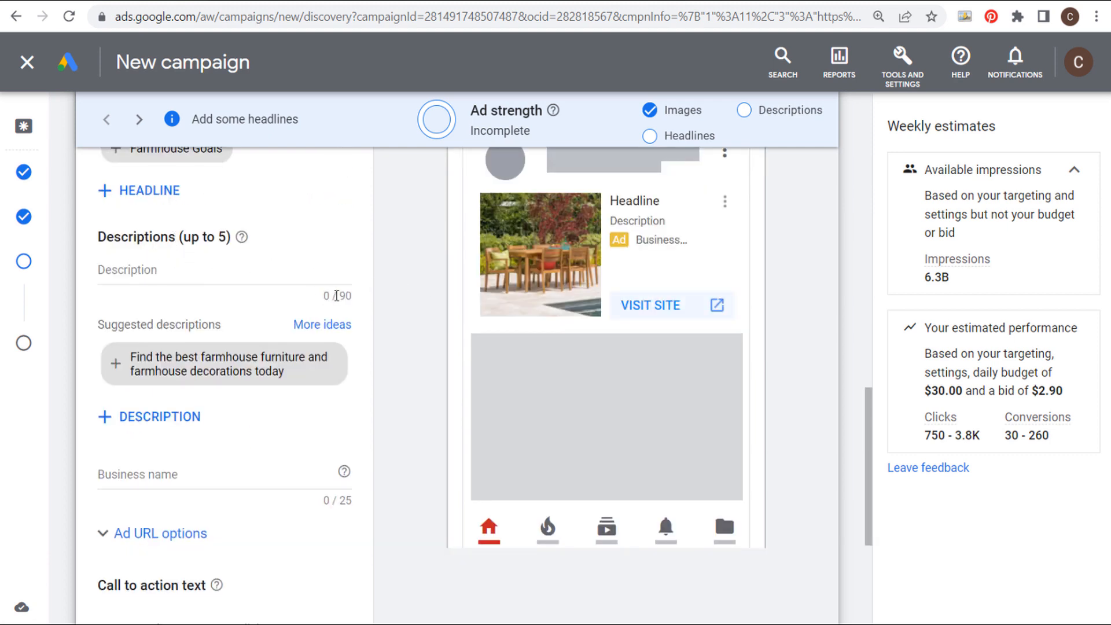
left_click(150, 416)
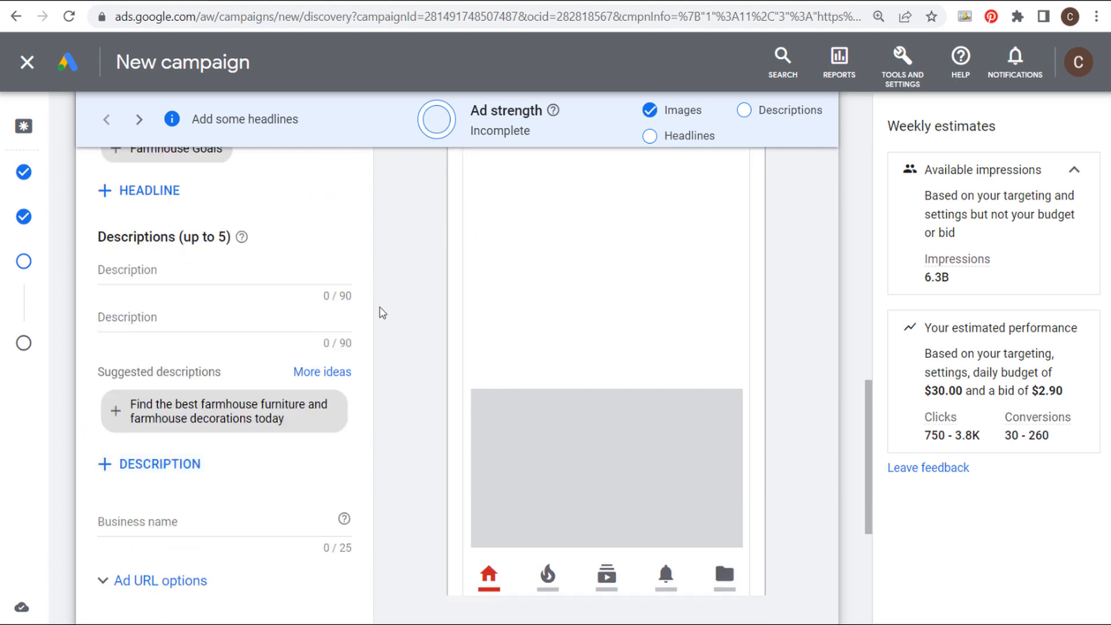
Enter Farmhouse Goals as the ad's business name
scroll("down", 3)
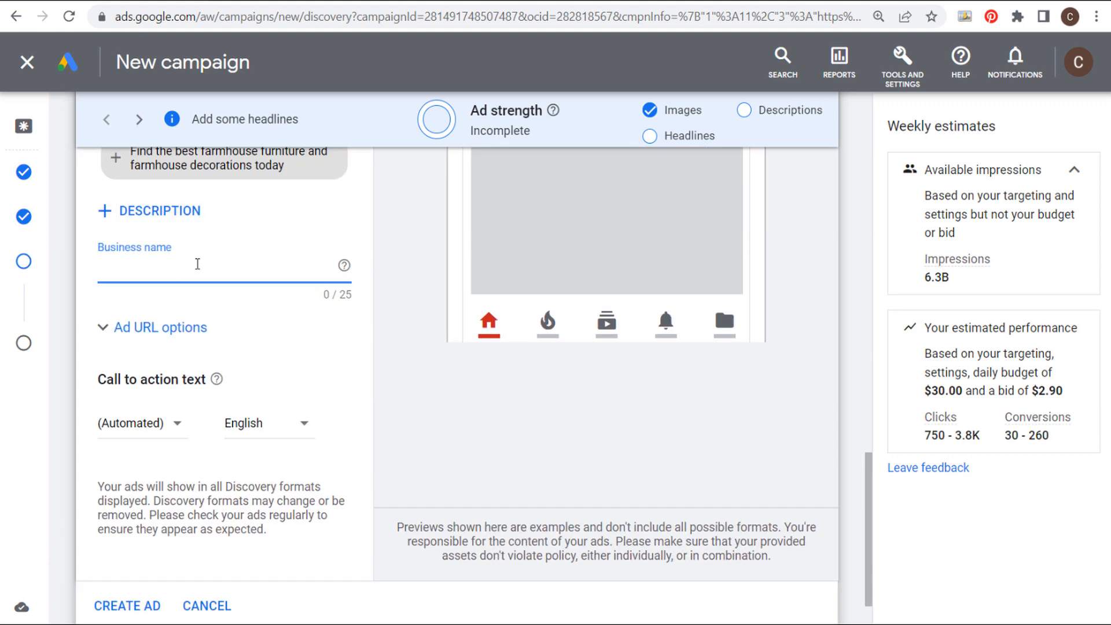
type("Farmhouse Goal")
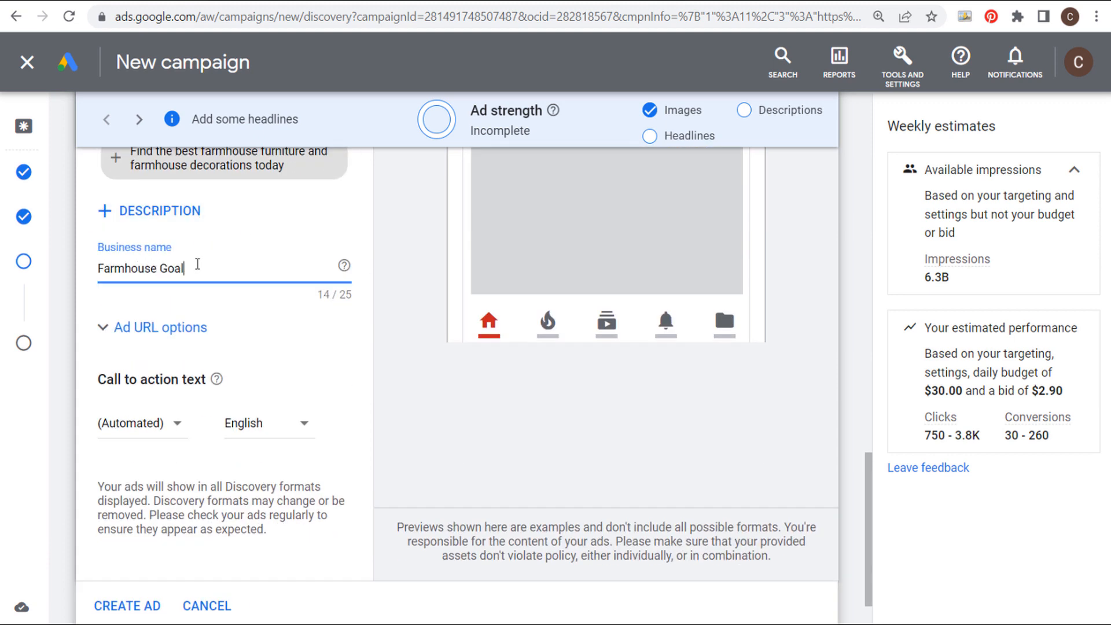
type("s")
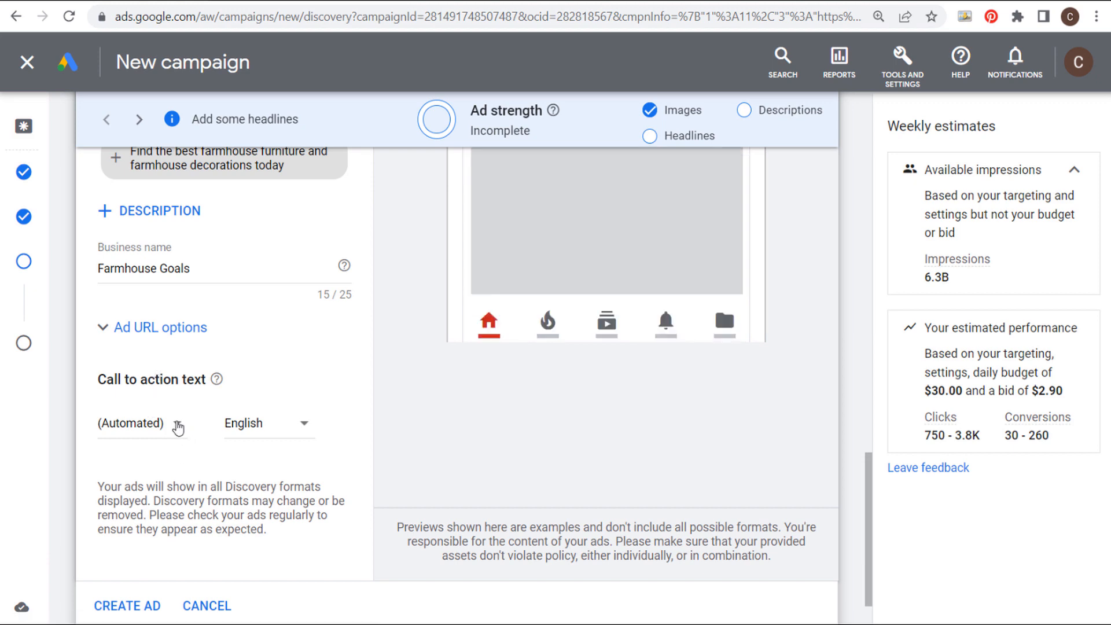
left_click(134, 423)
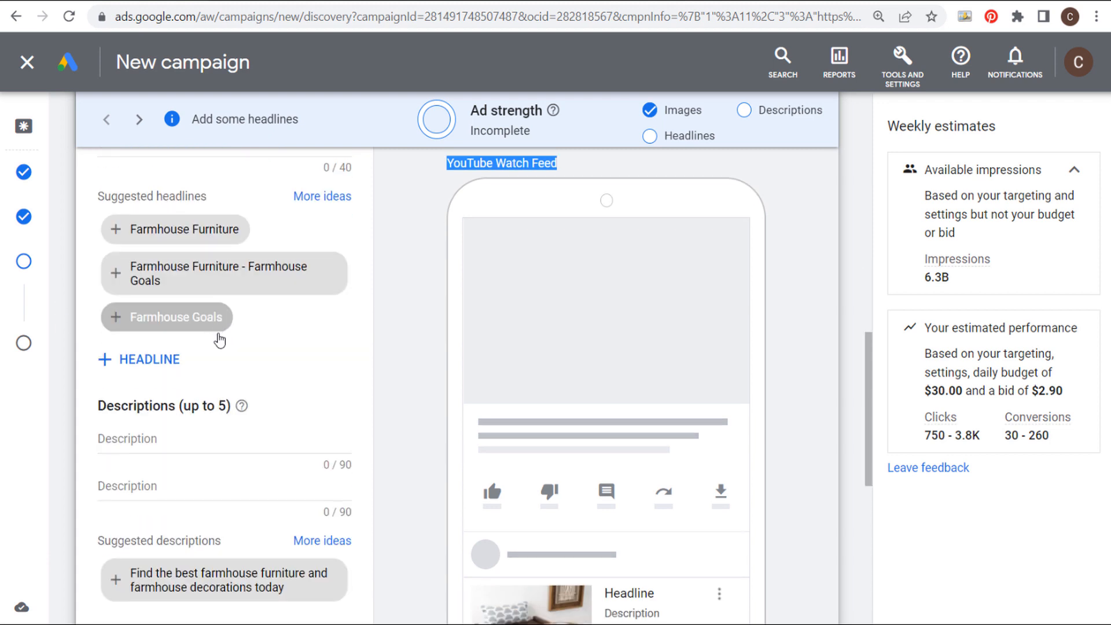
Scroll through the completed headlines, descriptions and Shop Now call to action to review the Excellent-rated ad
scroll("down", 3)
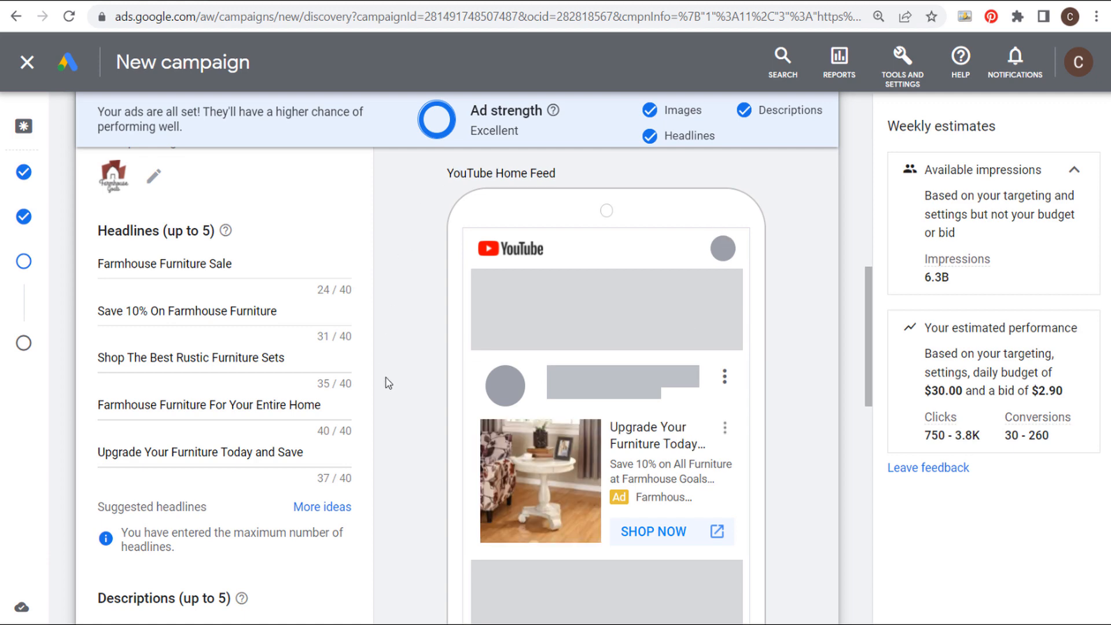
mouse_move(679, 364)
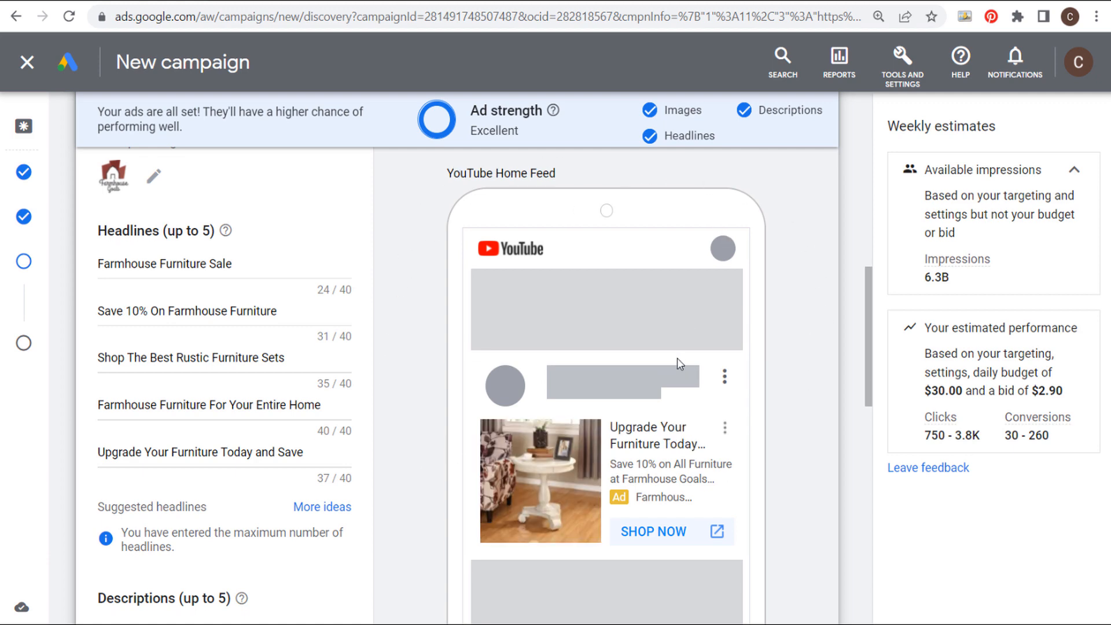
scroll("down", 3)
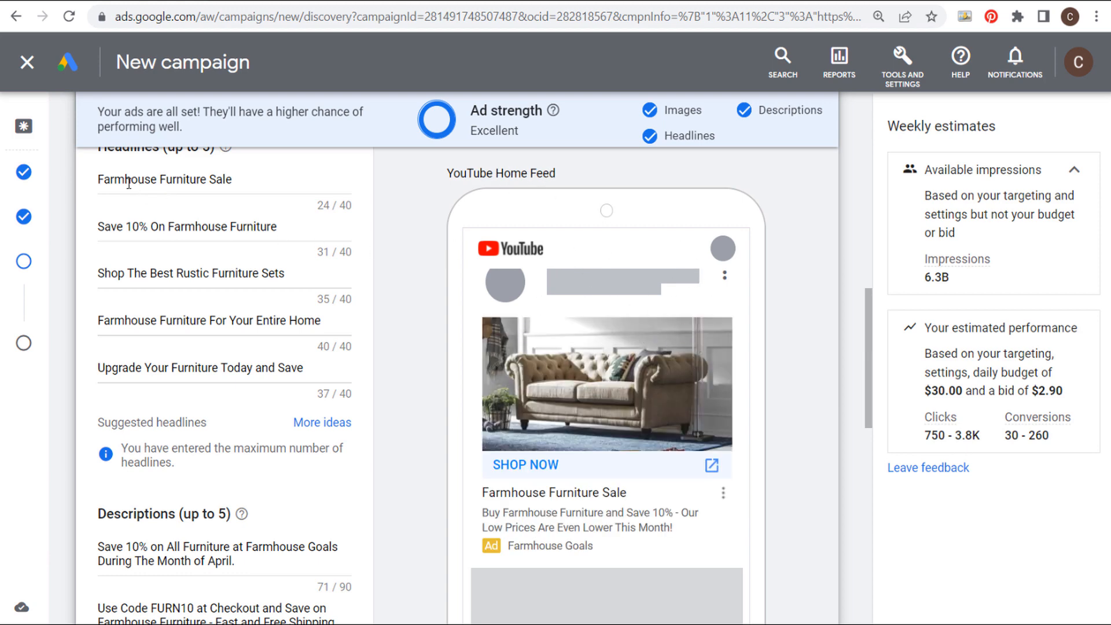
scroll("down", 3)
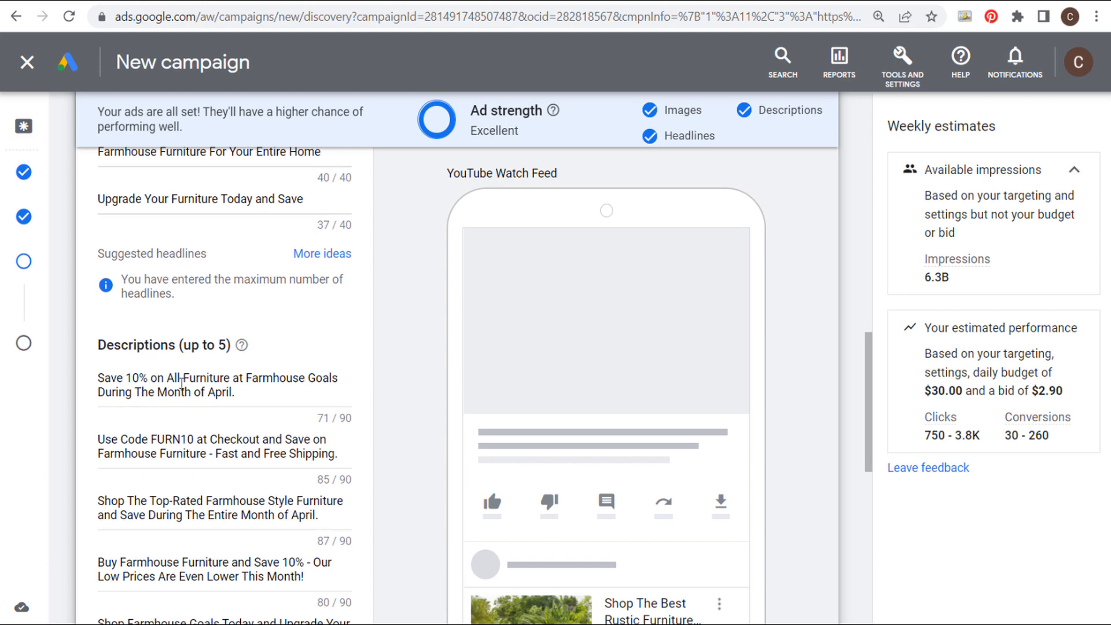
scroll("down", 3)
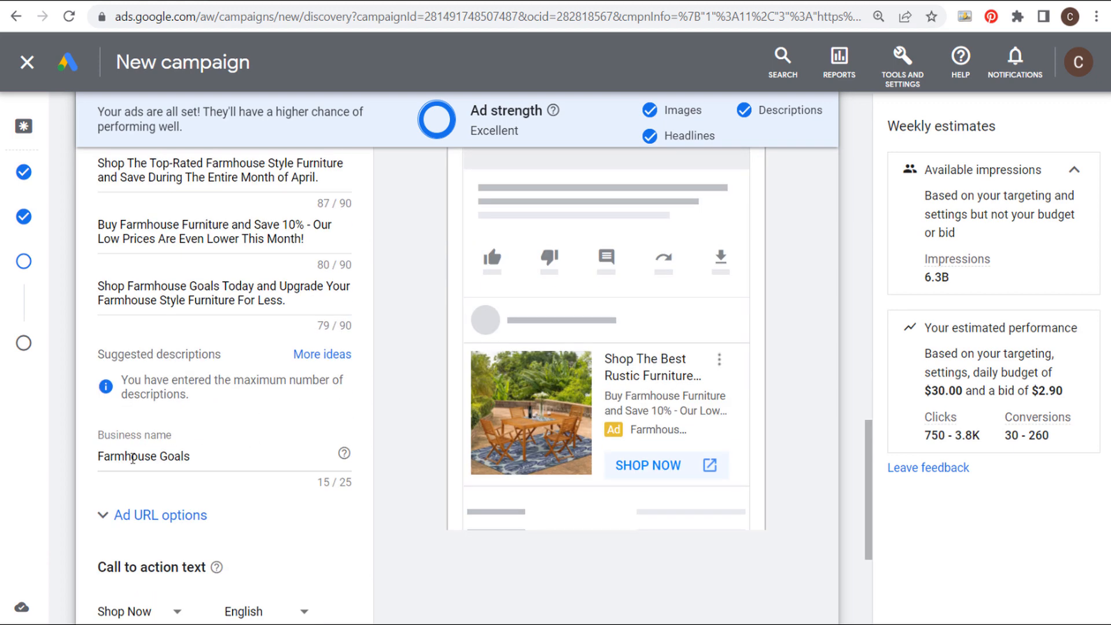
scroll("down", 3)
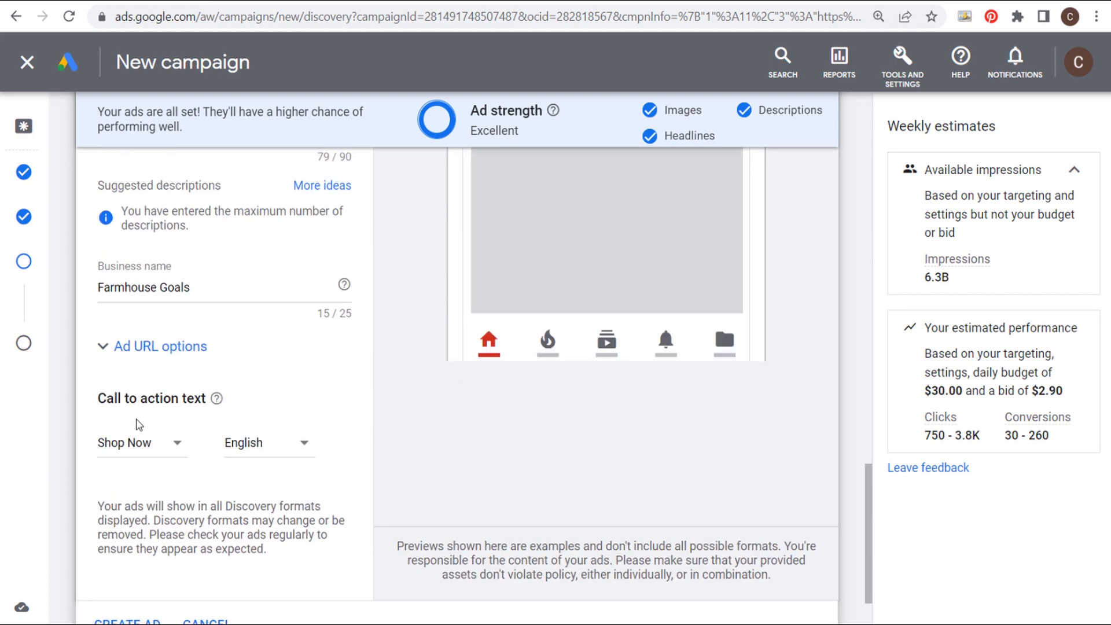
scroll("down", 3)
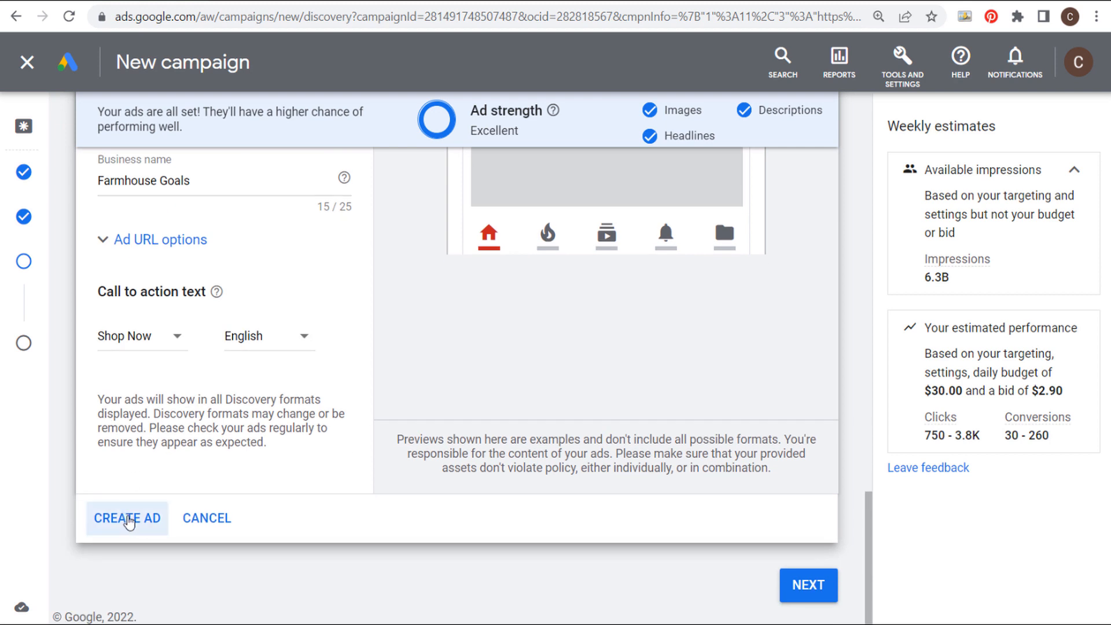
Create the finished discovery ad so it appears on the Ads step
left_click(128, 518)
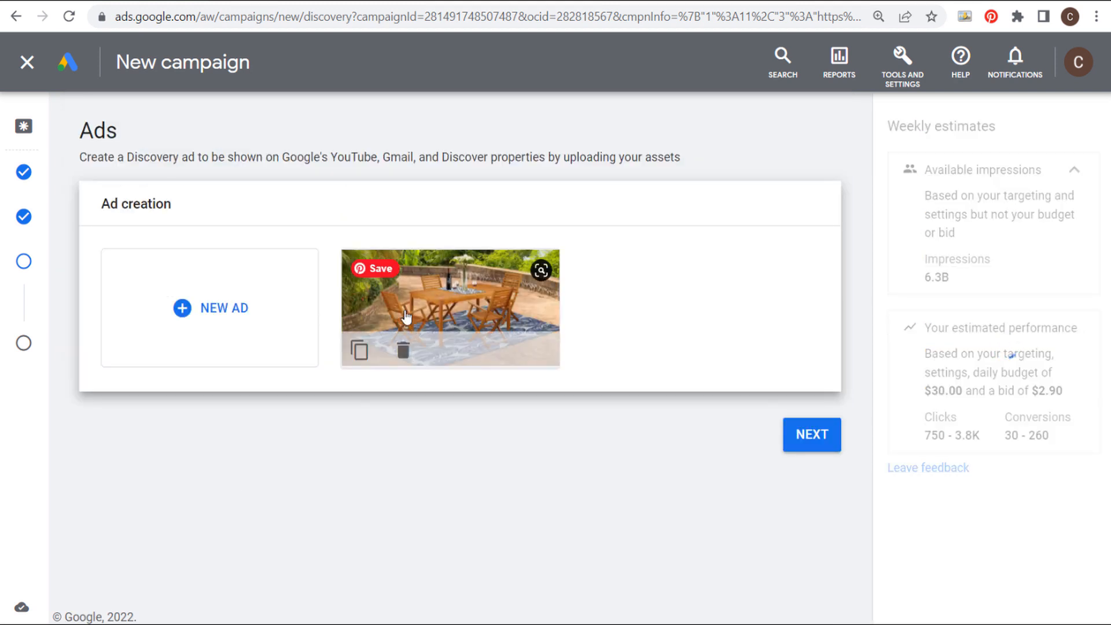
mouse_move(198, 324)
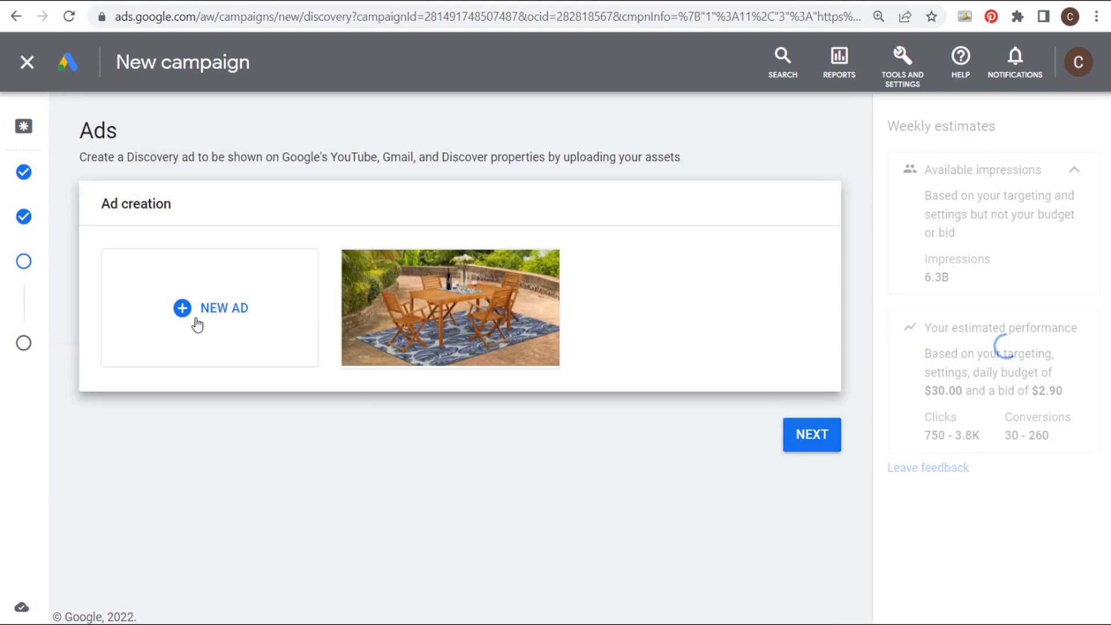
mouse_move(450, 283)
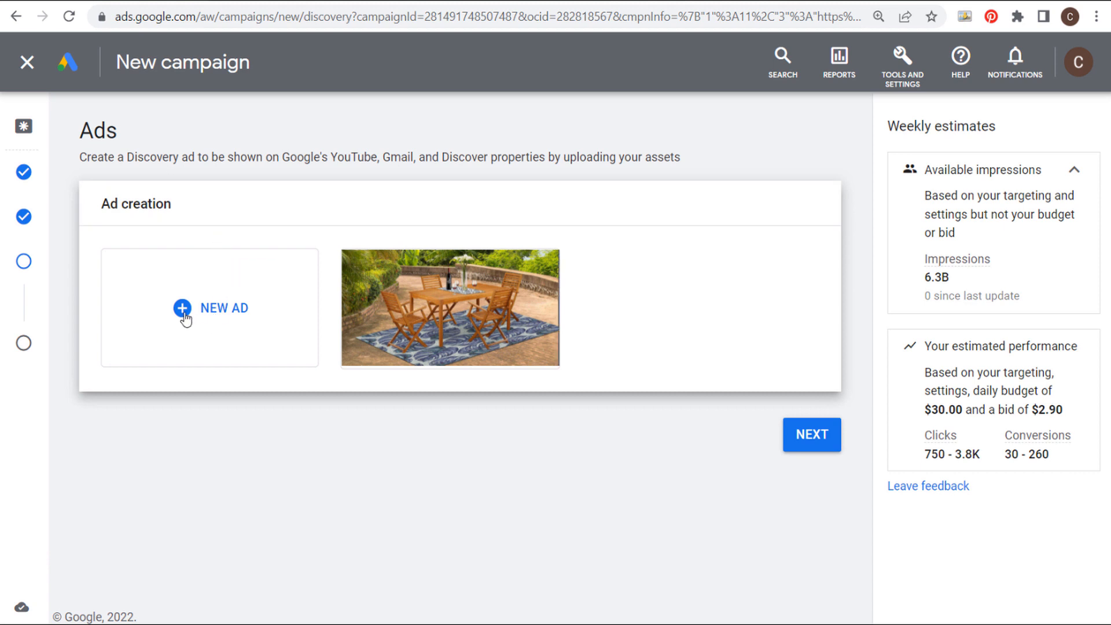
mouse_move(139, 4)
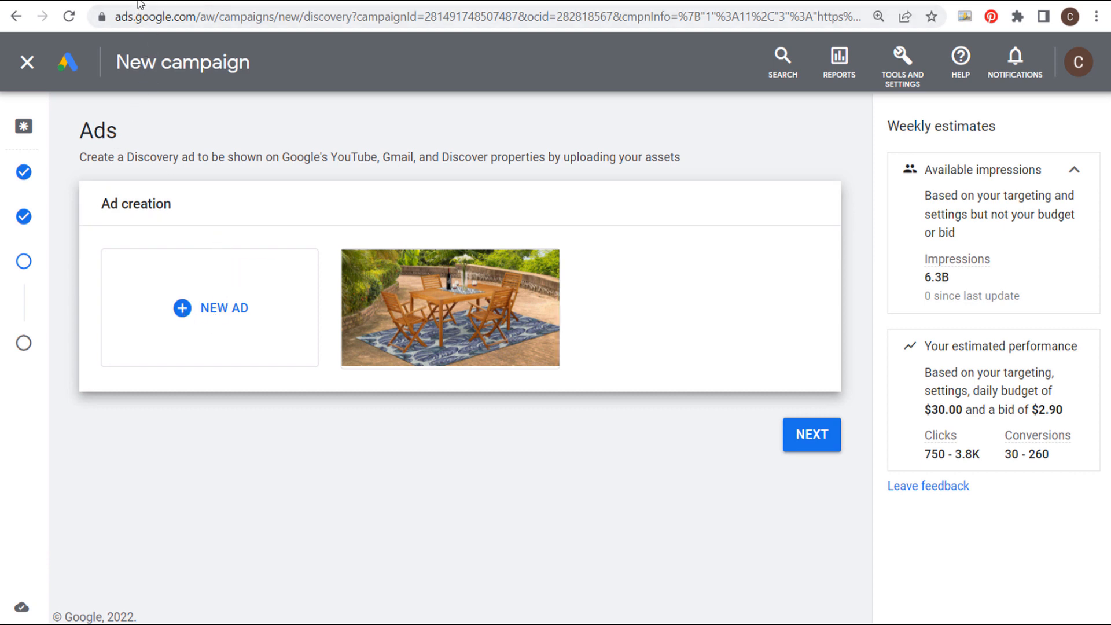
mouse_move(360, 353)
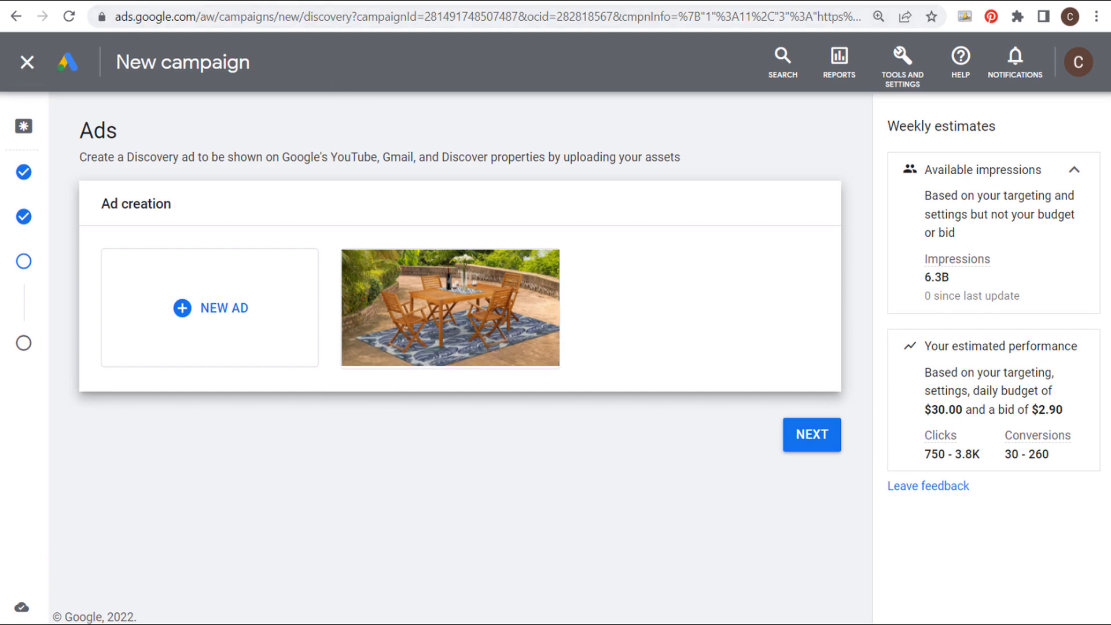
mouse_move(576, 294)
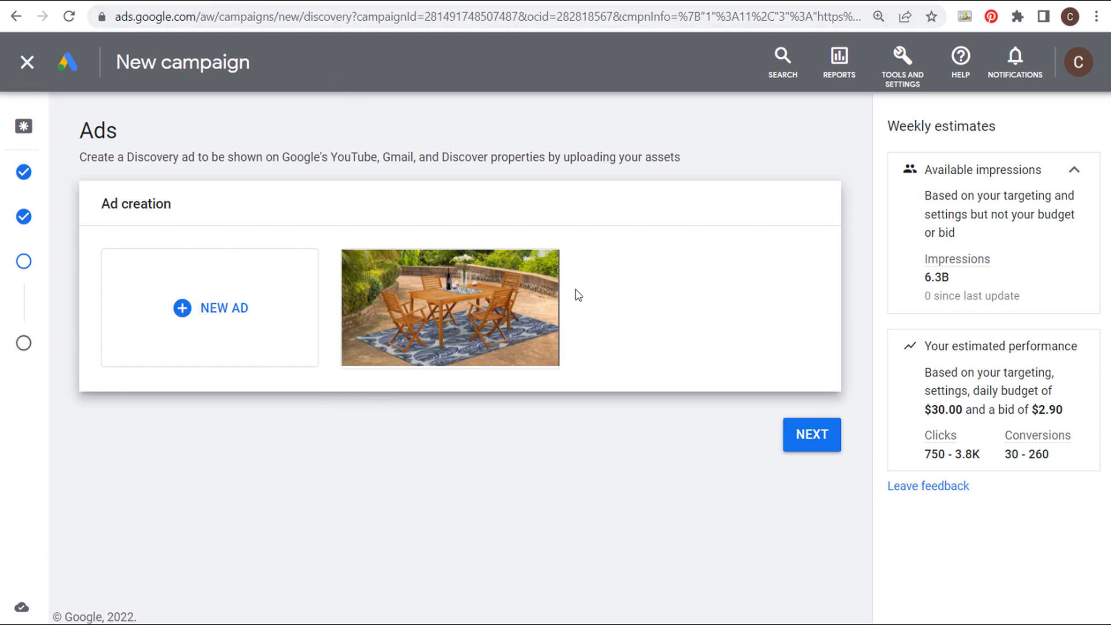
mouse_move(511, 154)
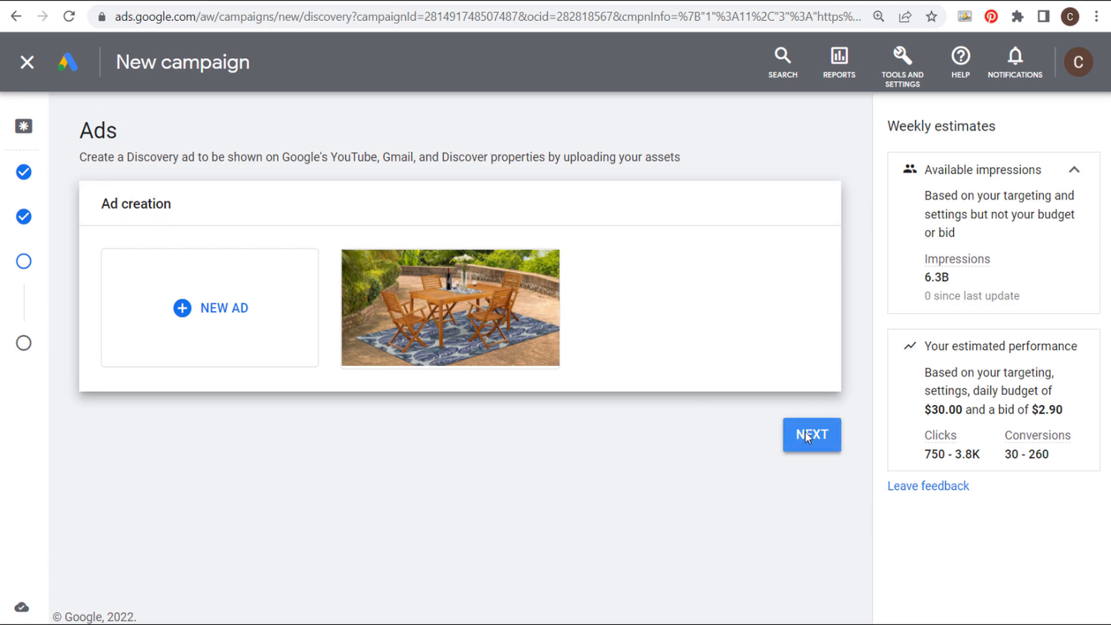
Review the April 2022 Google Discovery Ads Furniture Sale campaign and publish it
left_click(812, 434)
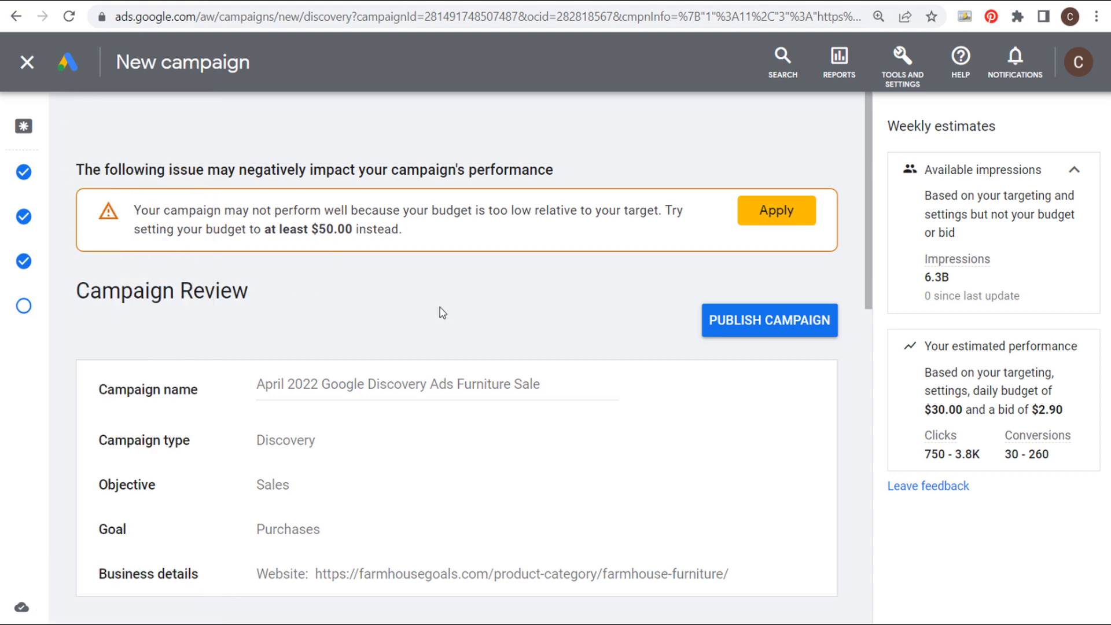
left_click(769, 319)
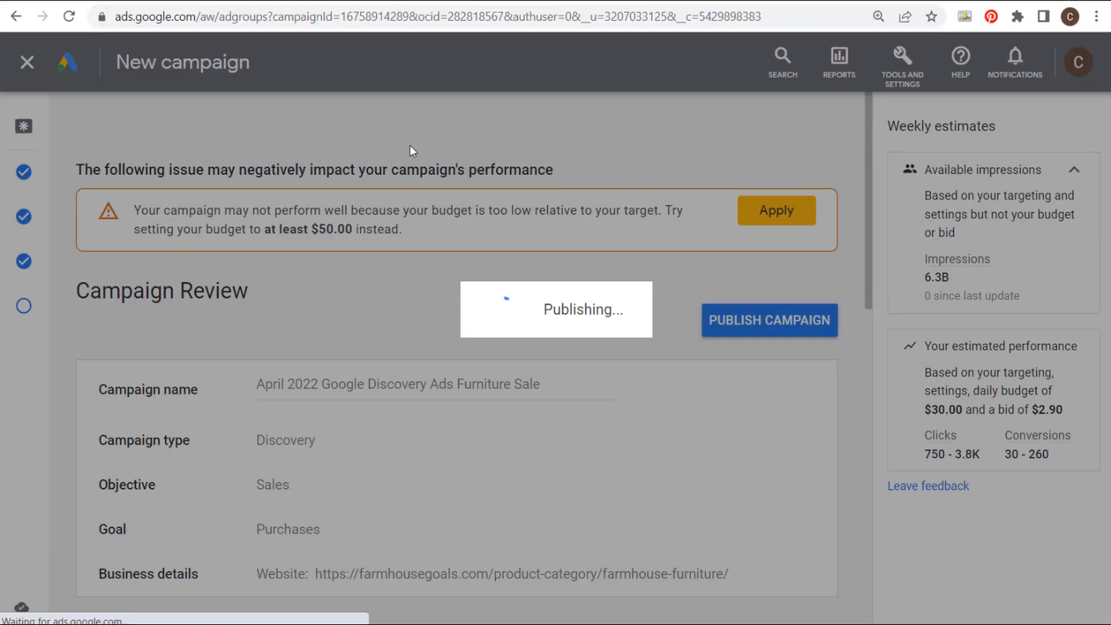
View the published campaign's Ad groups page showing Ad group 1 as Eligible at $2.90 target CPA
left_click(769, 321)
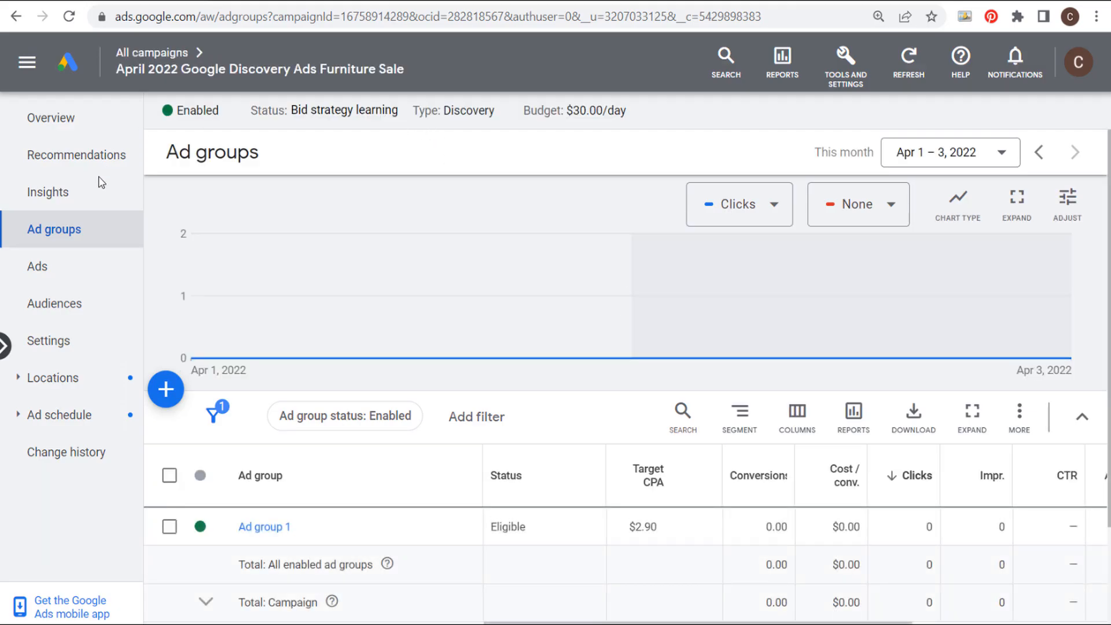
mouse_move(241, 532)
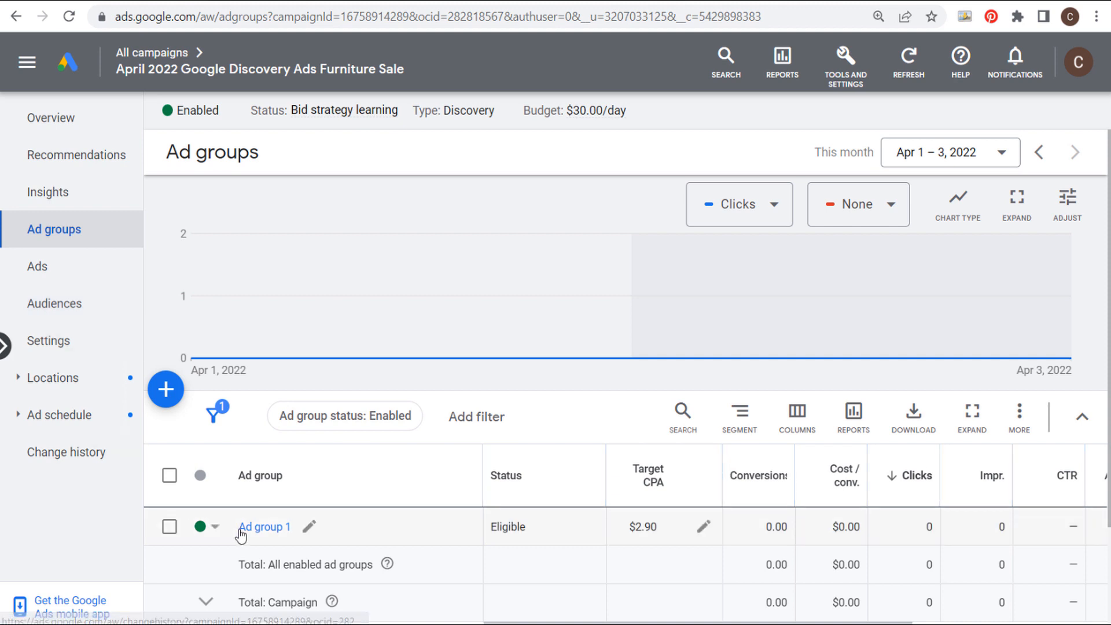
mouse_move(78, 371)
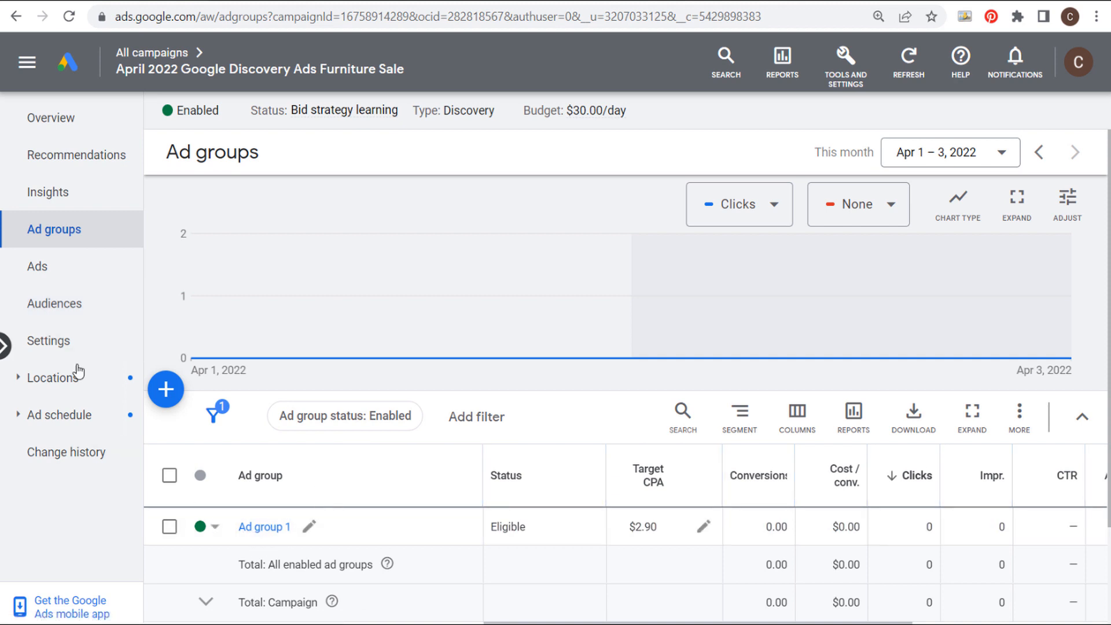